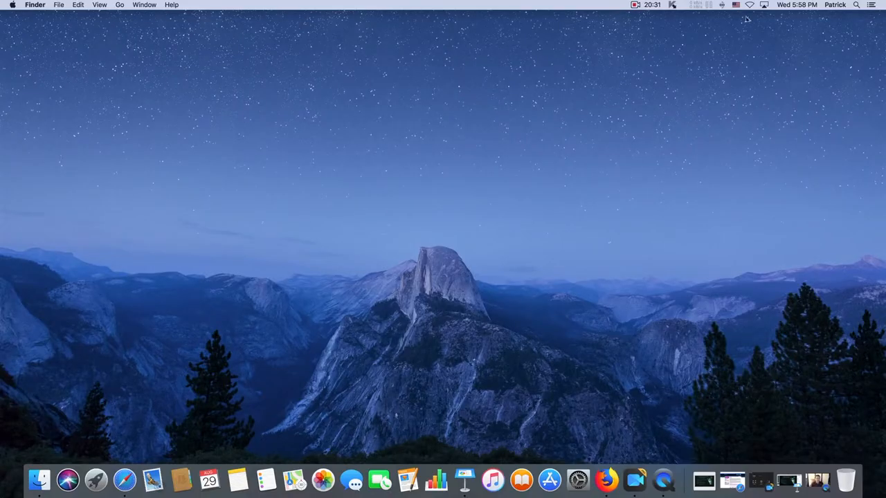
# Show Kaspersky's Protection Center from the menu bar icon, reporting no active threats.
pyautogui.click(749, 5)
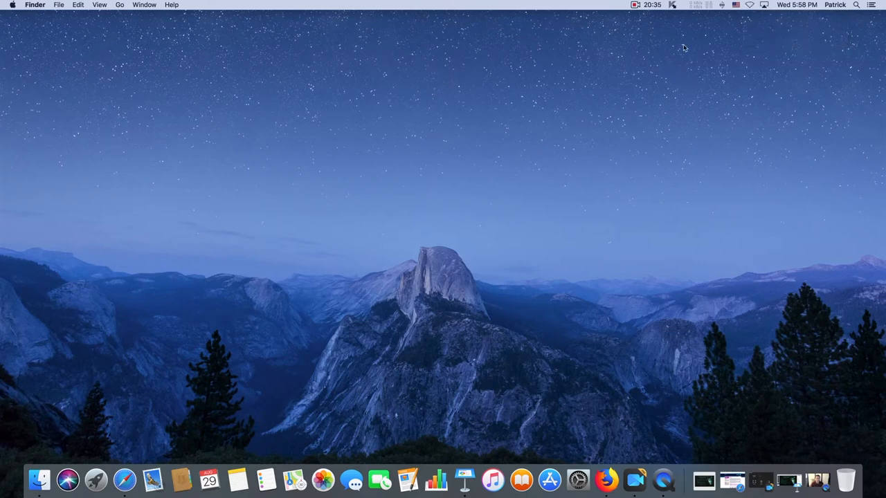
pyautogui.moveTo(680, 26)
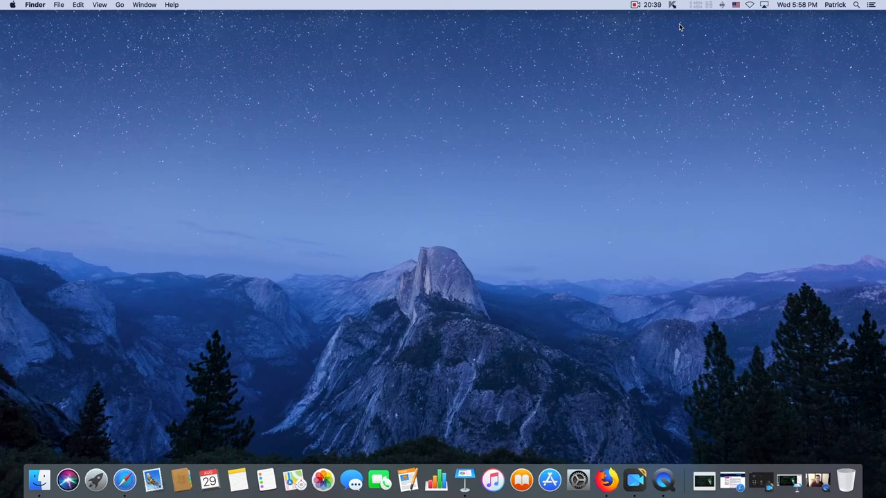
pyautogui.click(671, 6)
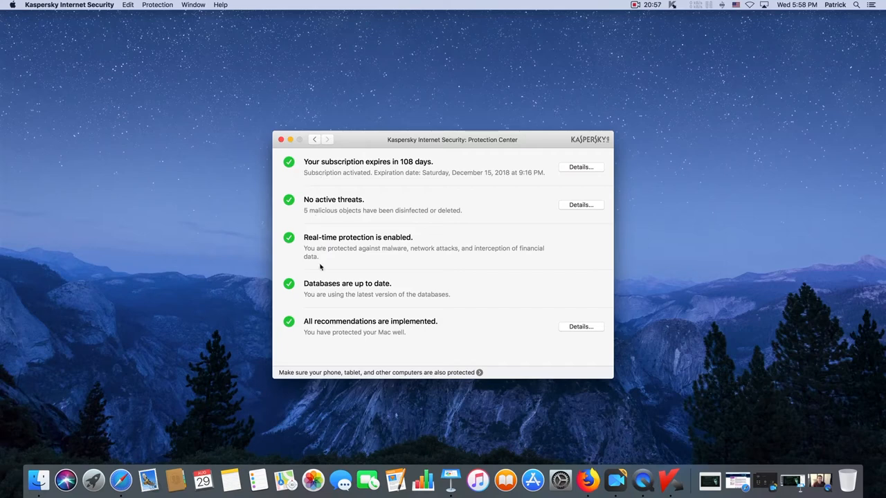
pyautogui.moveTo(280, 349)
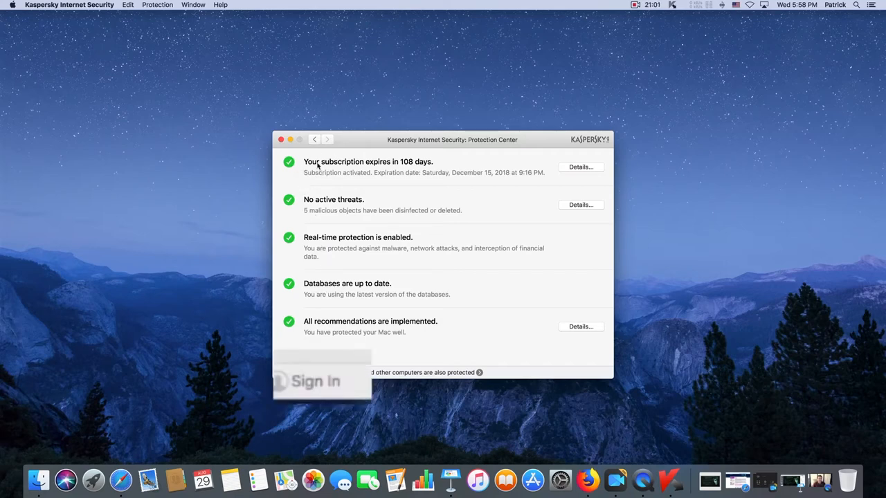
# Review the protection summary and scan history showing no threats, then quit Kaspersky.
pyautogui.click(314, 138)
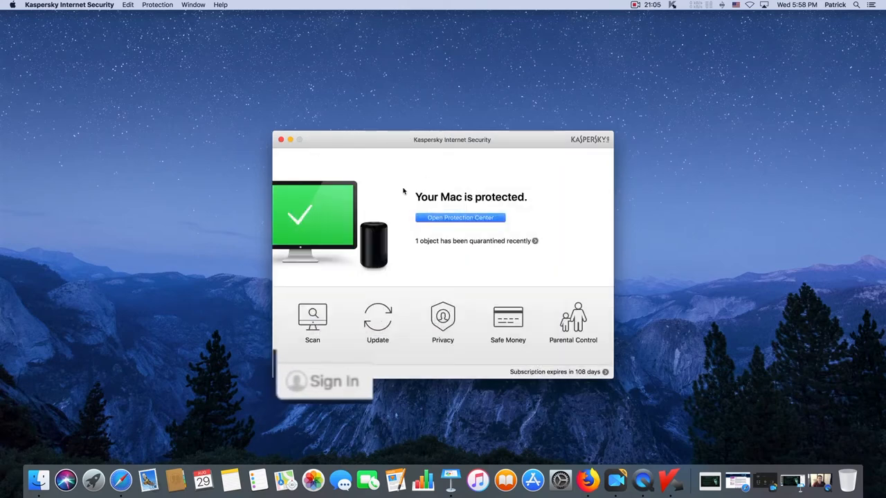
pyautogui.click(313, 316)
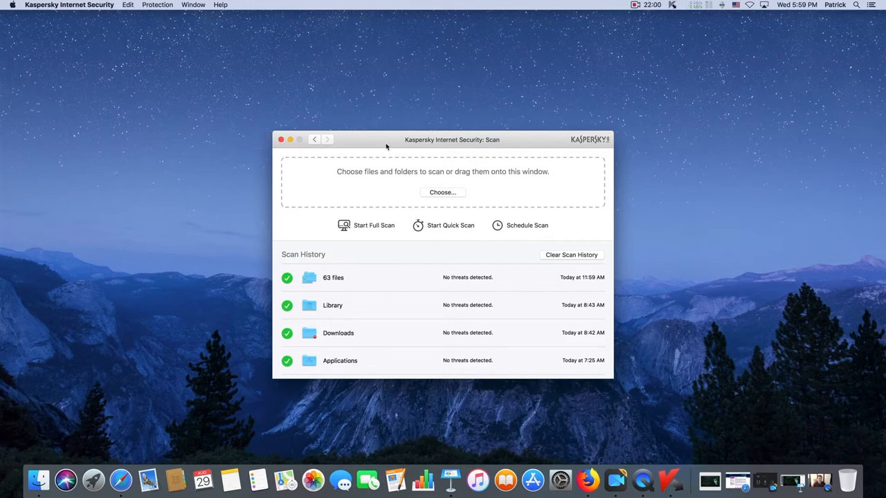
pyautogui.click(281, 138)
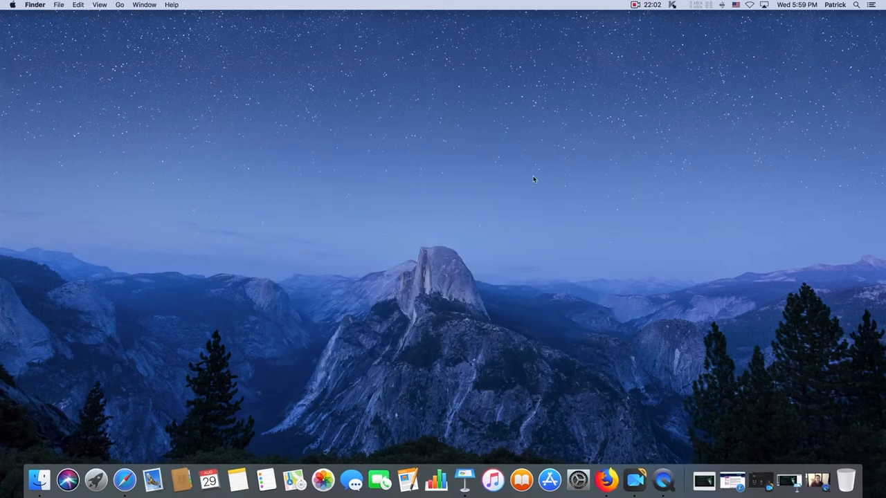
pyautogui.moveTo(451, 204)
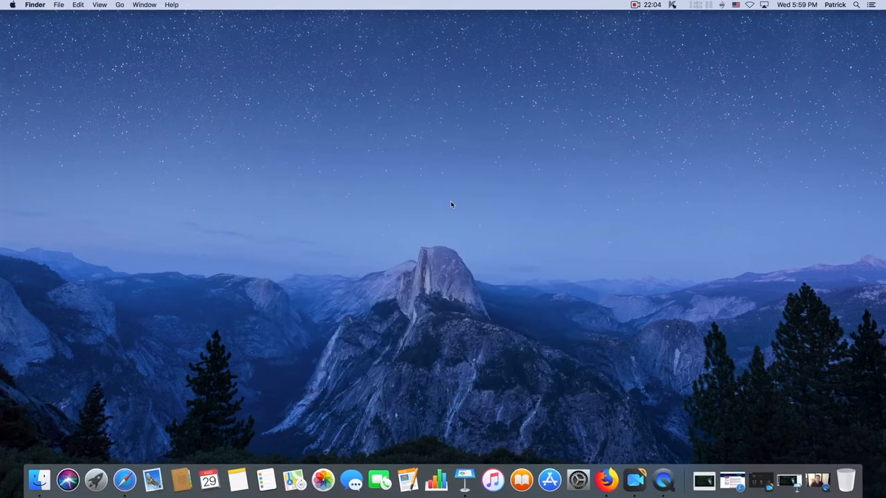
# Launch Safari from the Dock with a new window on the Favorites start page.
pyautogui.click(129, 479)
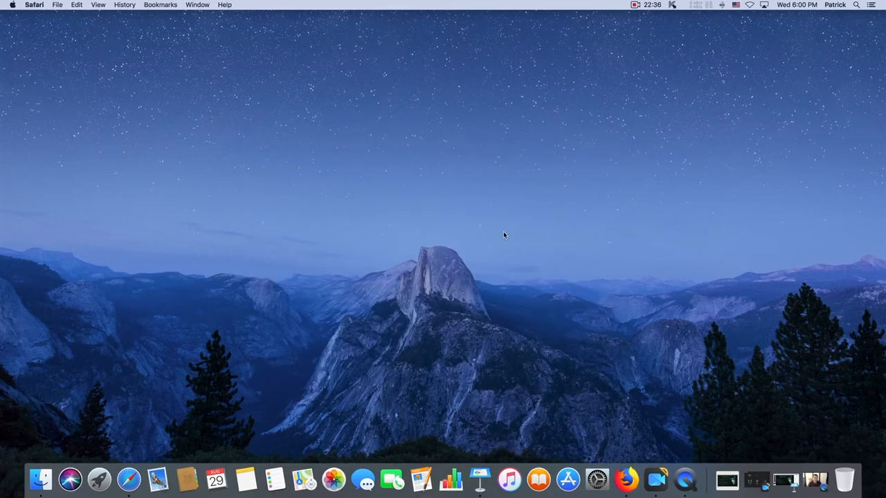
pyautogui.moveTo(129, 478)
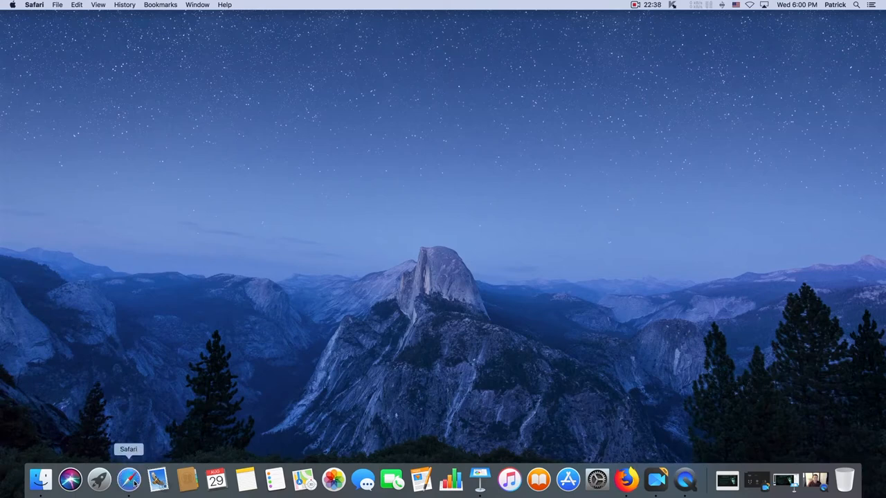
pyautogui.click(129, 479)
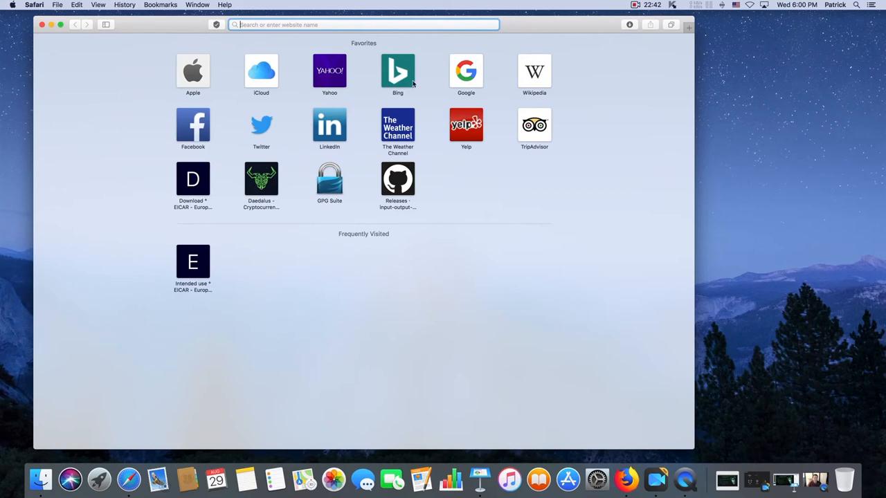
# Search Bing for 'daedalus wallet' and scroll through the results.
pyautogui.click(397, 70)
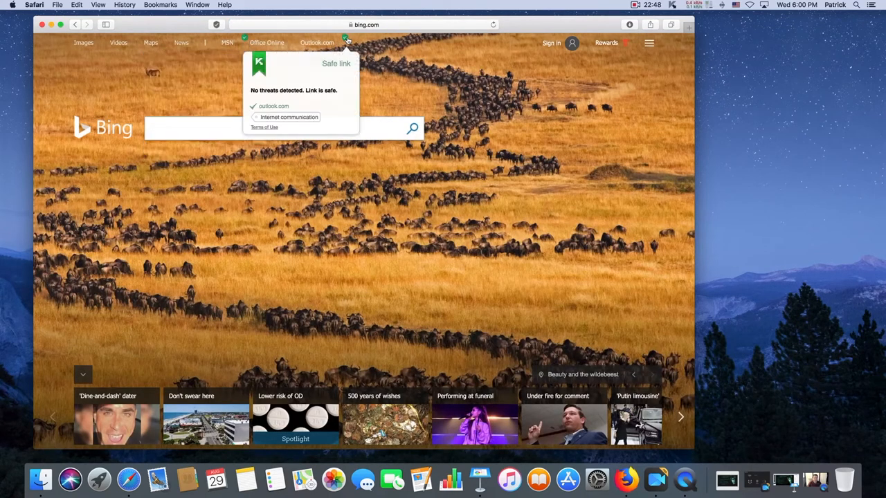
pyautogui.click(243, 128)
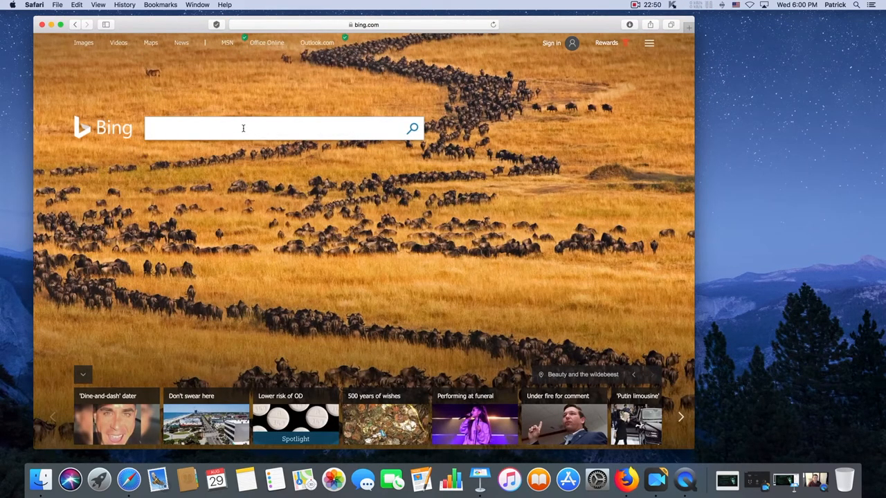
pyautogui.write('daedalus wallet')
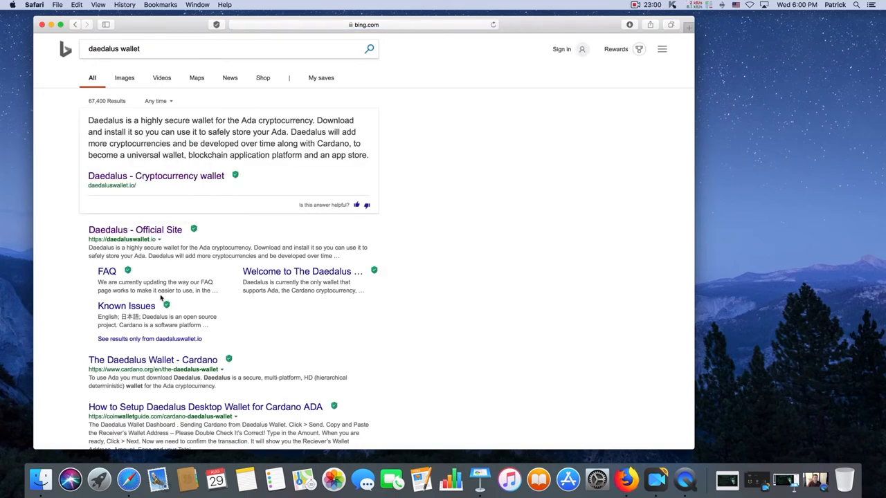
pyautogui.scroll(-3)
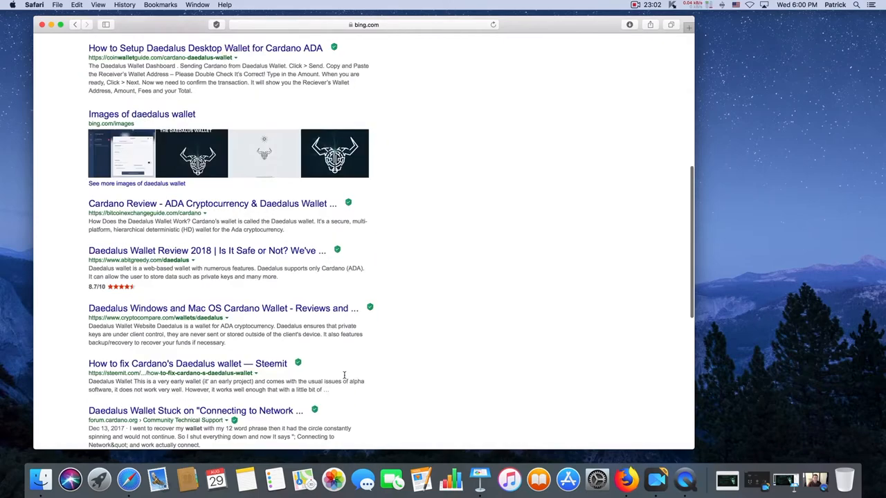
pyautogui.scroll(-3)
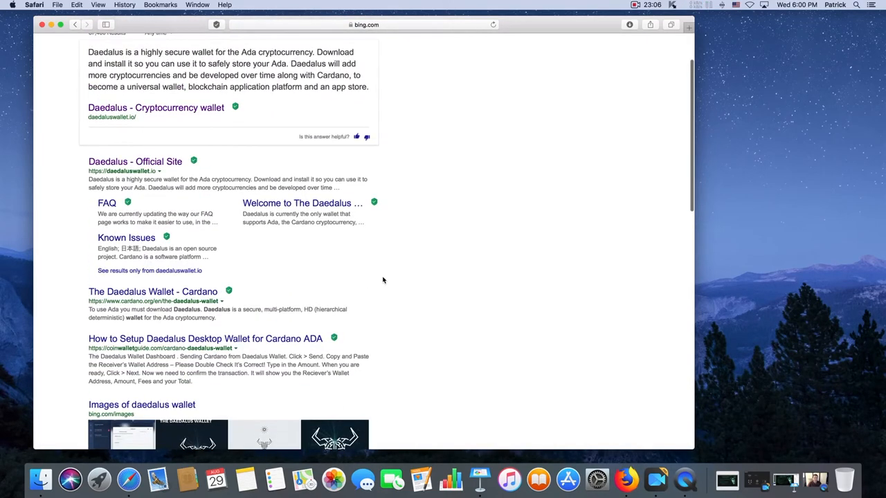
pyautogui.scroll(-3)
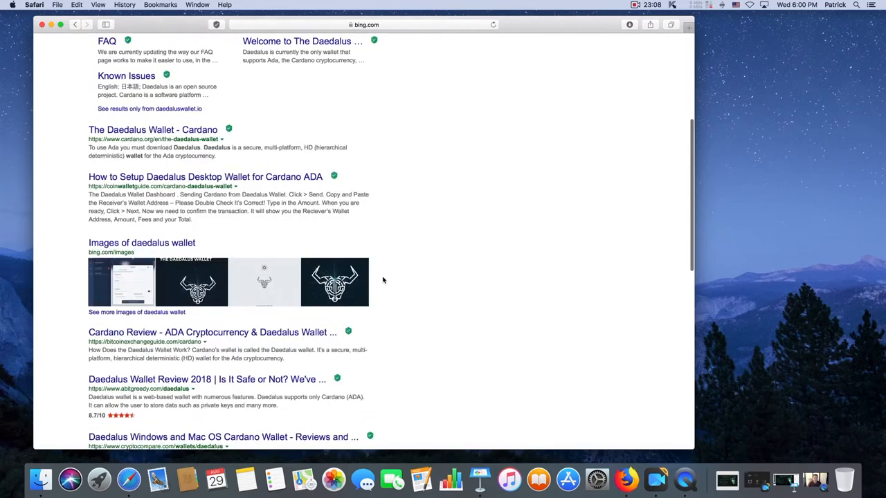
pyautogui.scroll(-3)
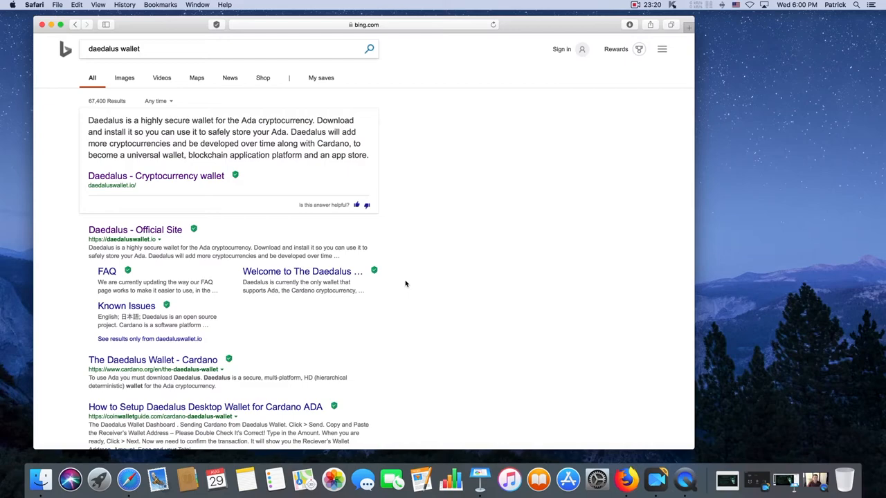
pyautogui.scroll(-3)
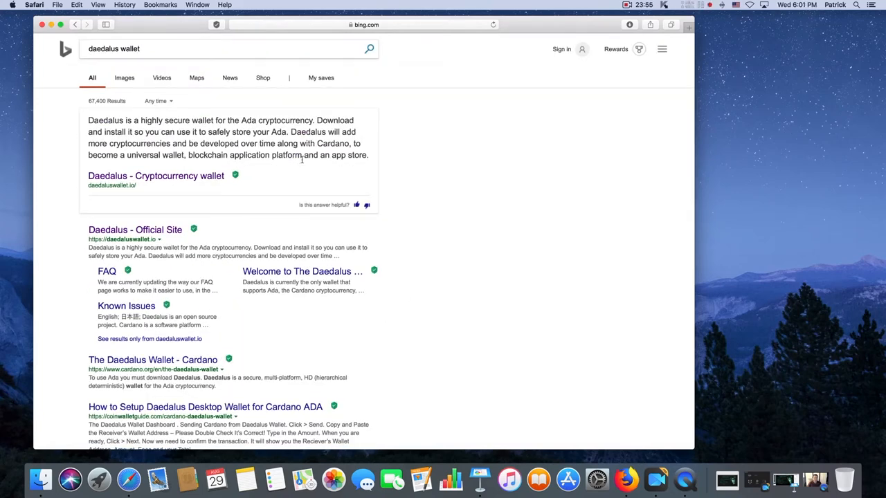
pyautogui.click(363, 24)
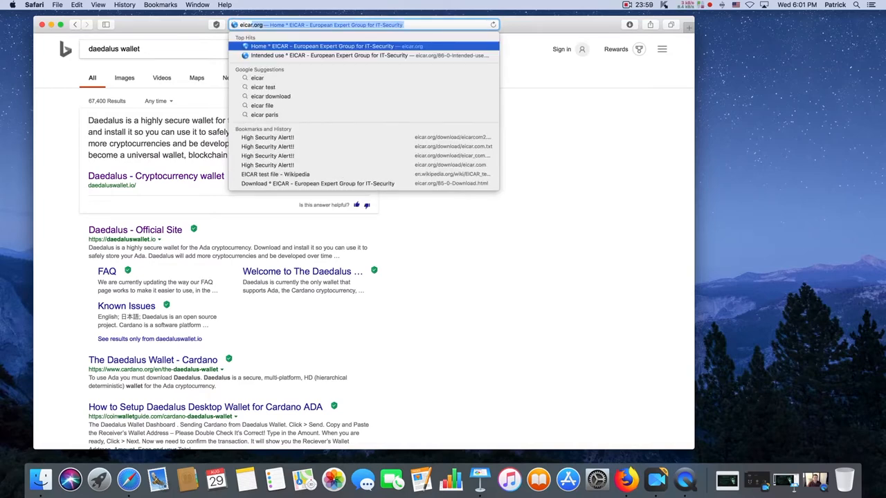
# Go to eicar.org and reach the Anti-Malware Testfile download page.
pyautogui.click(332, 46)
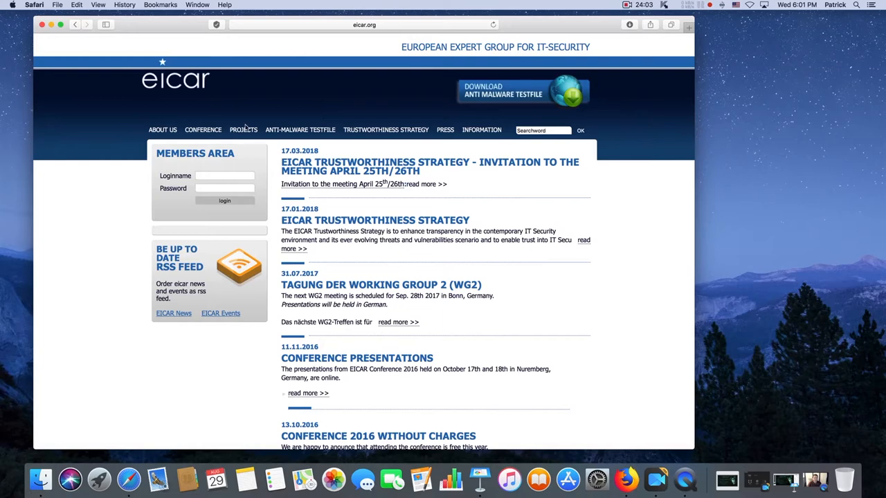
pyautogui.moveTo(298, 130)
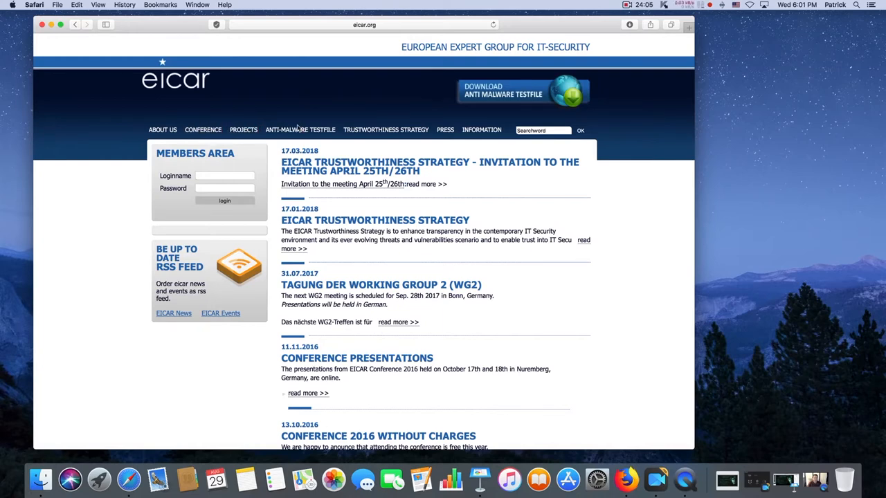
pyautogui.click(299, 130)
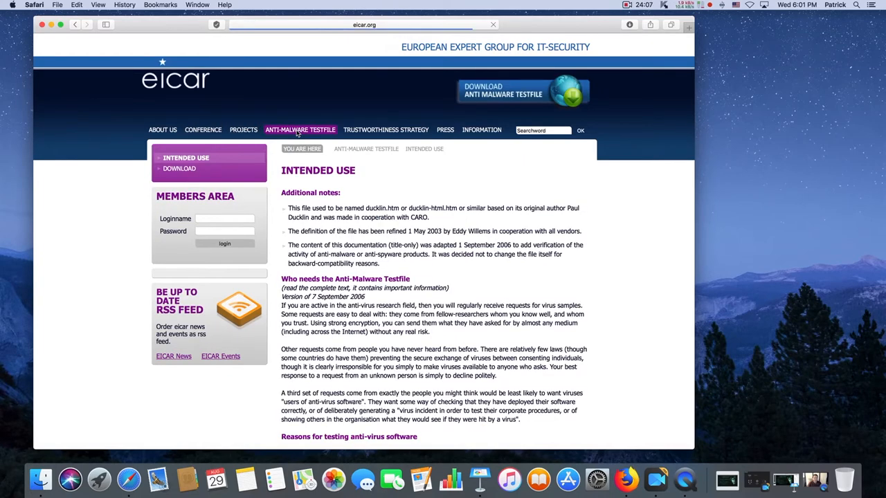
pyautogui.click(180, 169)
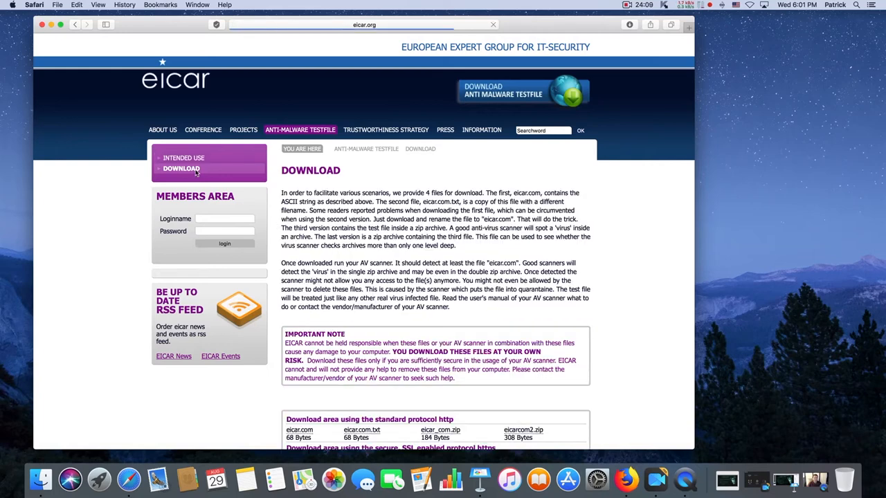
pyautogui.scroll(-3)
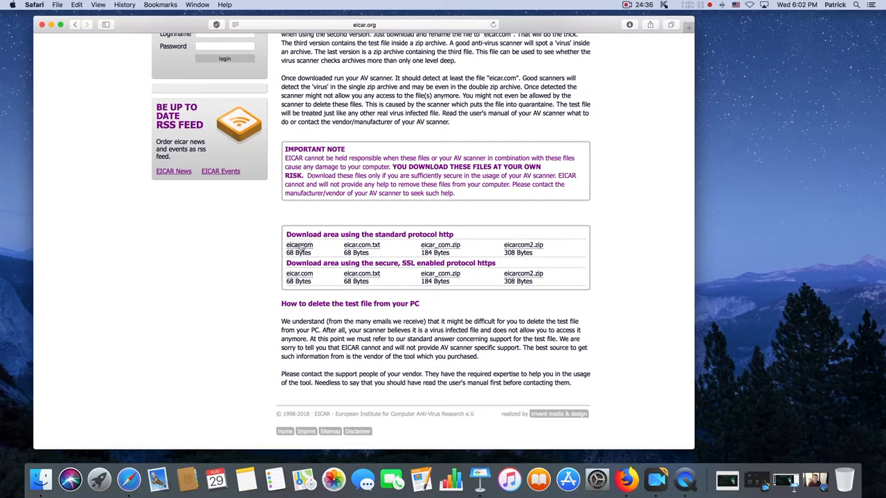
# Download the eicar.com, eicar.com.txt, zipped and one further EICAR test file.
pyautogui.click(299, 245)
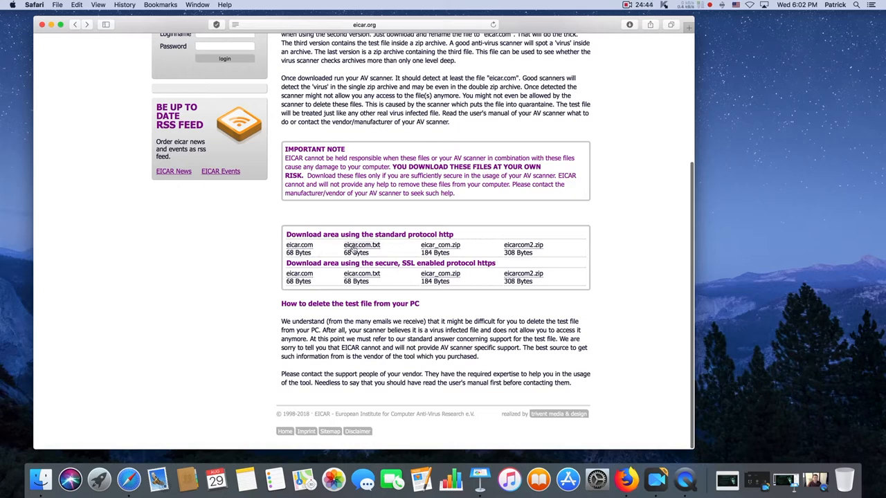
pyautogui.click(361, 245)
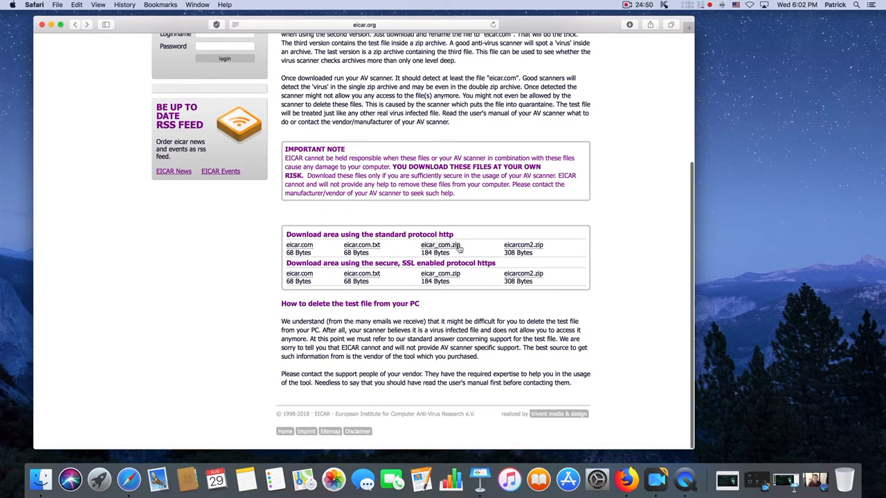
pyautogui.click(441, 245)
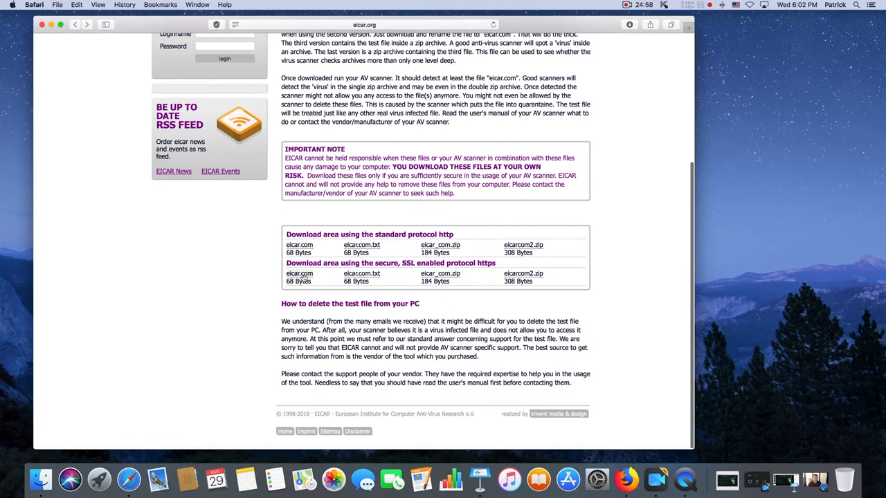
pyautogui.click(299, 274)
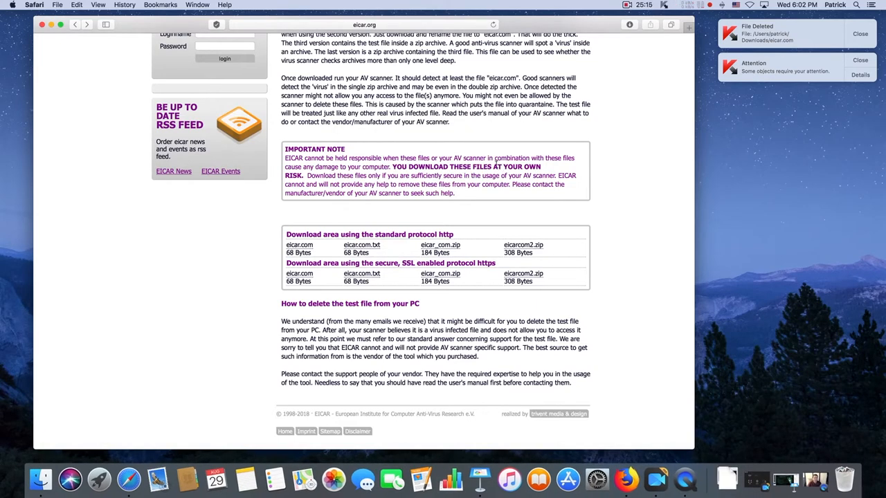
pyautogui.moveTo(332, 293)
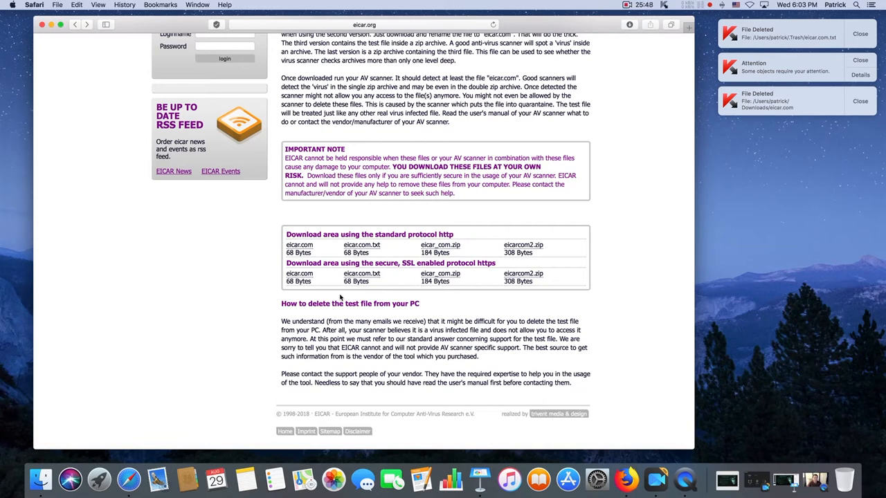
# Dismiss Kaspersky's File Deleted alerts for the removed EICAR test files.
pyautogui.click(861, 34)
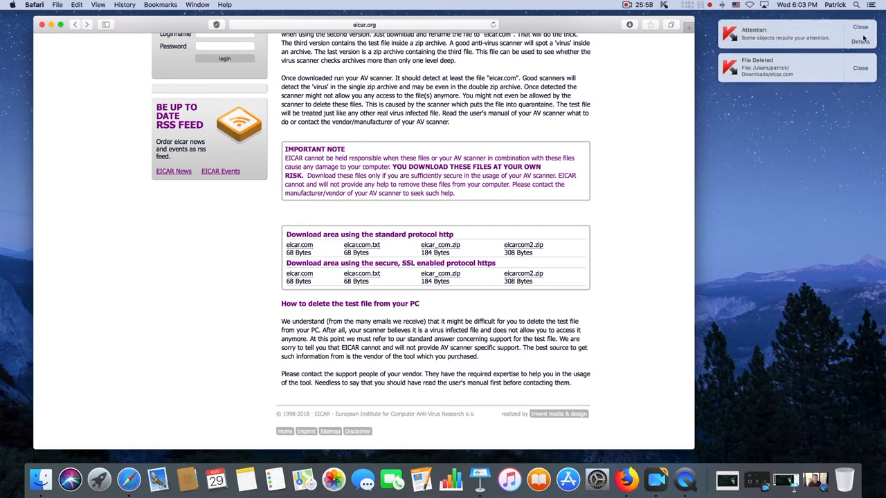
pyautogui.click(860, 26)
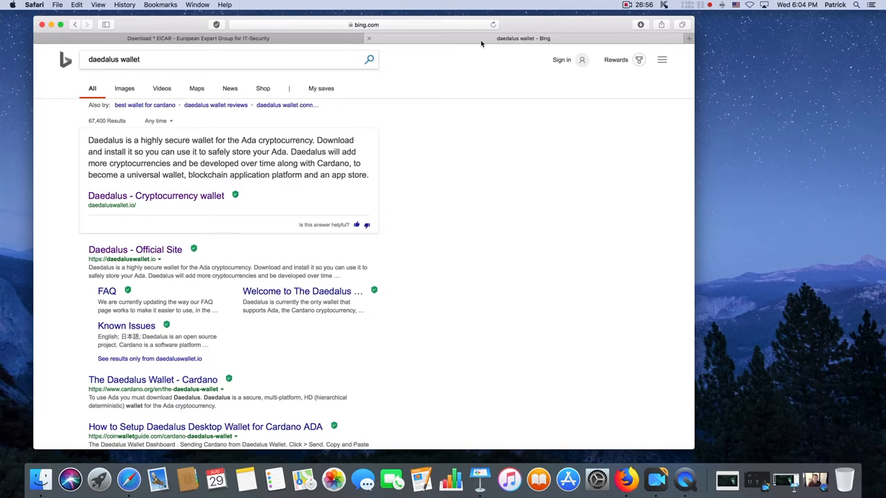
pyautogui.moveTo(394, 262)
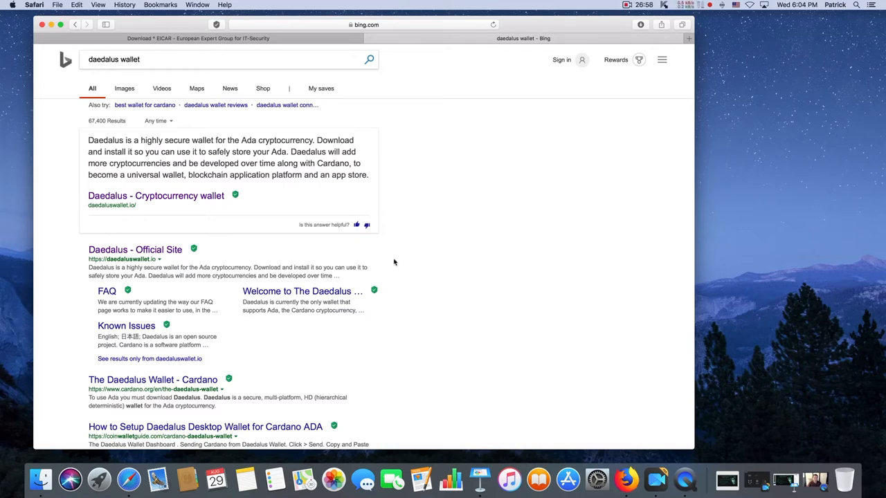
pyautogui.scroll(-3)
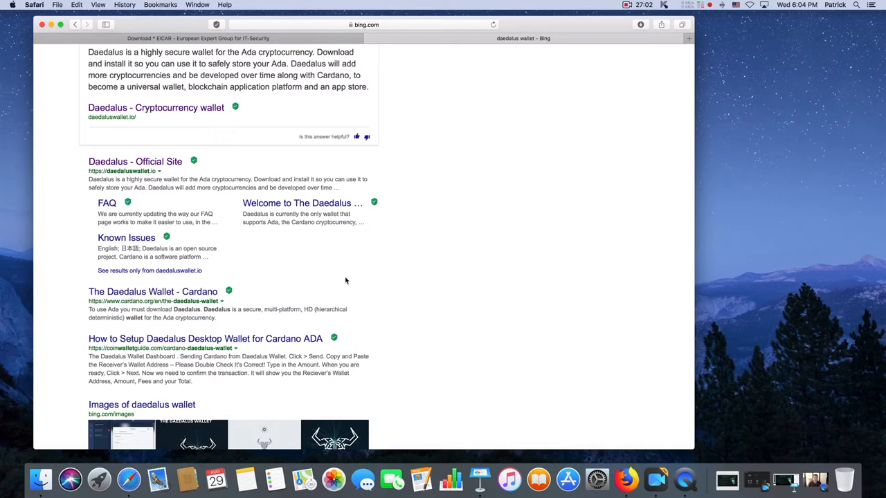
pyautogui.scroll(-3)
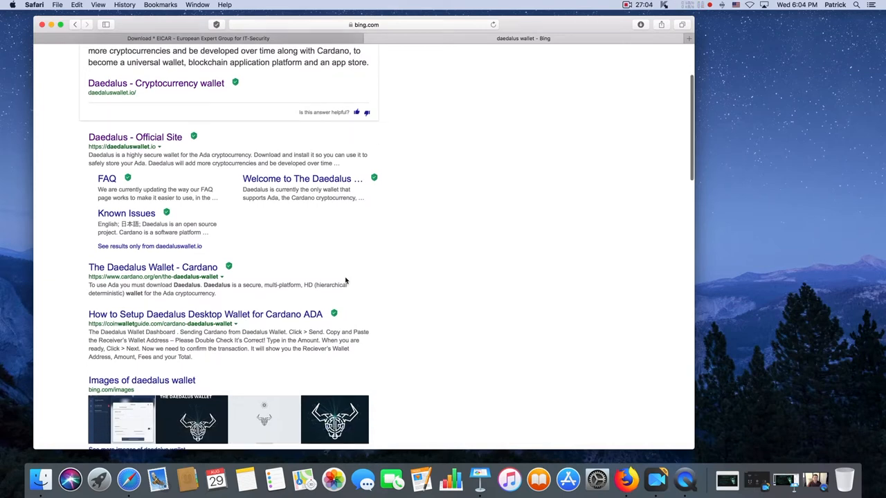
pyautogui.scroll(-3)
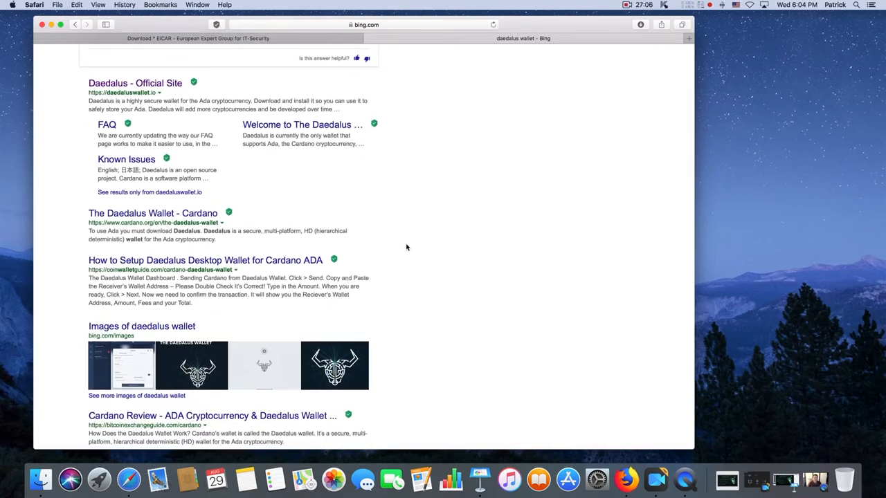
pyautogui.scroll(3)
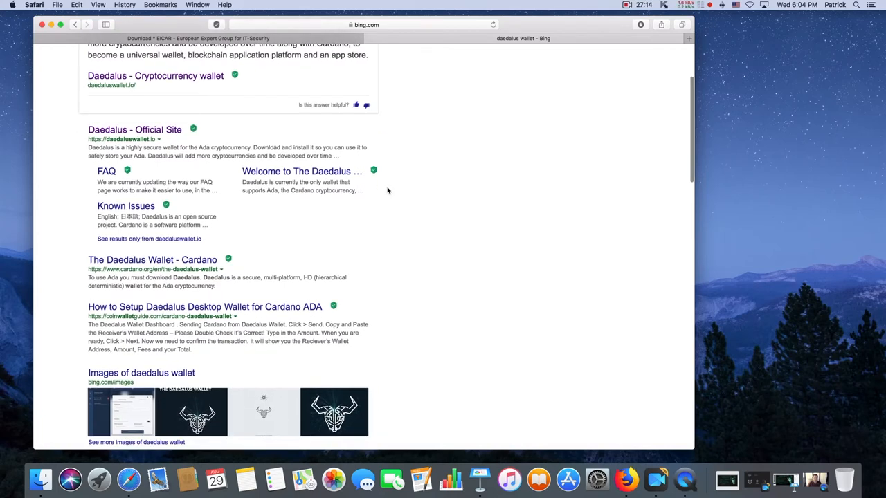
pyautogui.scroll(-3)
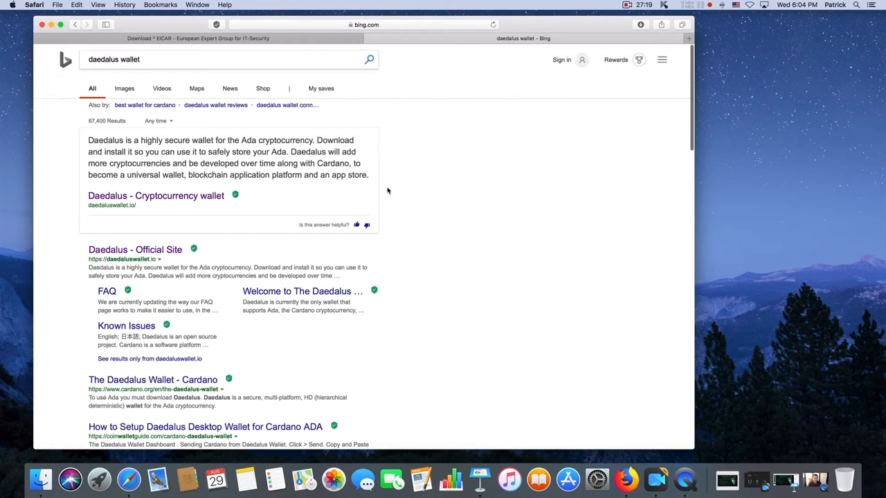
pyautogui.moveTo(339, 115)
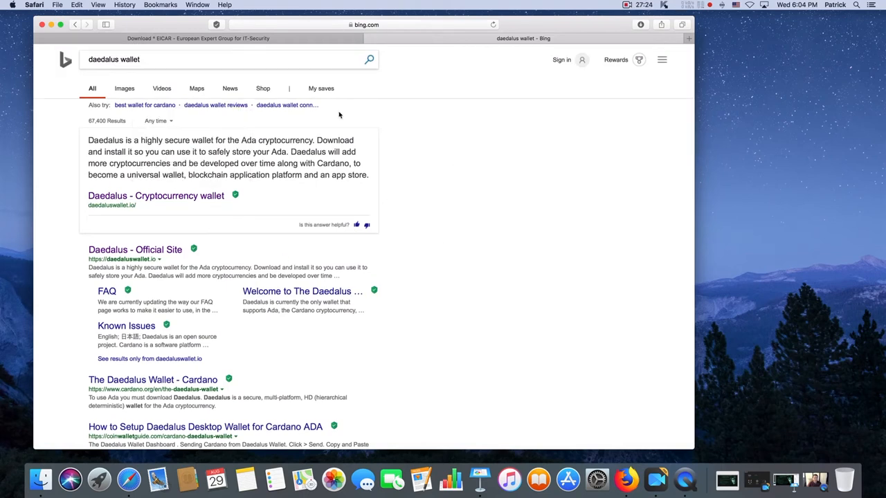
pyautogui.click(700, 5)
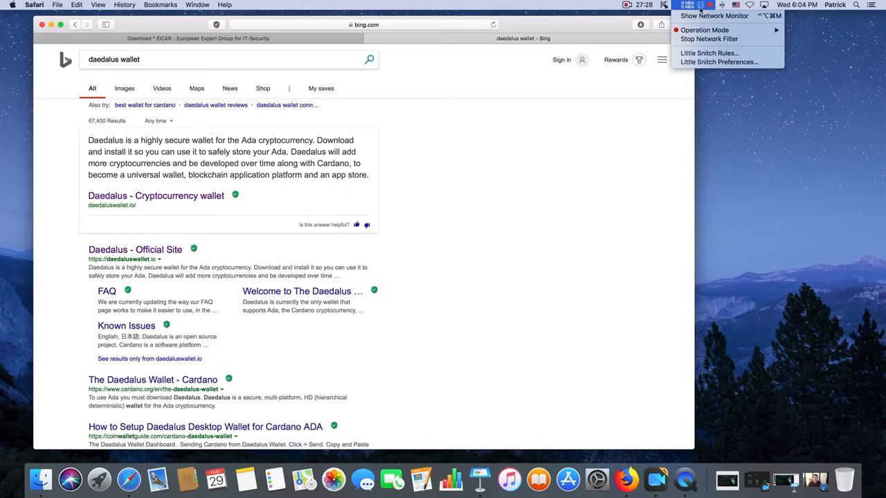
# Show Little Snitch's operation modes with Silent Mode – Deny Connections checked.
pyautogui.click(714, 15)
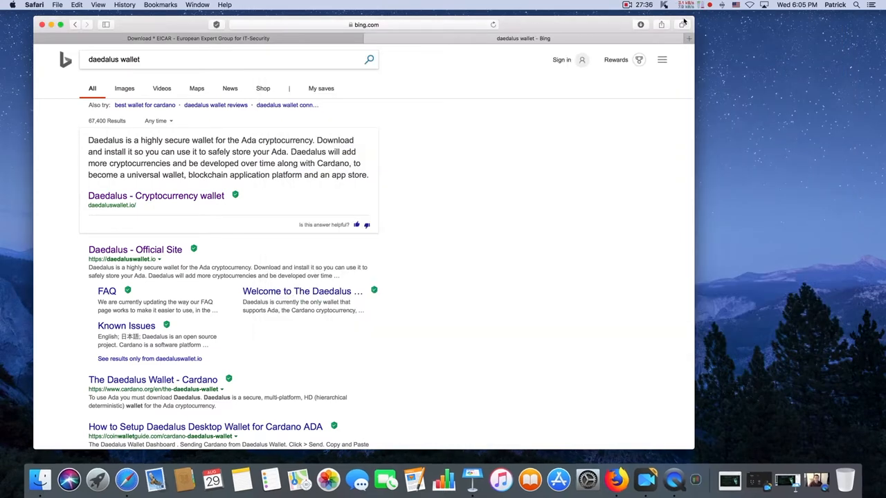
pyautogui.click(709, 6)
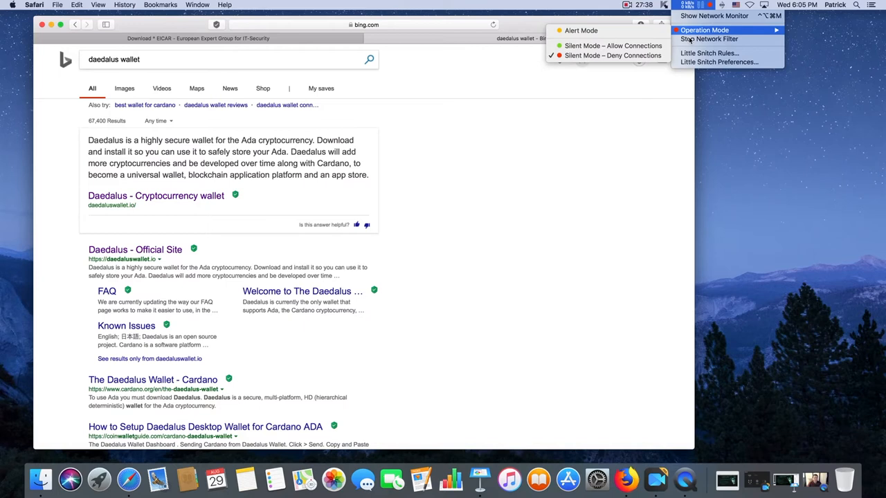
pyautogui.moveTo(613, 55)
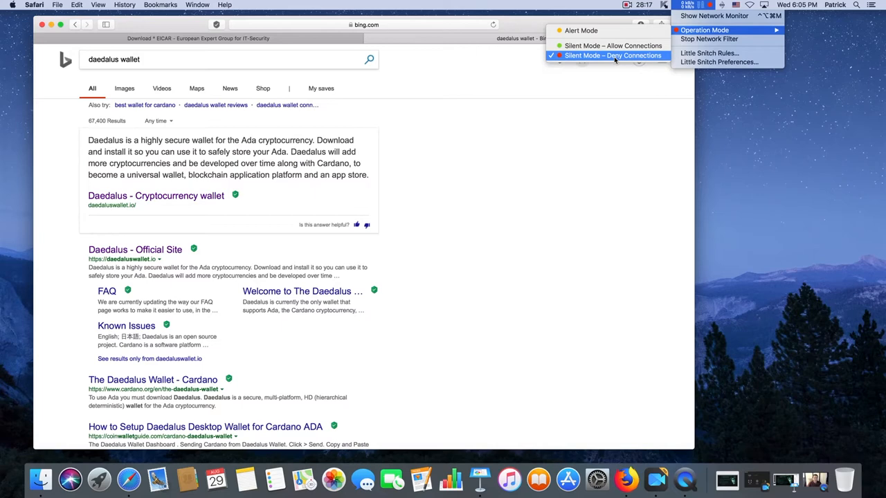
# Launch System Preferences from the Apple menu, then reach the Daedalus GitHub releases page.
pyautogui.click(13, 5)
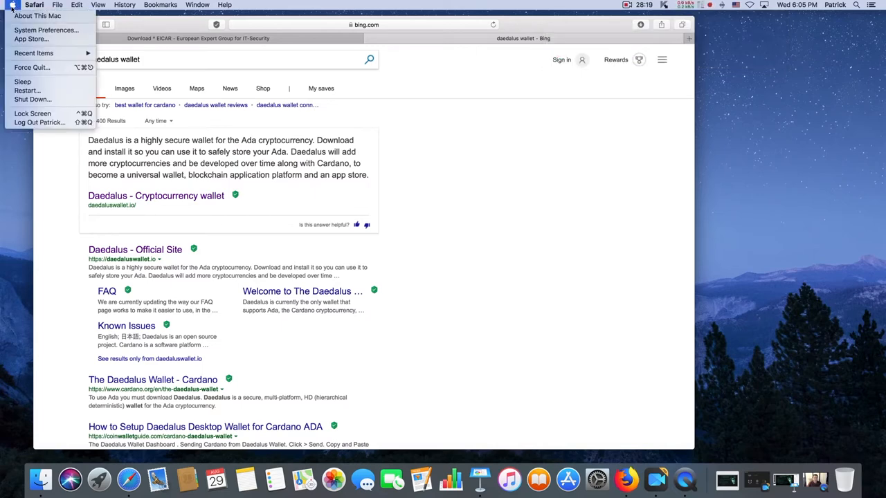
pyautogui.click(47, 30)
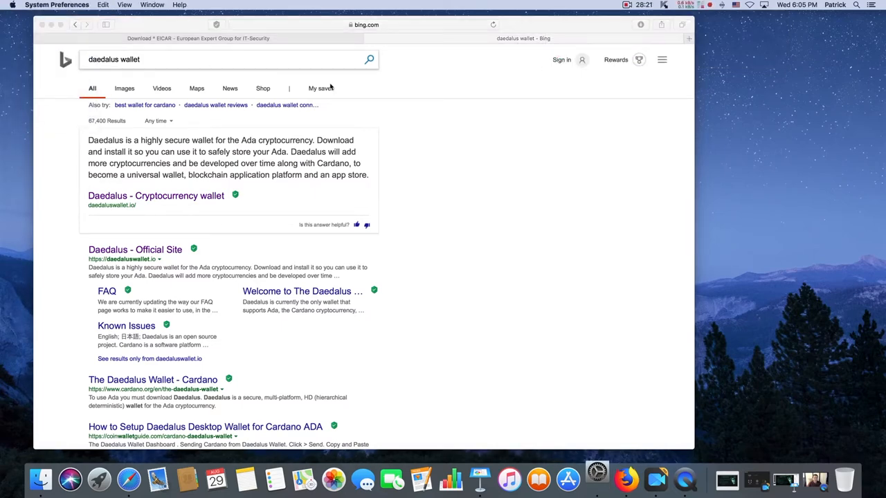
pyautogui.click(597, 479)
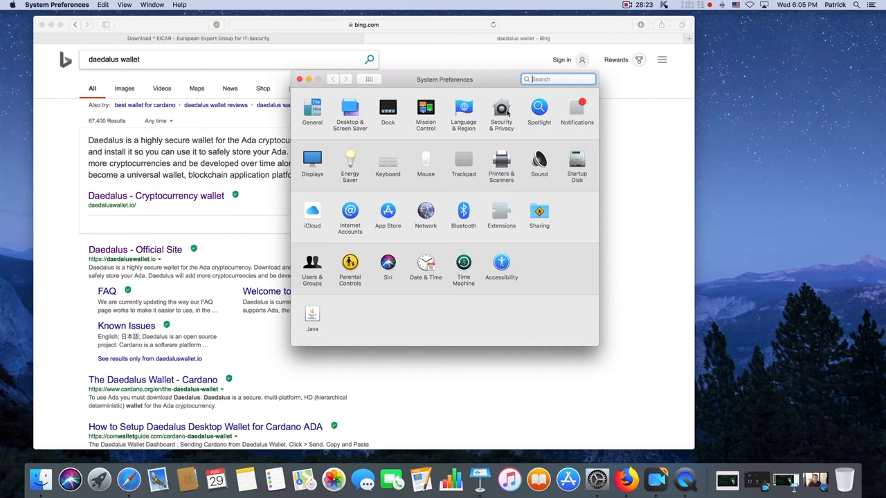
pyautogui.click(501, 114)
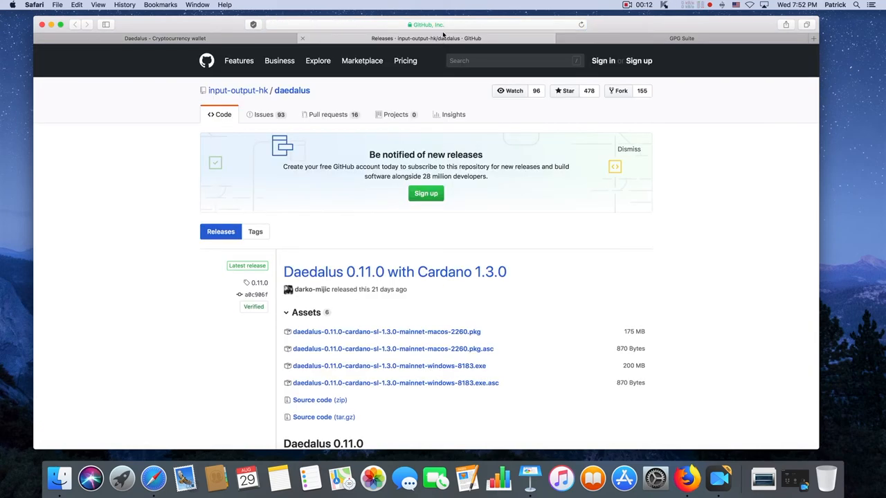
# Show the macOS installer integrity verification steps on the daedaluswallet.io download page.
pyautogui.click(427, 25)
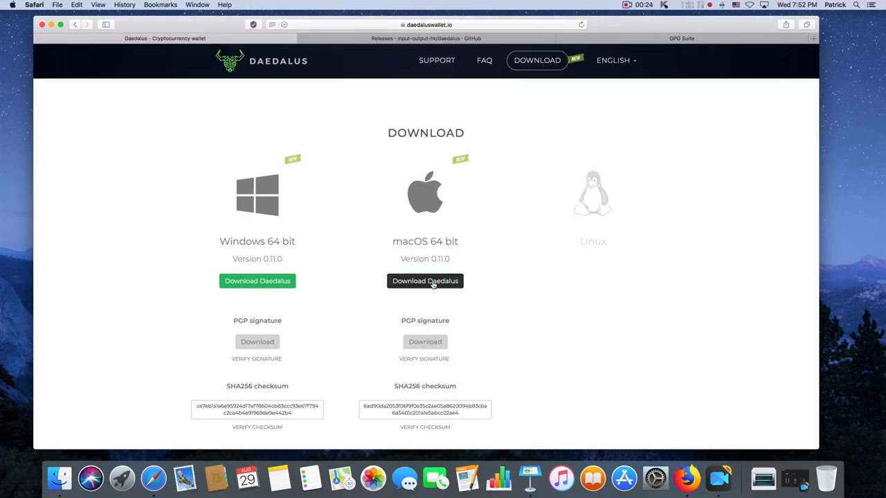
pyautogui.click(423, 358)
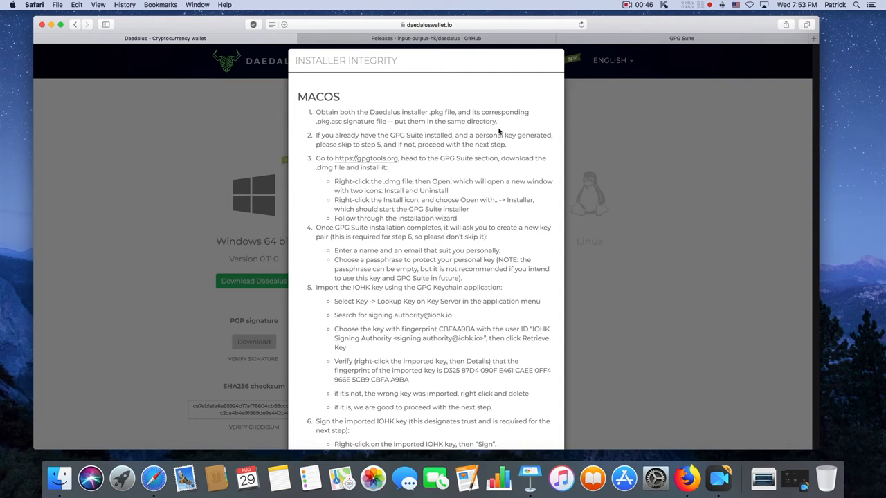
pyautogui.moveTo(380, 132)
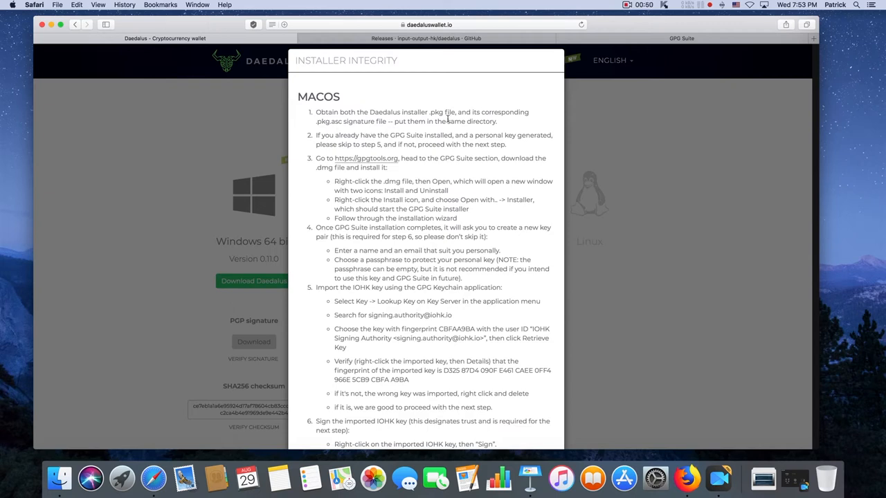
pyautogui.moveTo(333, 129)
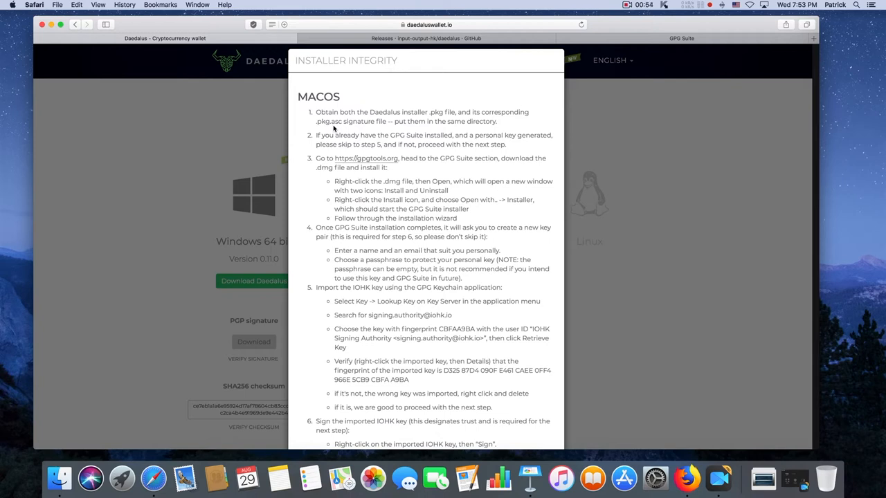
pyautogui.moveTo(335, 128)
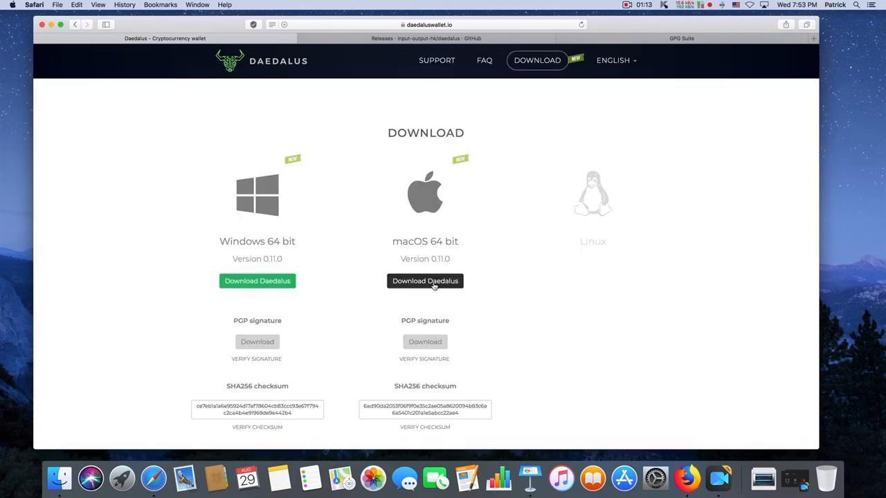
# Download the macOS 64-bit Daedalus installer package from the Daedalus site.
pyautogui.click(424, 279)
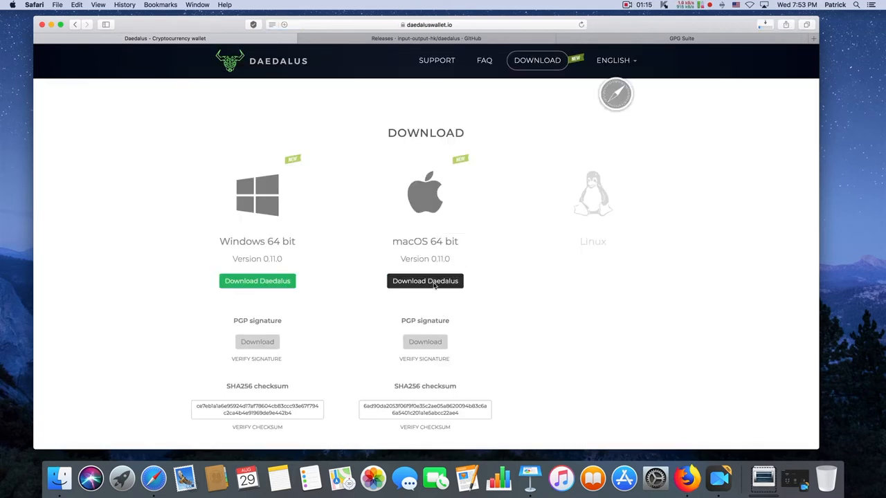
pyautogui.click(424, 281)
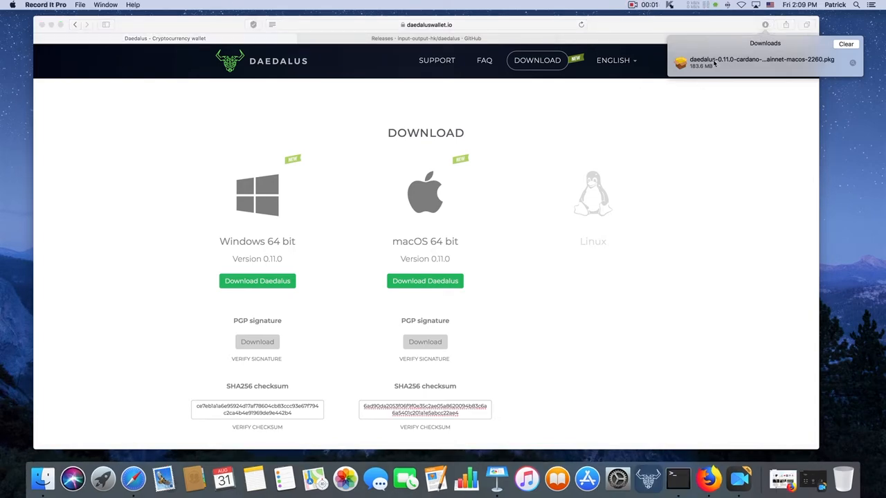
pyautogui.moveTo(717, 66)
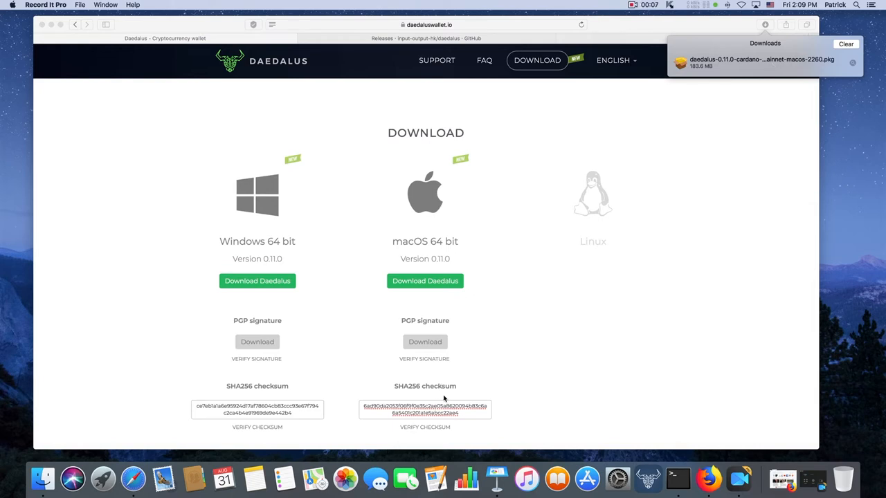
pyautogui.moveTo(450, 395)
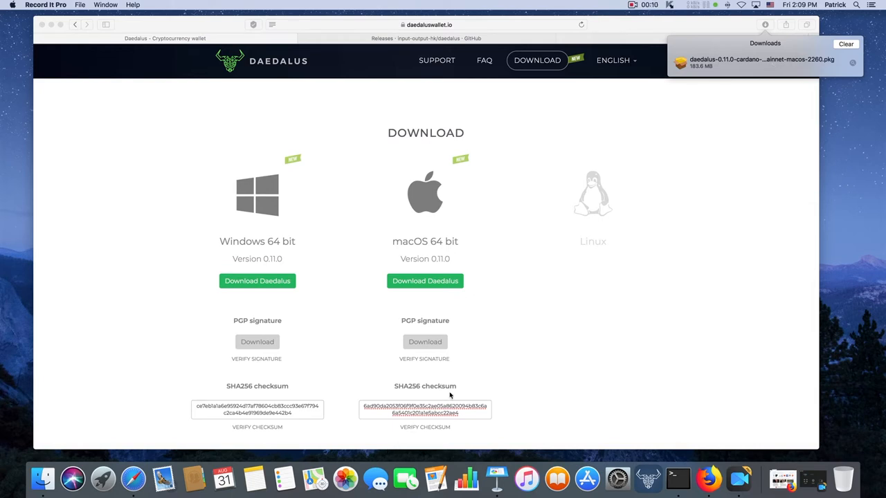
pyautogui.moveTo(377, 413)
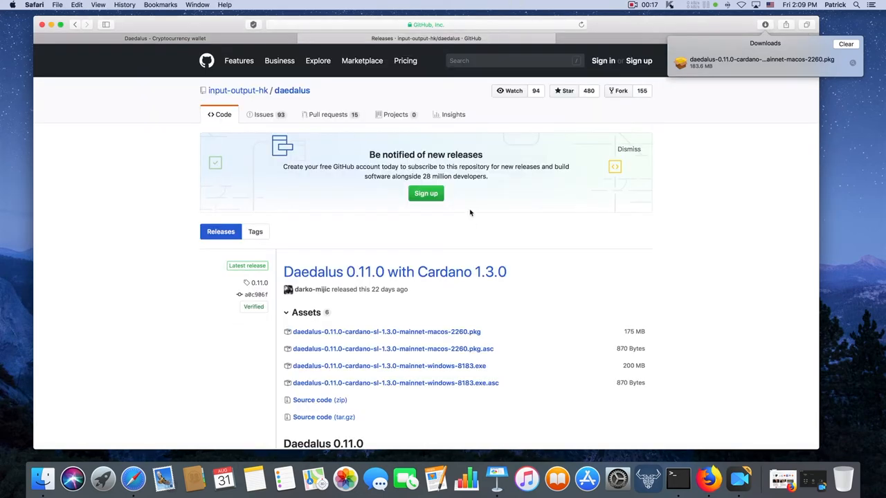
# Scroll to Installer integrity verification and copy the macOS SHA256 checksum from the release notes.
pyautogui.scroll(-3)
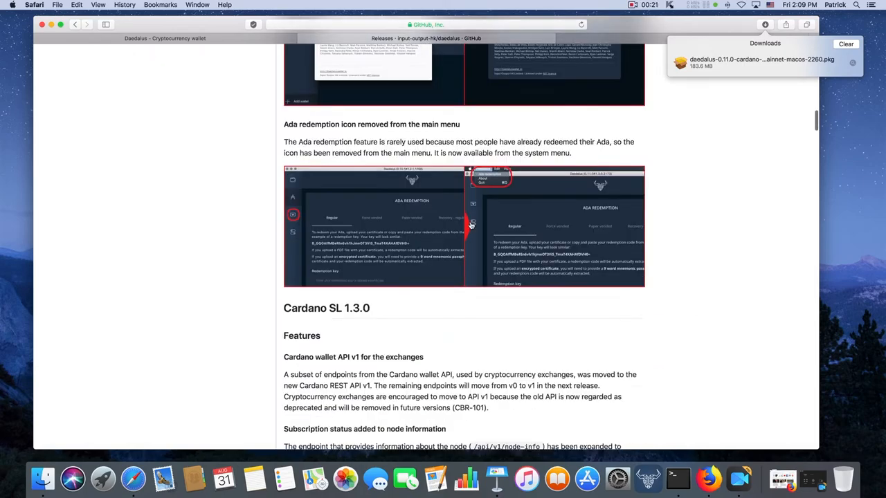
pyautogui.scroll(-3)
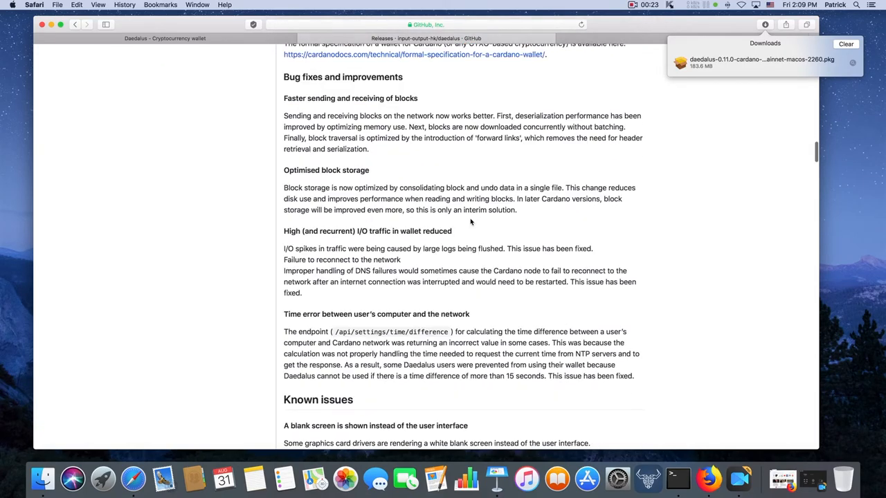
pyautogui.scroll(-3)
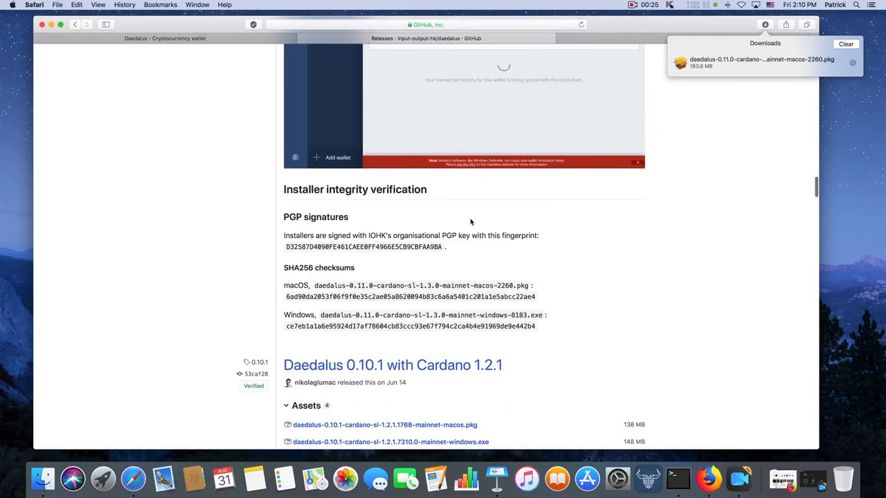
pyautogui.scroll(-3)
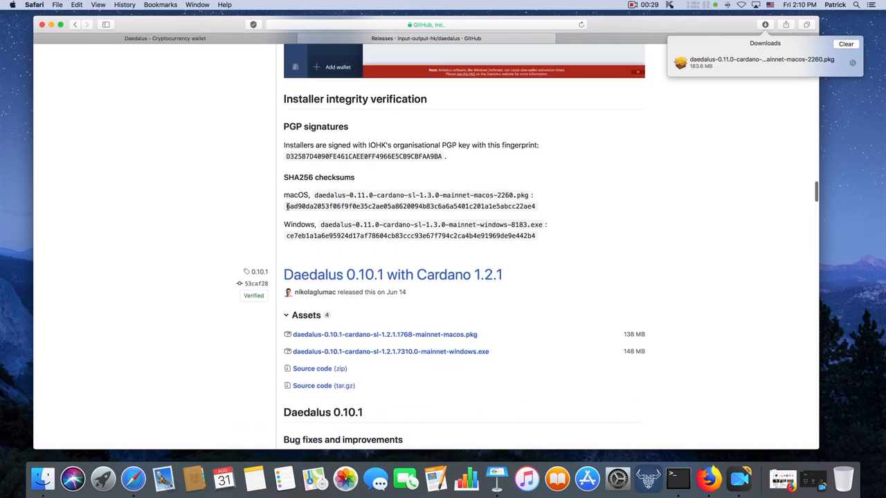
pyautogui.rightClick(408, 206)
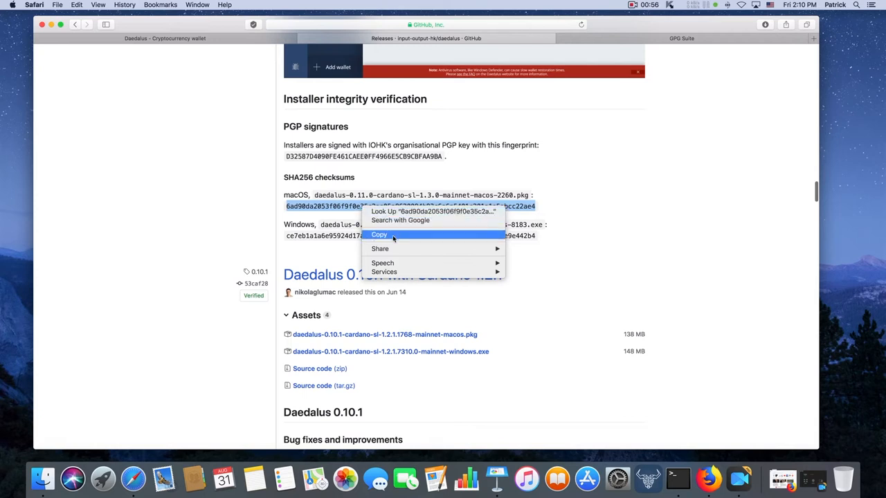
pyautogui.click(379, 235)
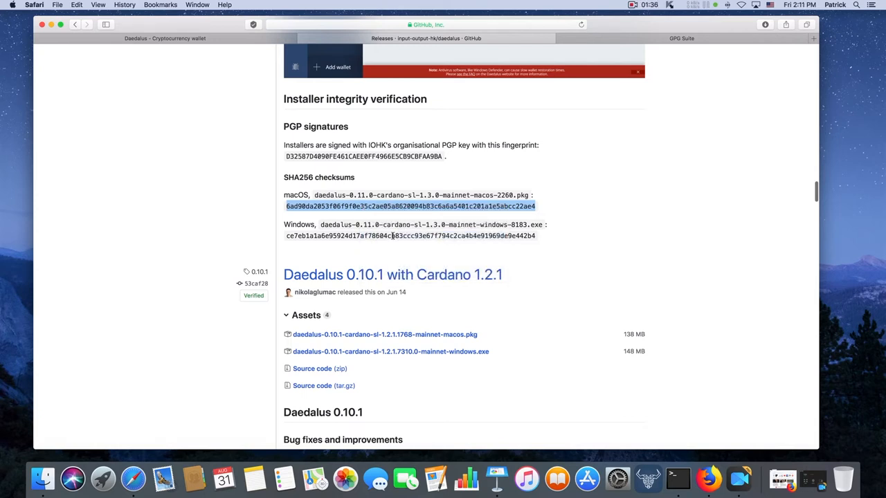
# Launch Terminal from Spotlight and change into the Downloads folder.
pyautogui.write('Terminal')
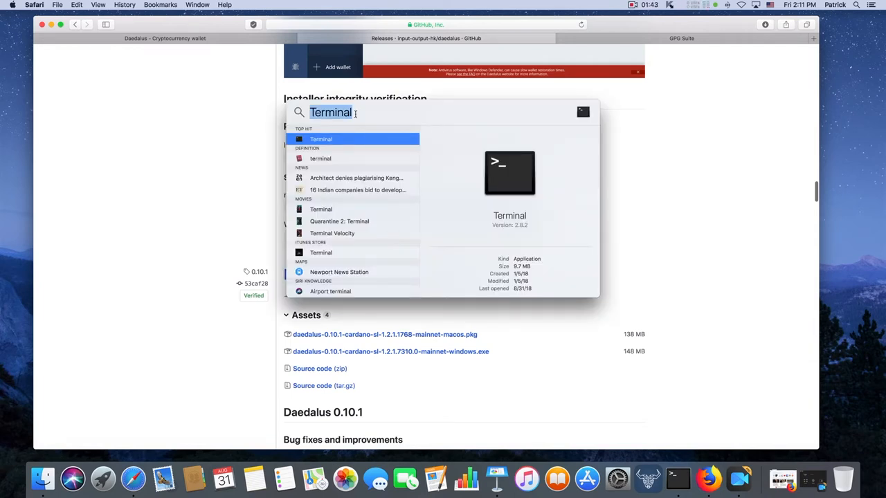
pyautogui.write('terminal')
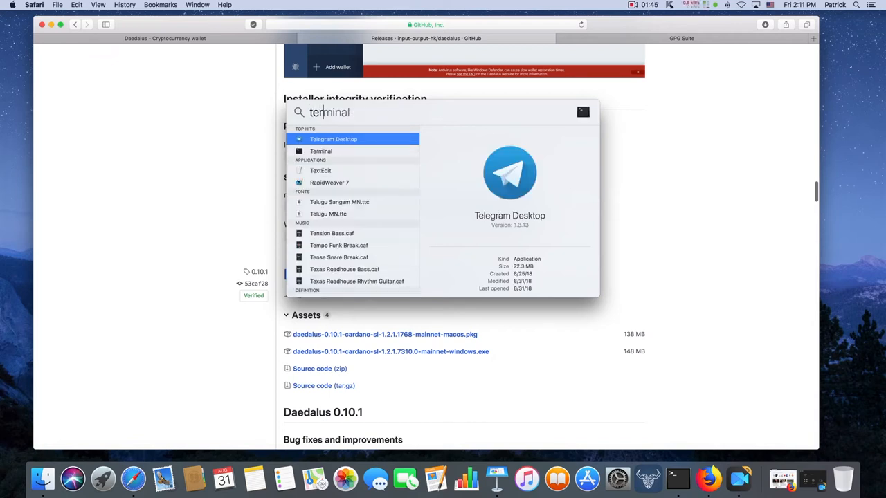
pyautogui.click(321, 151)
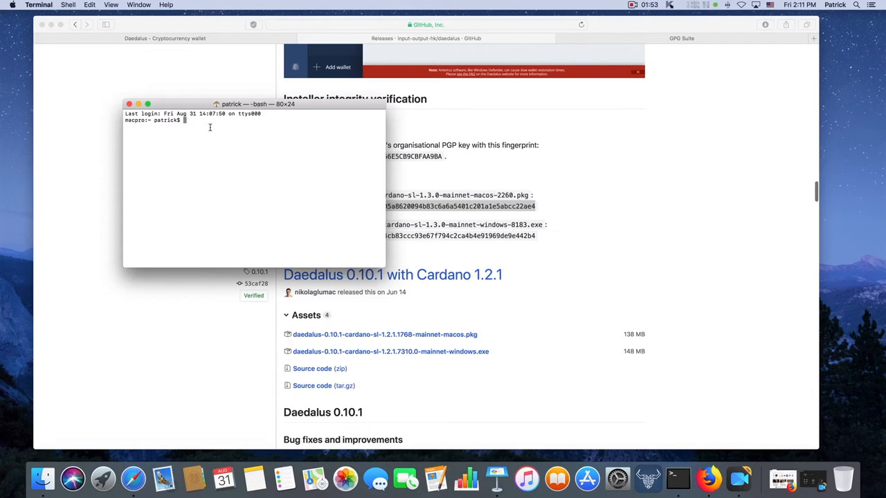
pyautogui.write('cd')
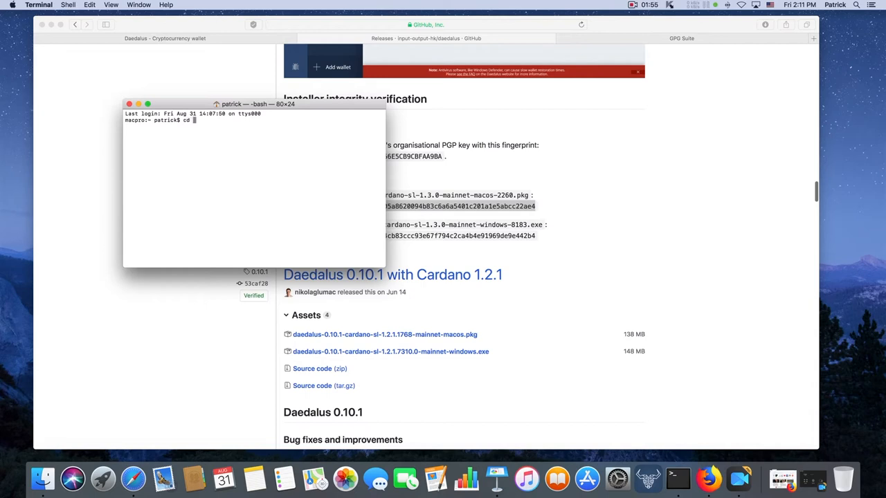
pyautogui.write('Do')
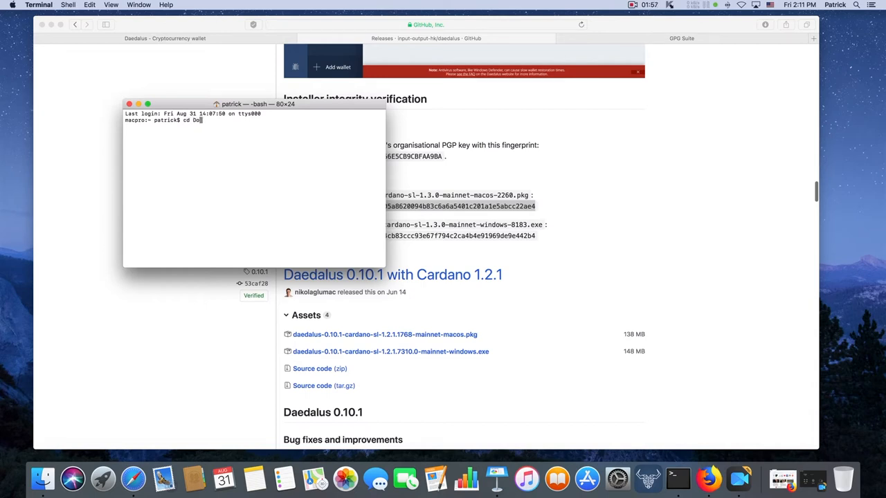
pyautogui.write('wnloads/')
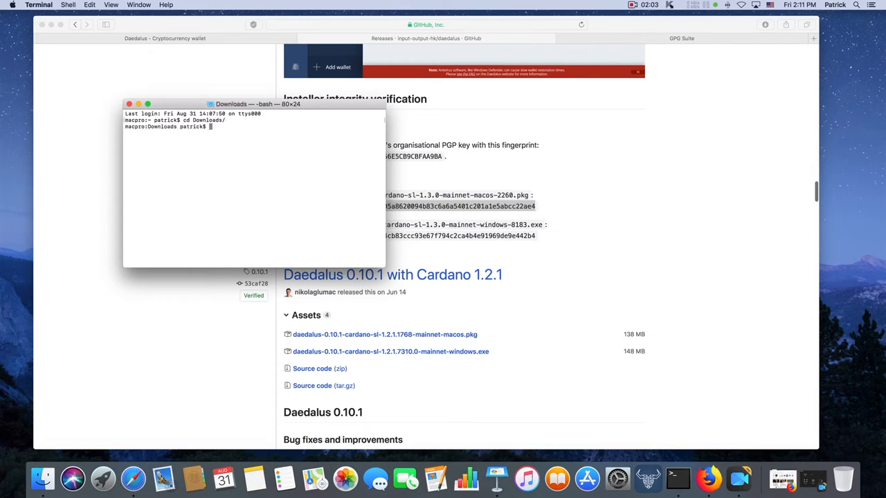
# Run shasum -a 256 on daedalus-0.11.0-cardano-sl-1.3.0-mainnet-macos-2260.pkg and compare against the published hash.
pyautogui.write('shasum')
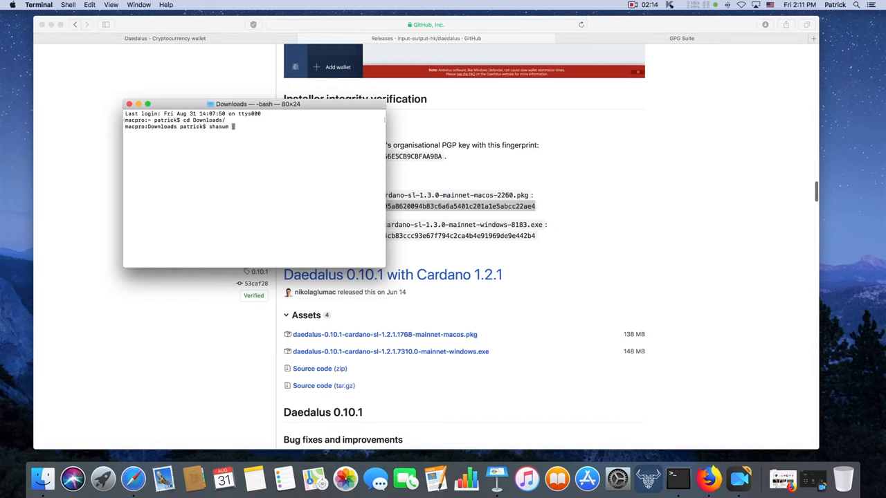
pyautogui.write('-a')
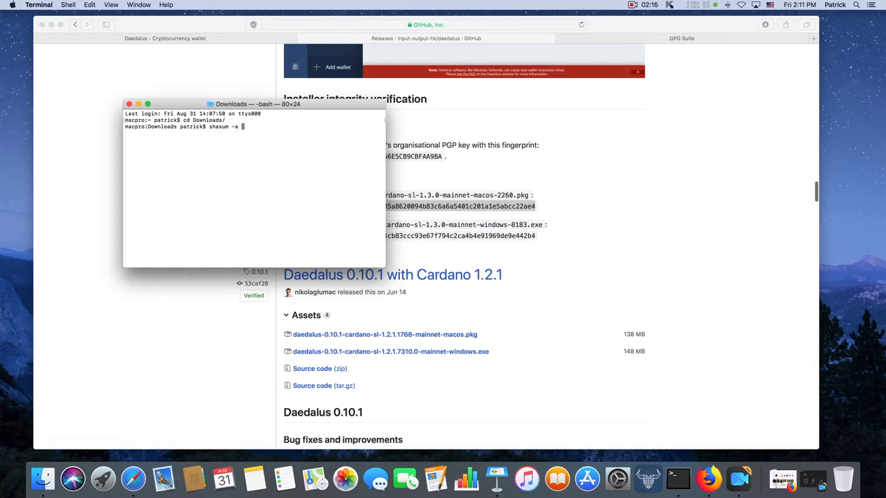
pyautogui.write('256')
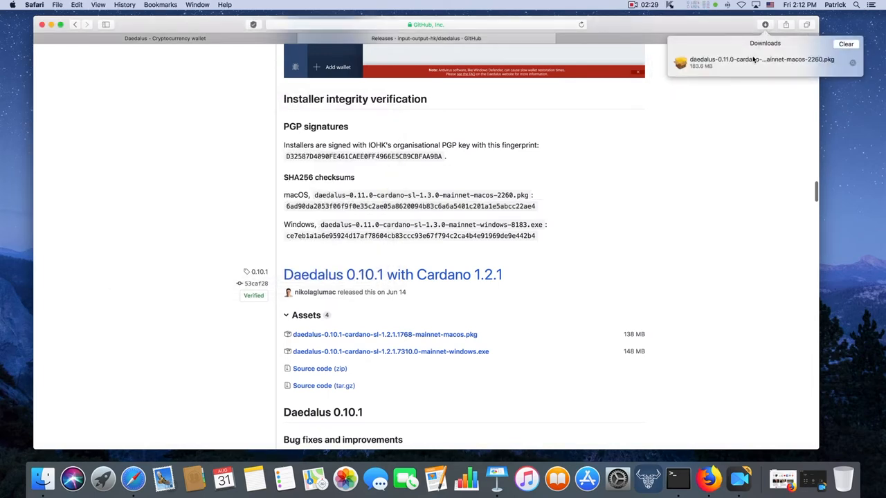
pyautogui.click(676, 477)
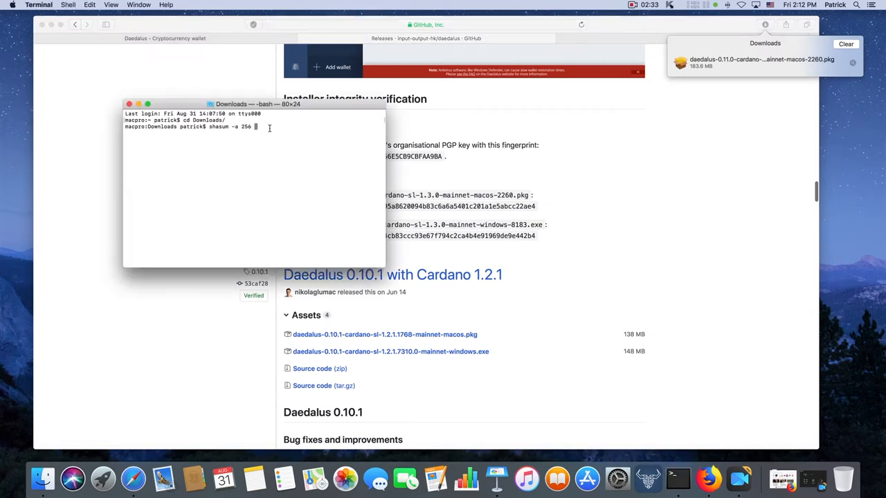
pyautogui.write('daedalus-0.11.0-cardano-sl-1.3.0-mainnet-macos-2260.pkg')
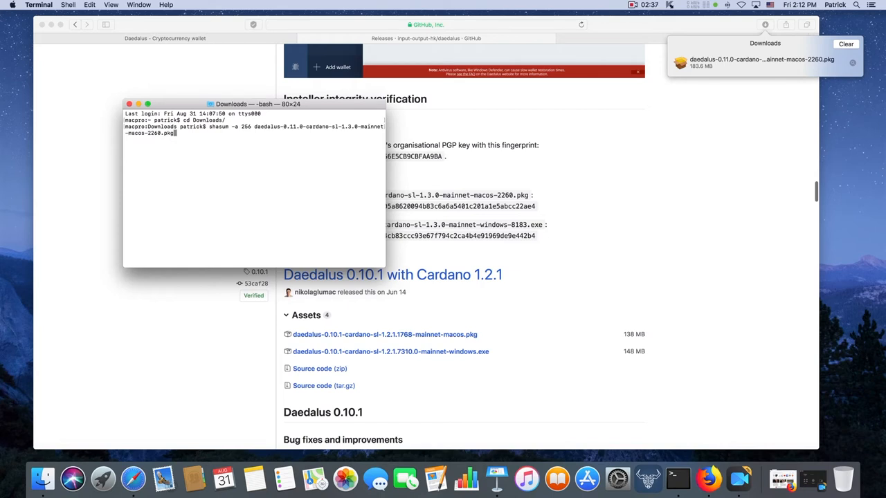
pyautogui.press('Return')
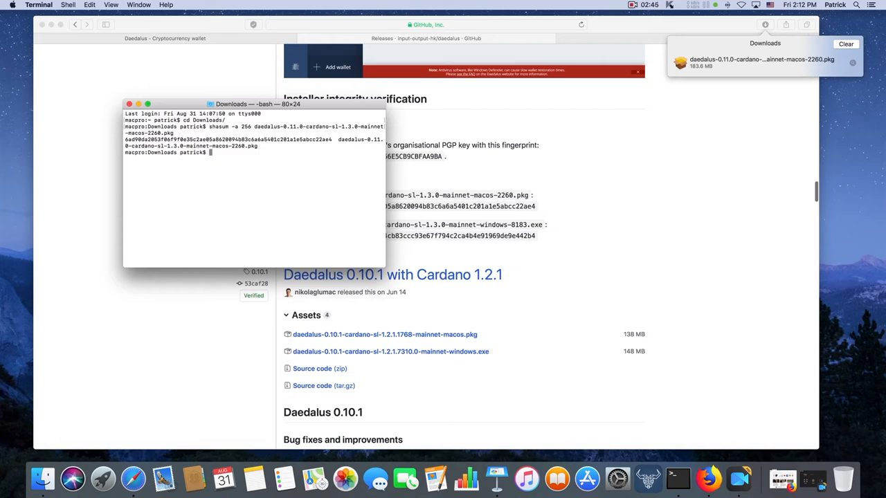
pyautogui.write('6ad90da2053f06f9f0e35c2ae05a8620094b83c6a6a5401c201a1e5abcc22ae4')
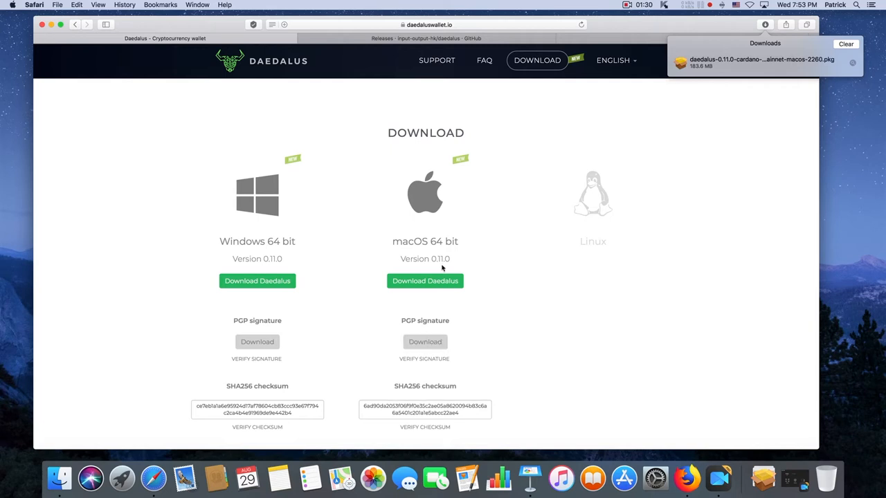
# Download the macOS PGP signature, confirm both files in Downloads, then close the folder window.
pyautogui.click(426, 39)
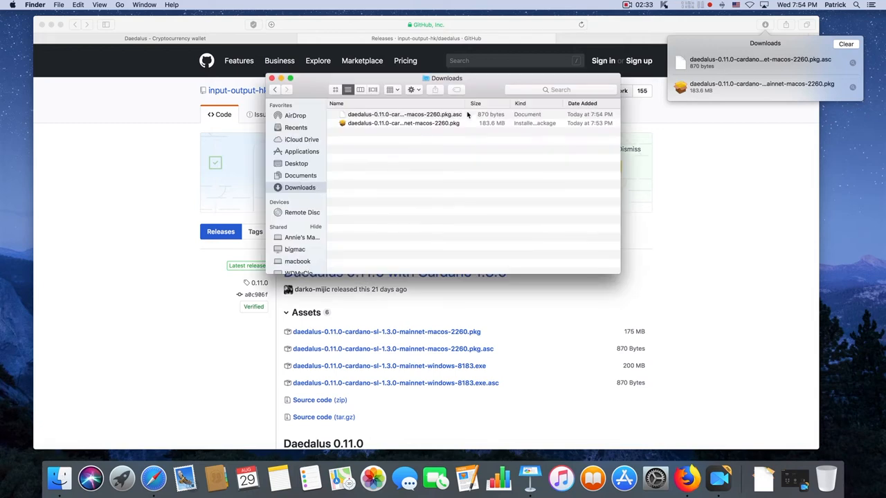
pyautogui.click(404, 123)
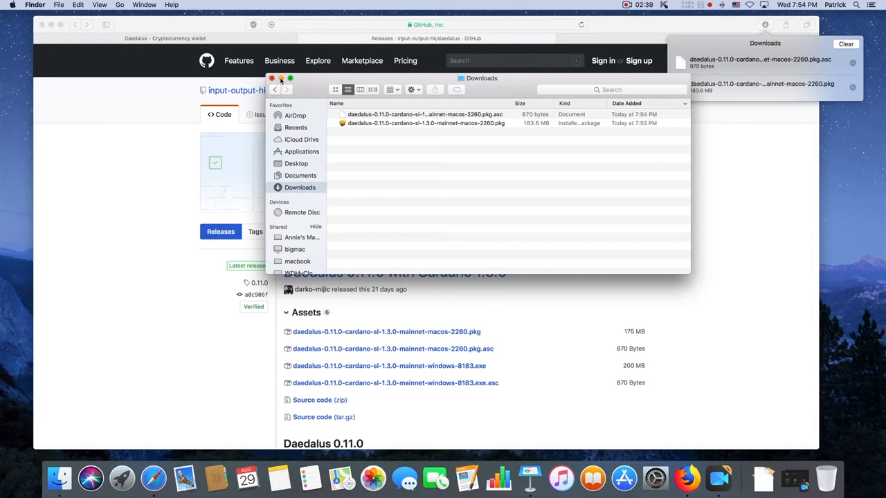
pyautogui.click(271, 78)
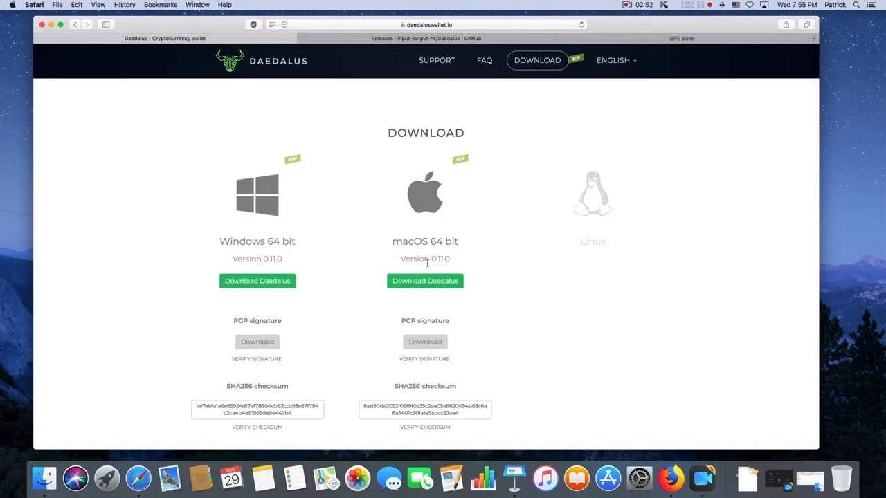
pyautogui.moveTo(423, 362)
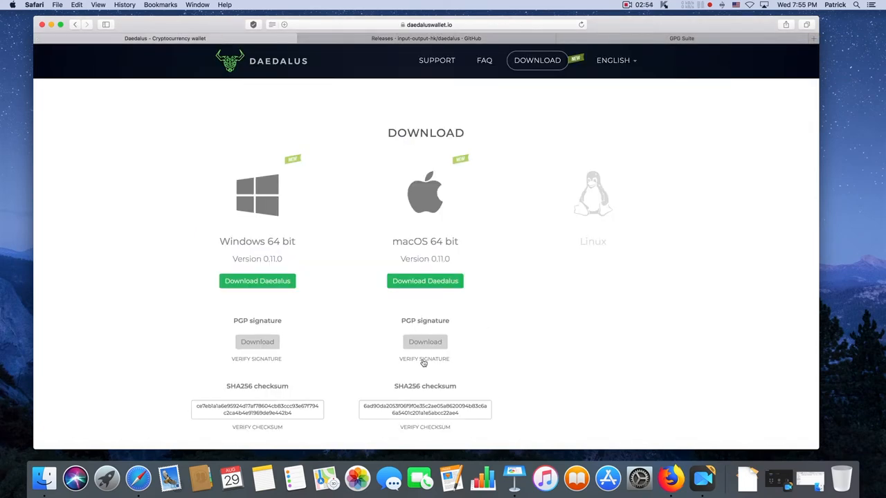
# Open the macOS Verify signature instructions and follow the gpgtools.org link to GPG Suite 2018.3.
pyautogui.click(424, 359)
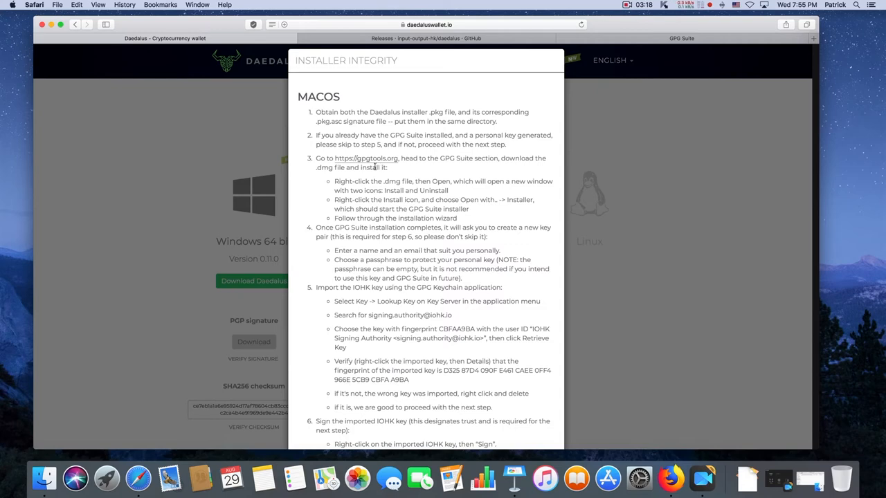
pyautogui.click(366, 158)
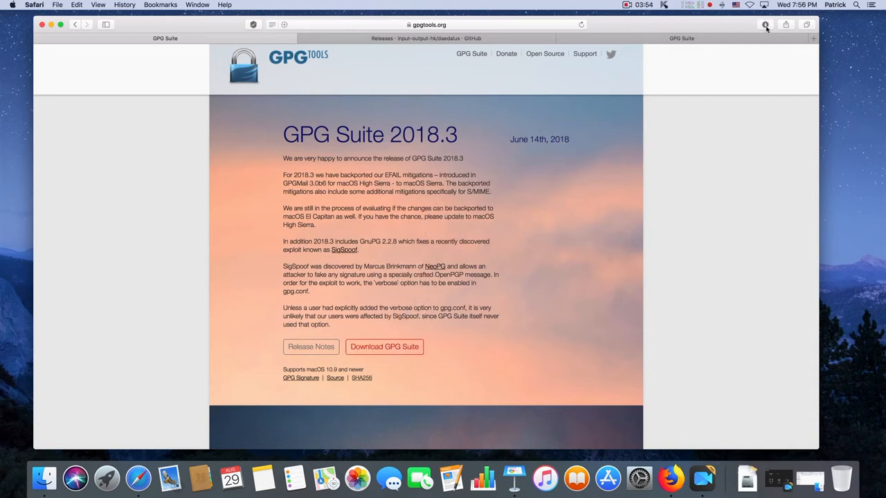
pyautogui.click(765, 25)
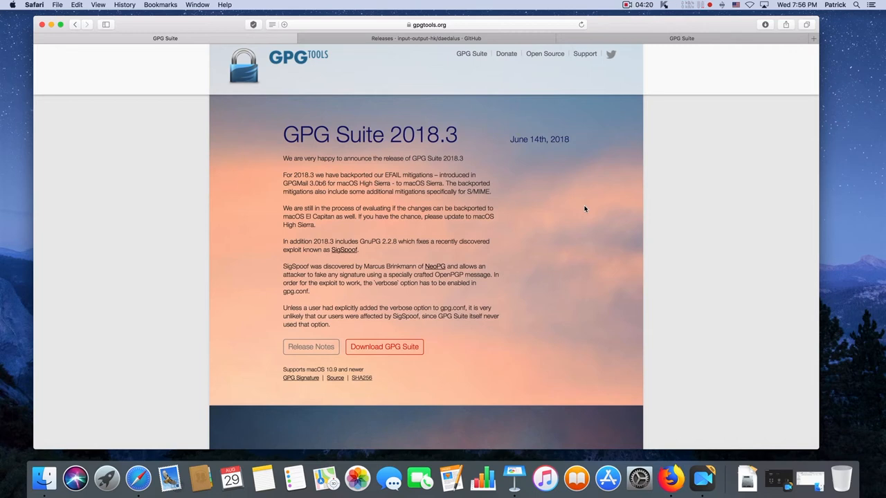
# In Terminal, cd to Downloads and run shasum -a 256 on GPG_Suite-2018.3.dmg.
pyautogui.press('cmd+space')
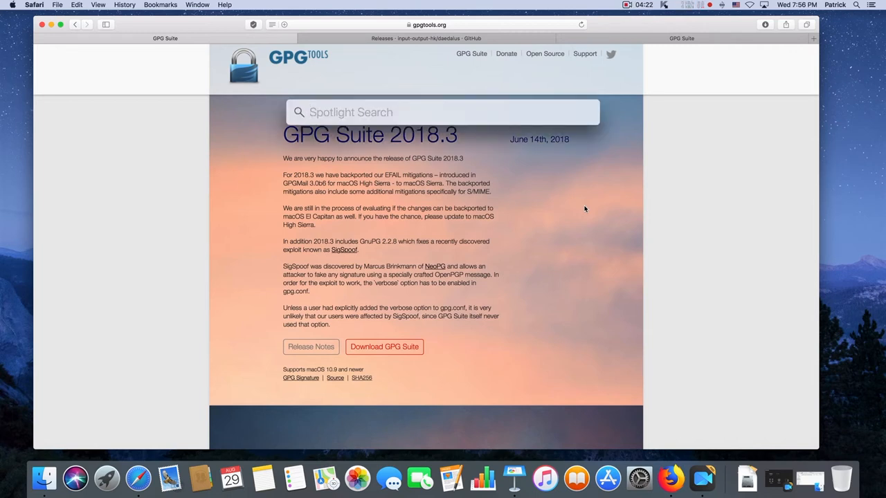
pyautogui.write('terminal')
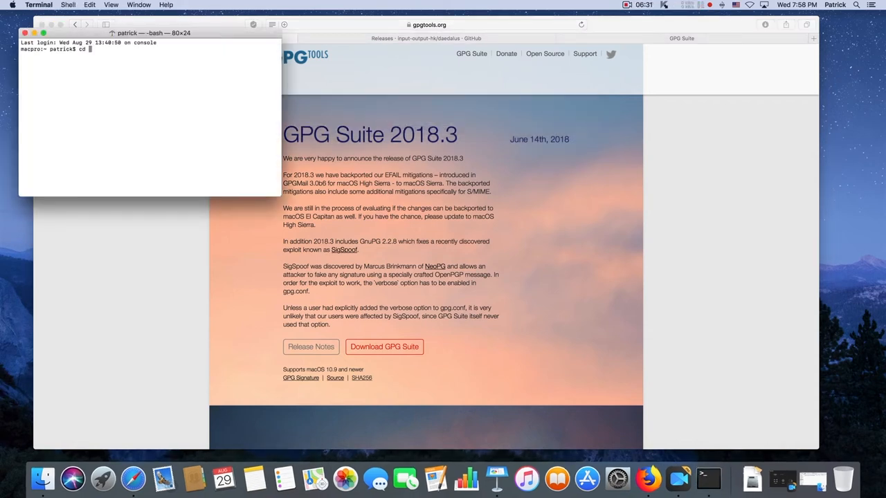
pyautogui.write('Downloads/')
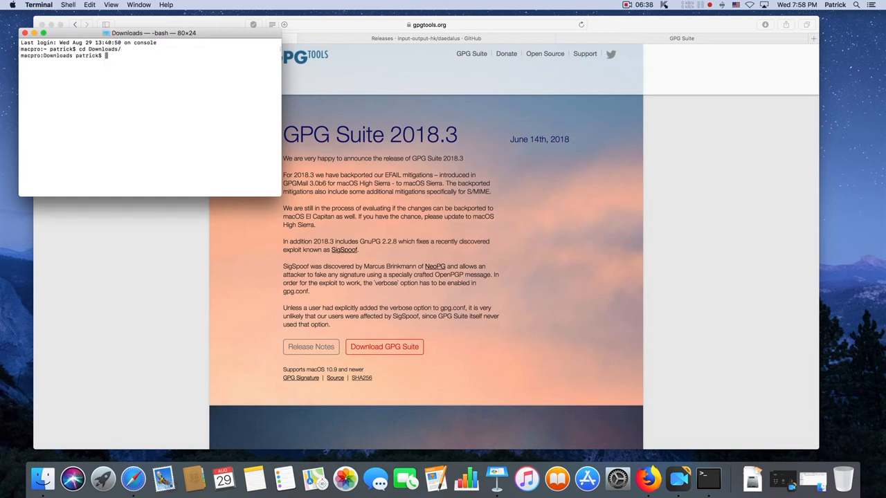
pyautogui.write('shasum -a 256')
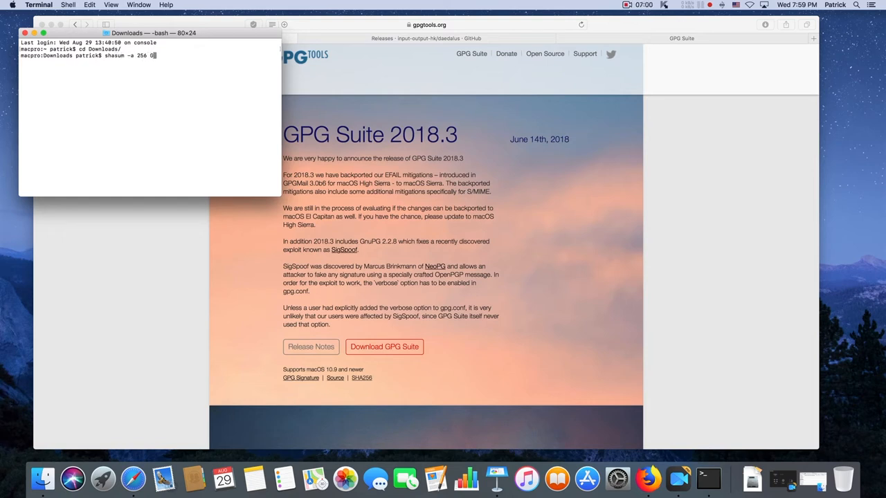
pyautogui.write('GPG_Suite-2018.3.dmg')
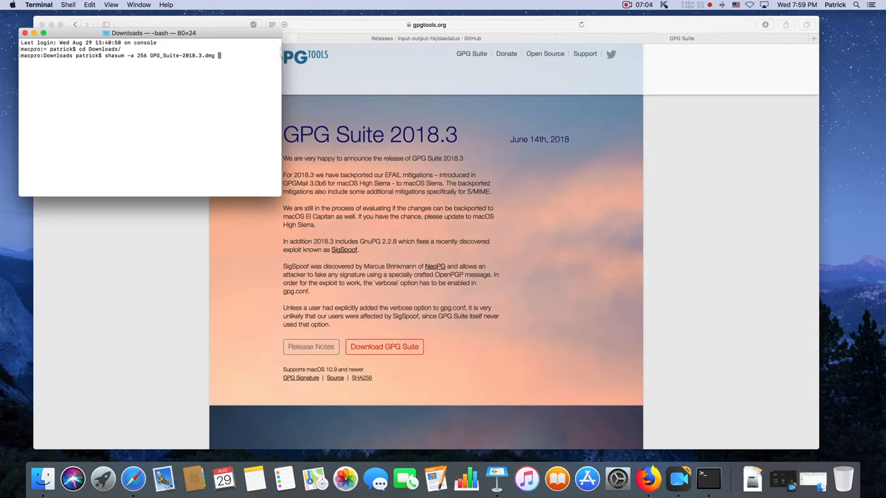
pyautogui.press('Return')
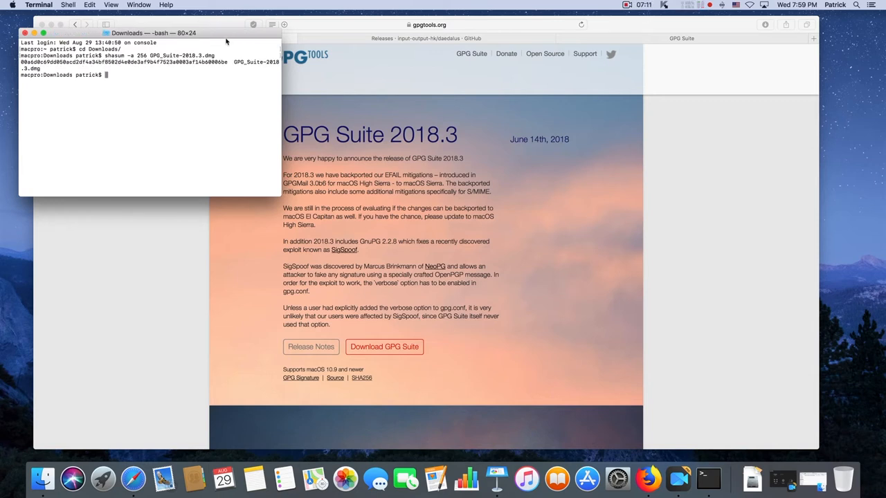
pyautogui.click(361, 378)
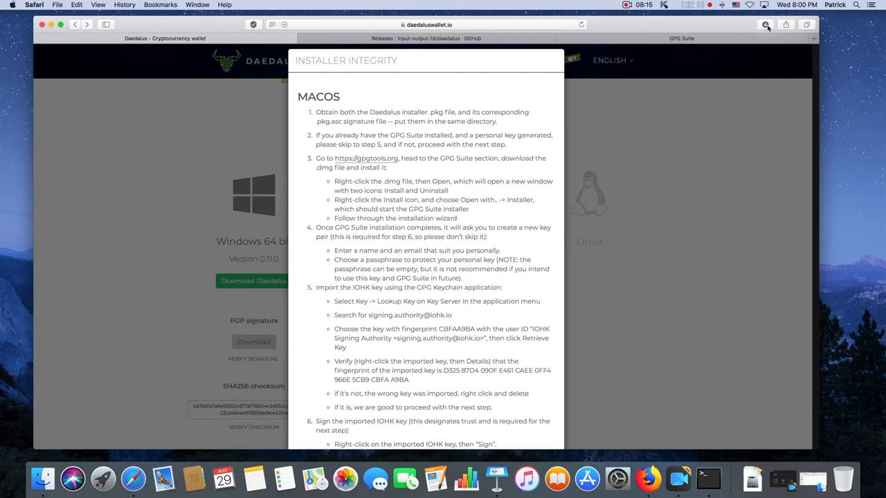
# Open GPG_Suite-2018.3.dmg from Safari's downloads and launch its Install icon.
pyautogui.click(765, 25)
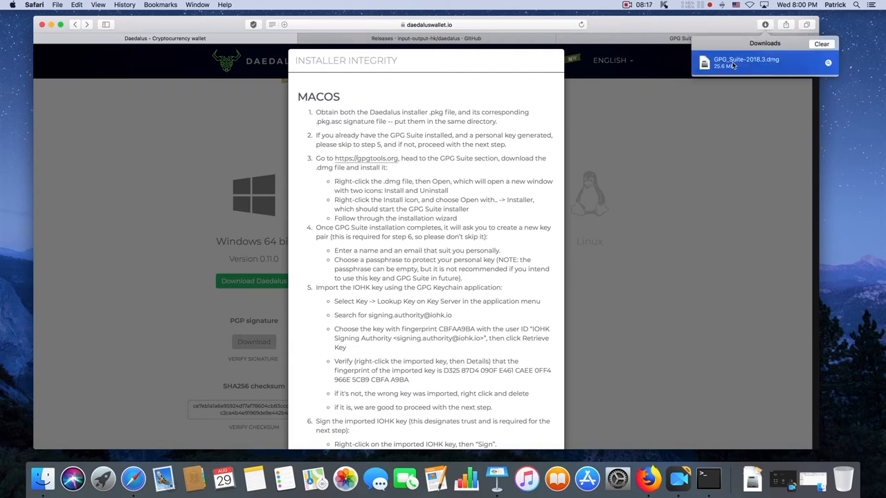
pyautogui.rightClick(746, 63)
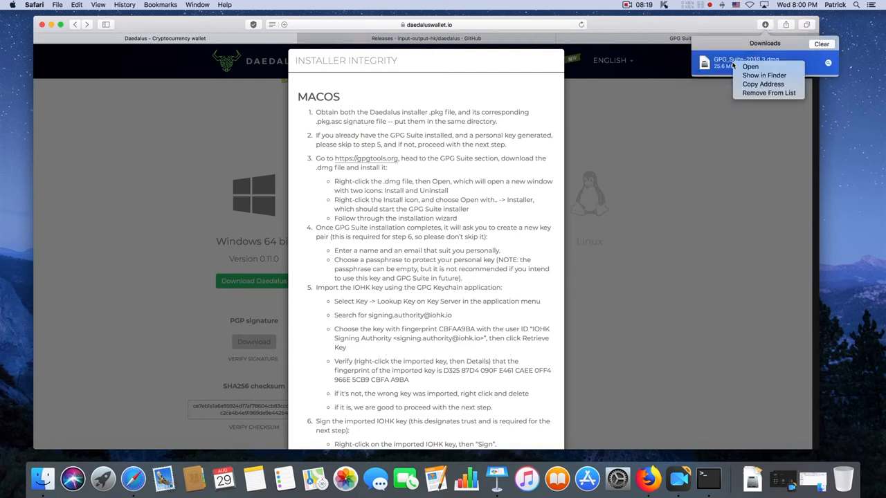
pyautogui.click(750, 66)
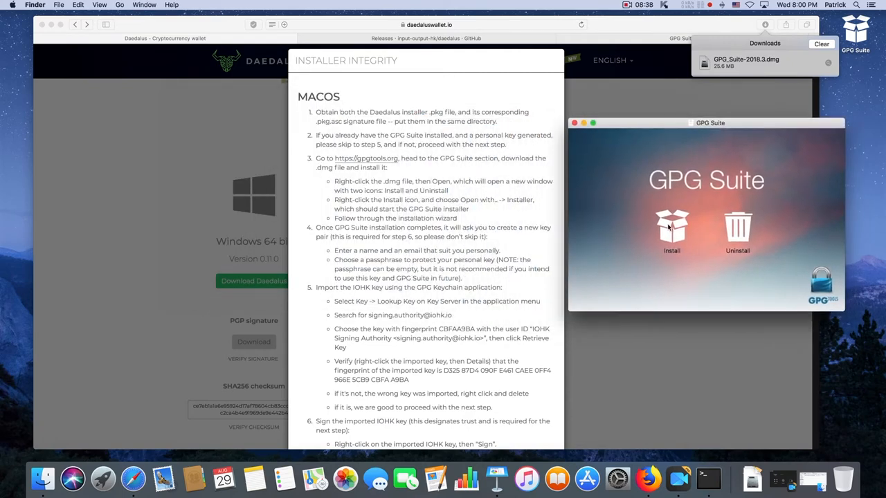
pyautogui.rightClick(671, 229)
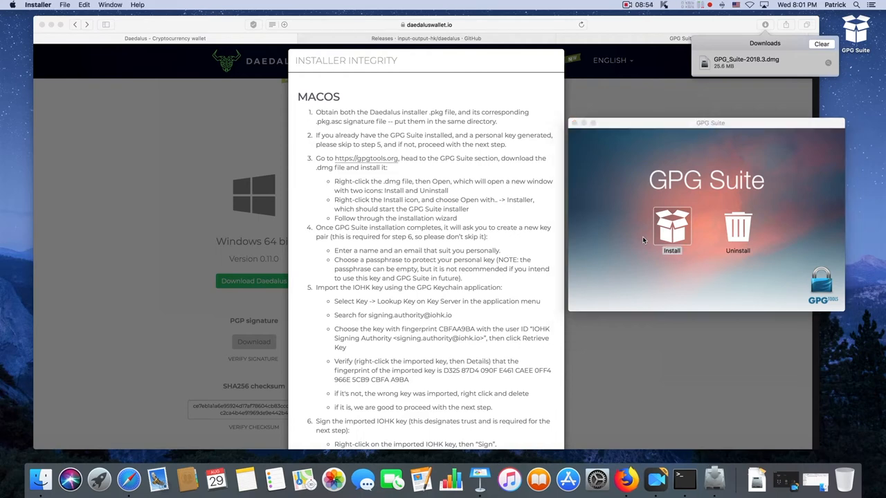
pyautogui.doubleClick(671, 228)
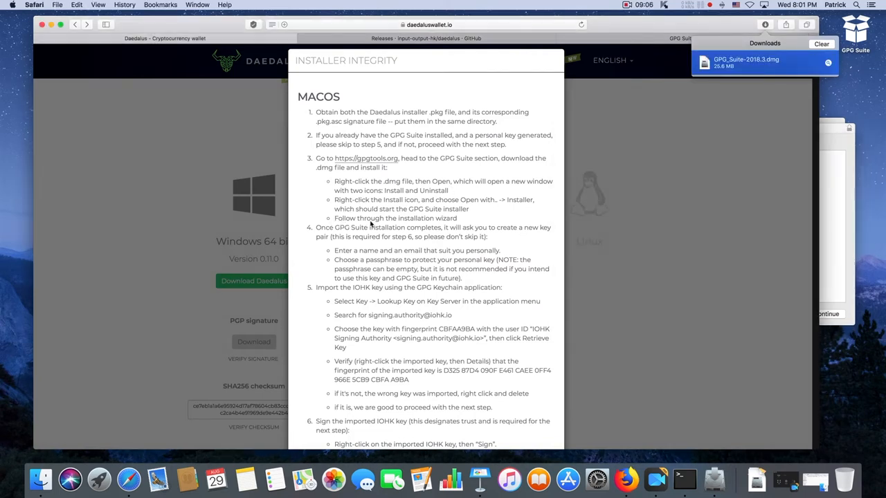
pyautogui.moveTo(468, 227)
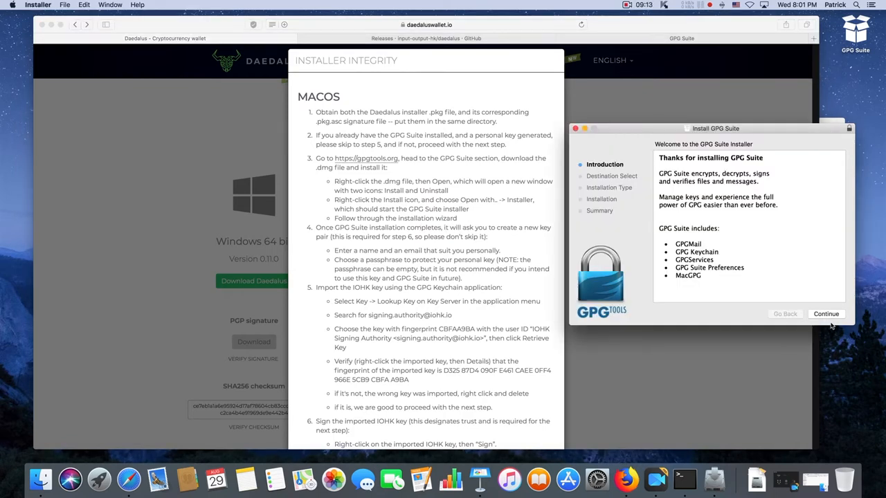
# Continue through the GPG Suite installer, authorize with the admin password, close it and keep the package.
pyautogui.click(825, 313)
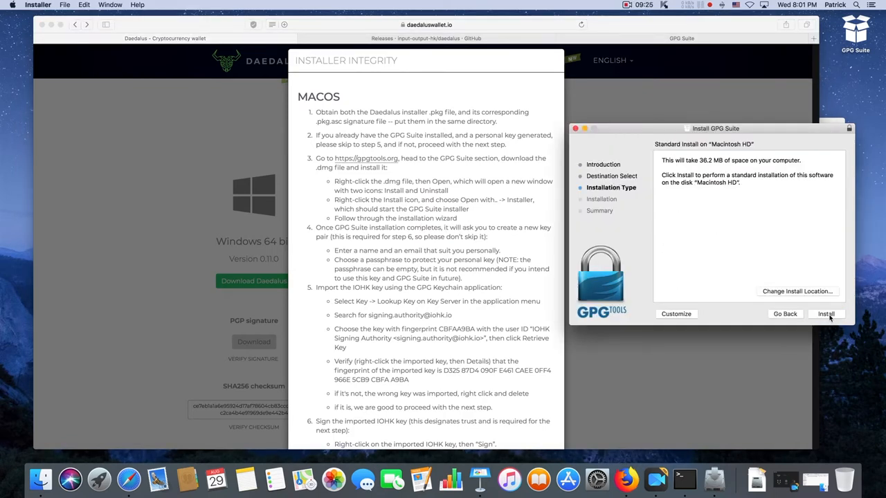
pyautogui.click(825, 312)
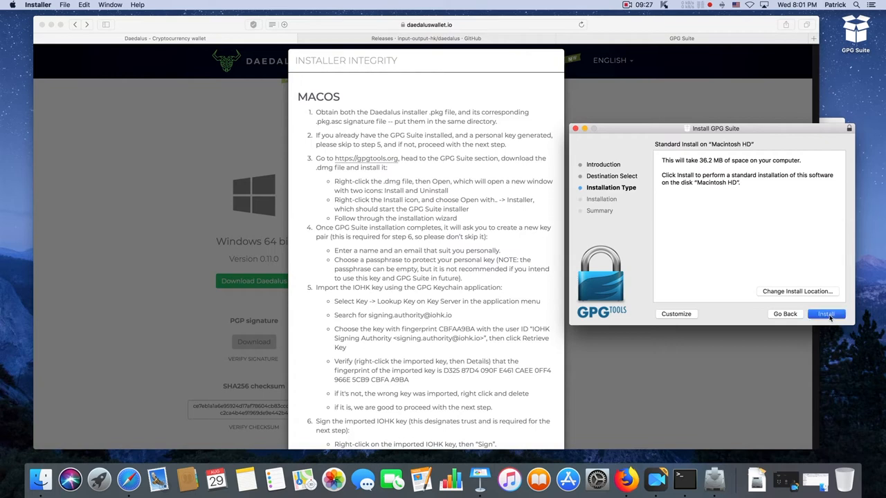
pyautogui.click(825, 312)
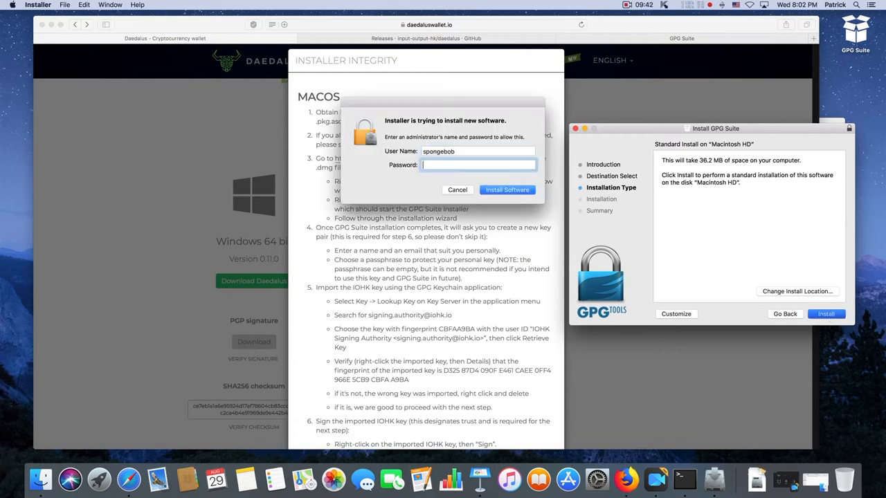
pyautogui.click(507, 189)
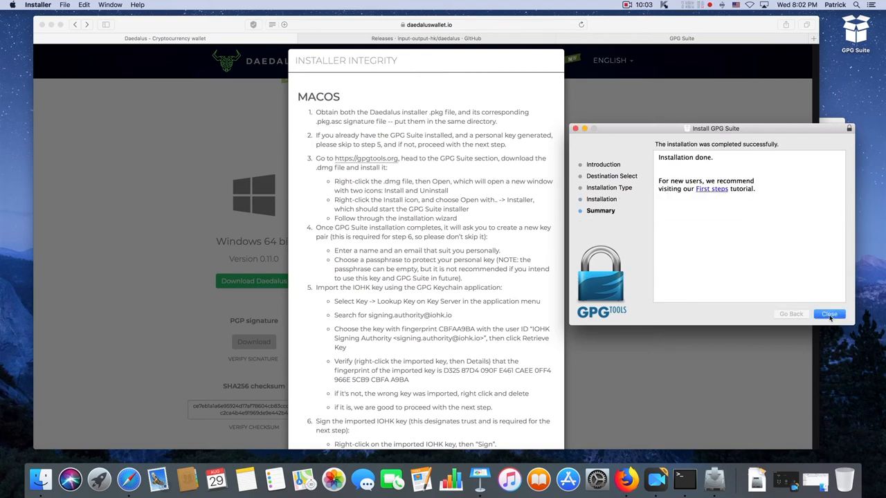
pyautogui.click(829, 313)
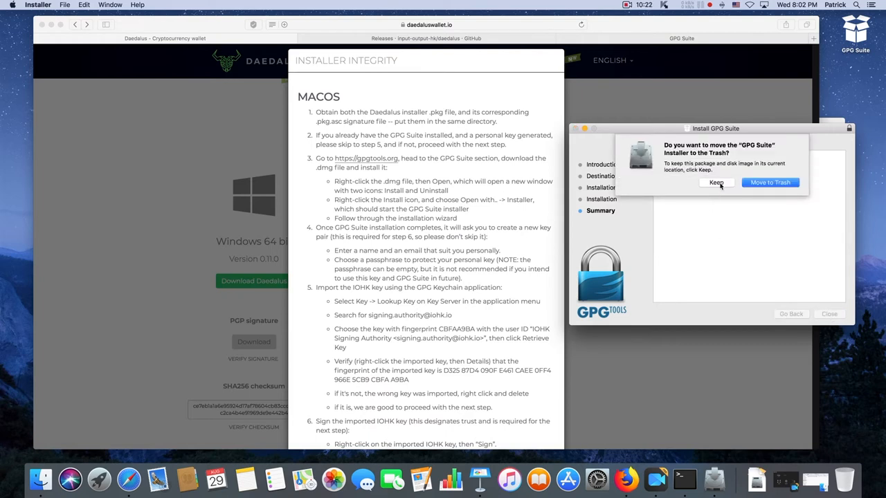
pyautogui.click(716, 183)
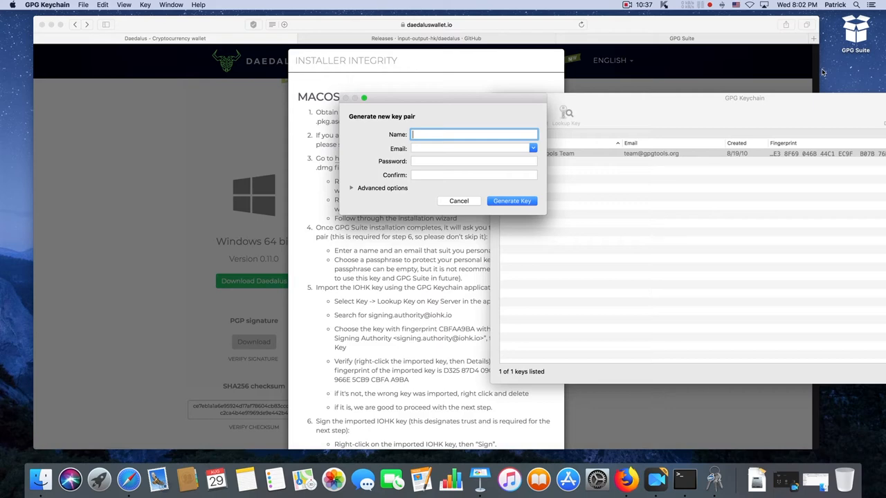
# Generate a key pair for 'Patrick Starfish' and decline uploading the public key.
pyautogui.write('P')
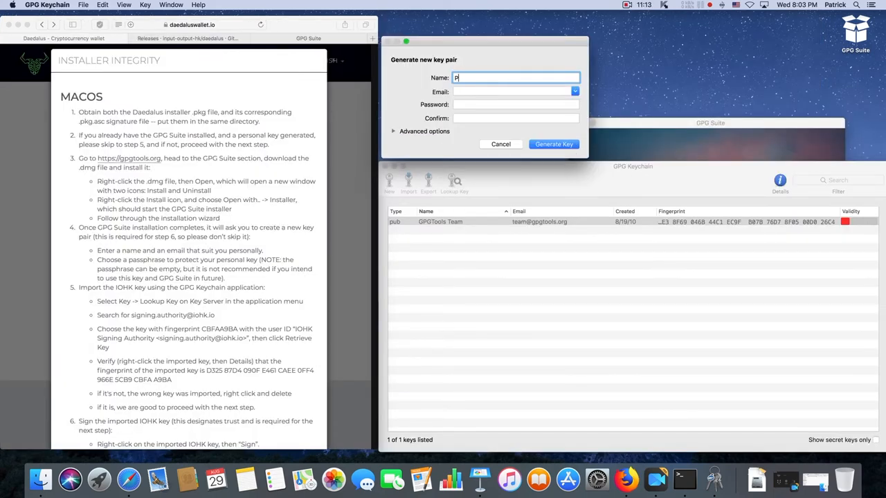
pyautogui.write('Patrick Starfish')
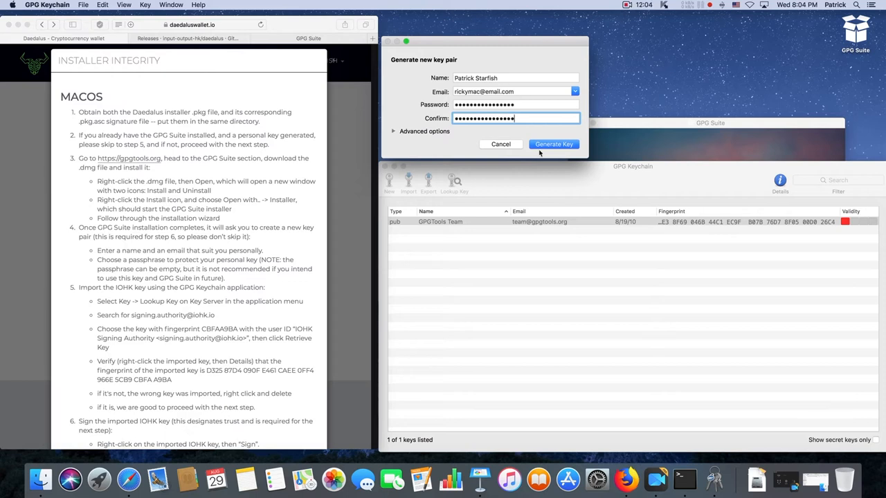
pyautogui.click(553, 144)
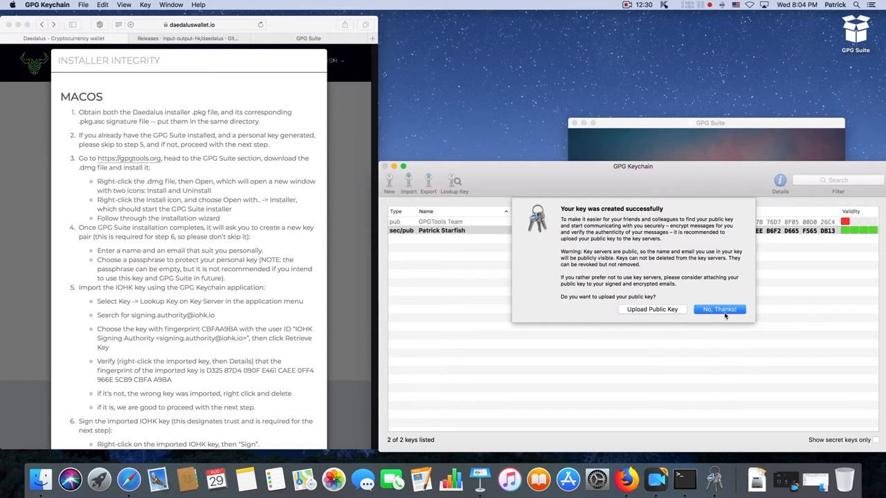
pyautogui.click(720, 310)
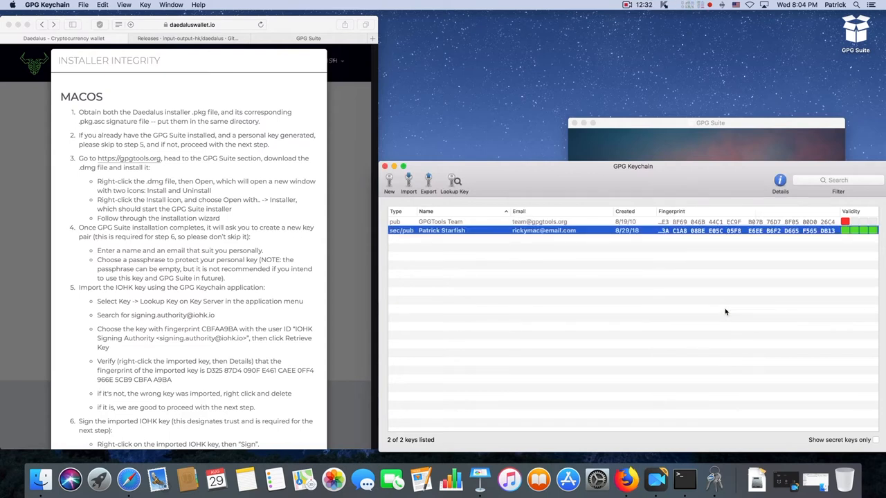
pyautogui.moveTo(126, 292)
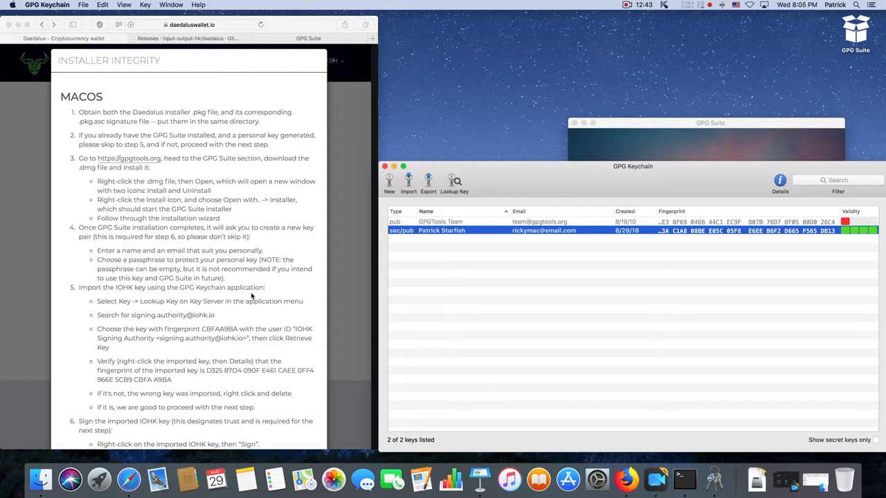
pyautogui.moveTo(174, 312)
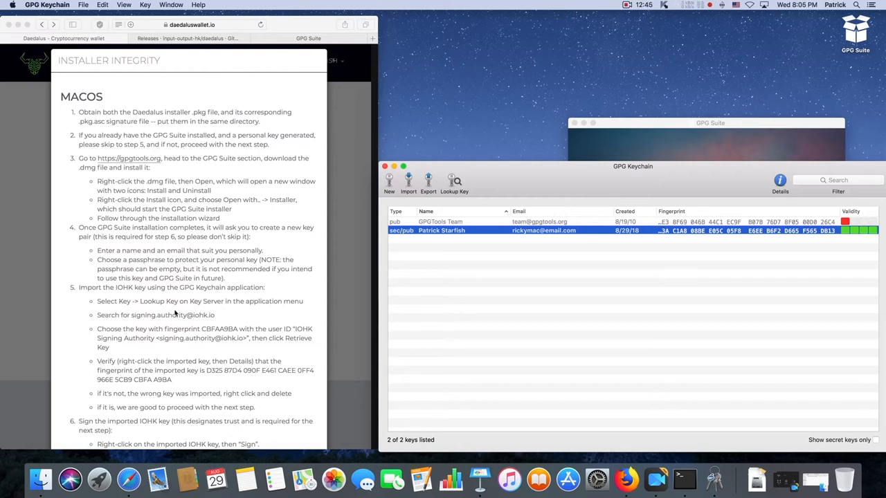
pyautogui.moveTo(216, 315)
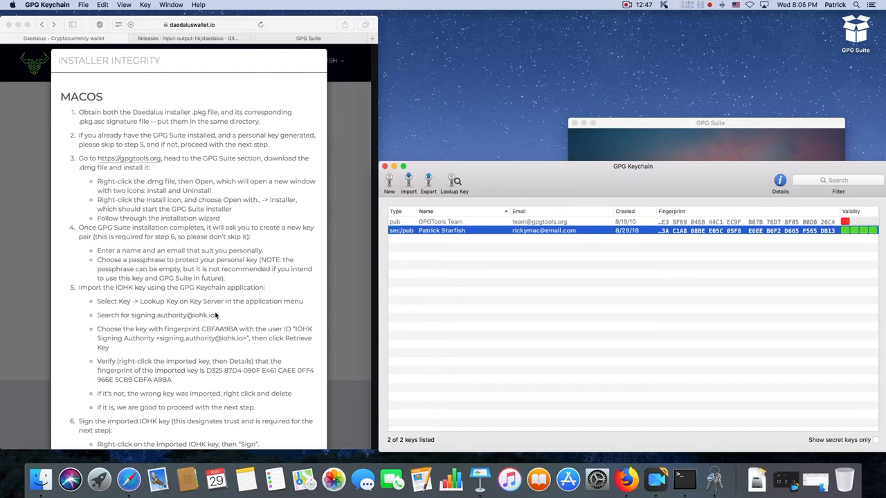
pyautogui.moveTo(252, 312)
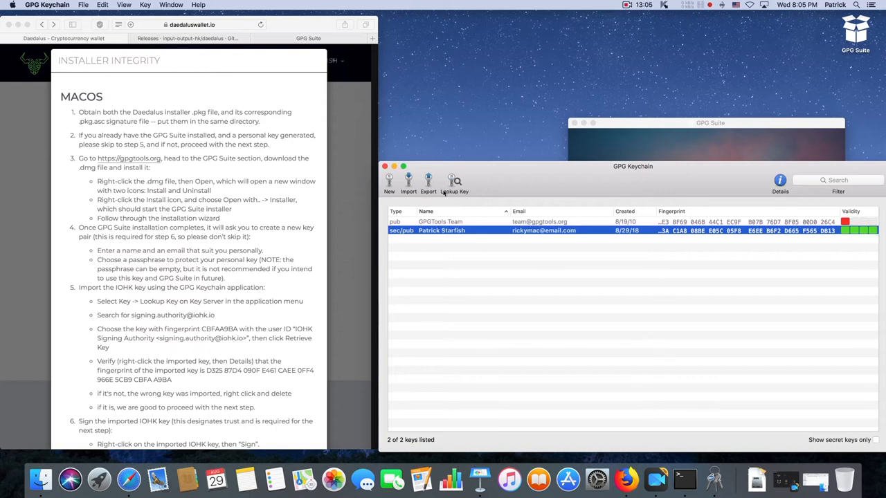
# Copy the signing authority address from the instructions and start Lookup Key on Key Server.
pyautogui.click(144, 5)
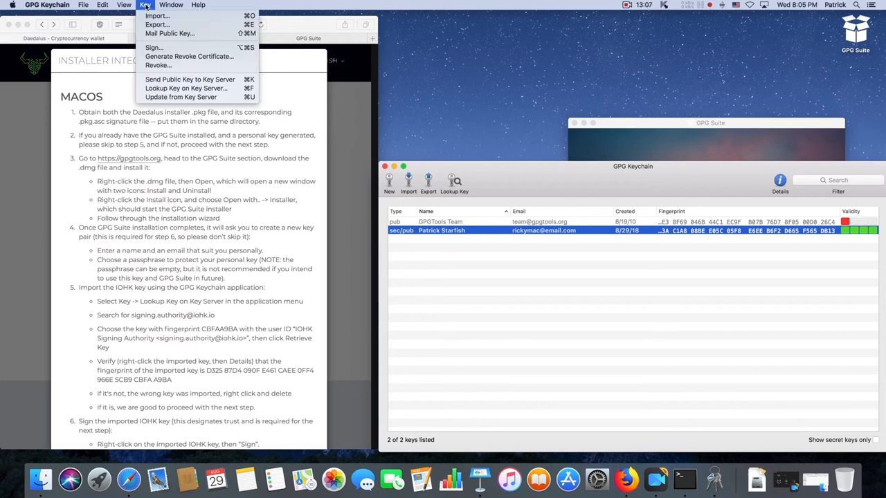
pyautogui.doubleClick(172, 316)
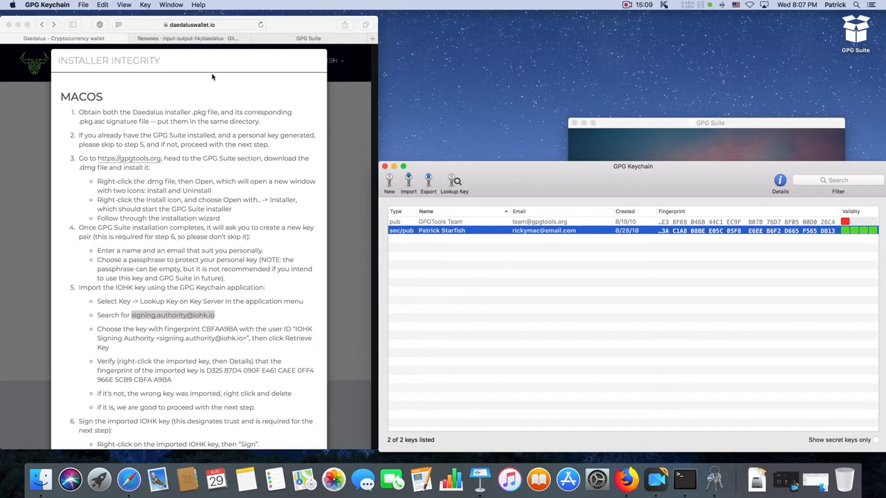
pyautogui.click(144, 6)
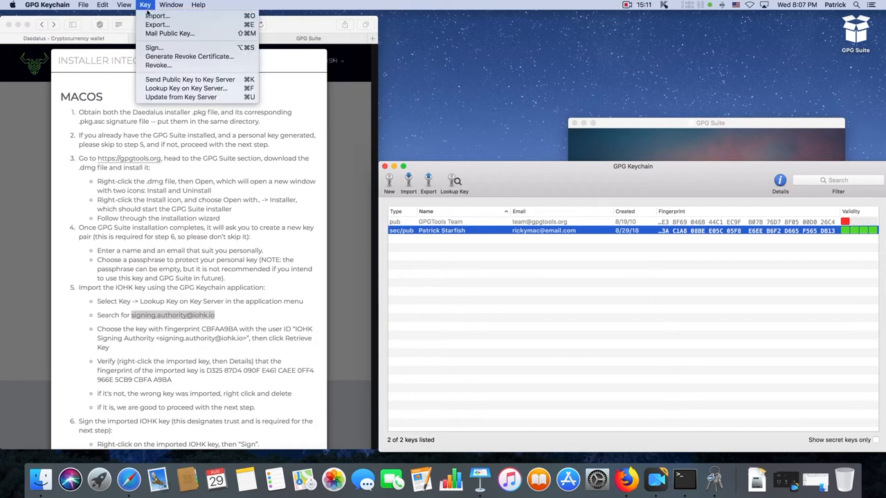
pyautogui.moveTo(187, 88)
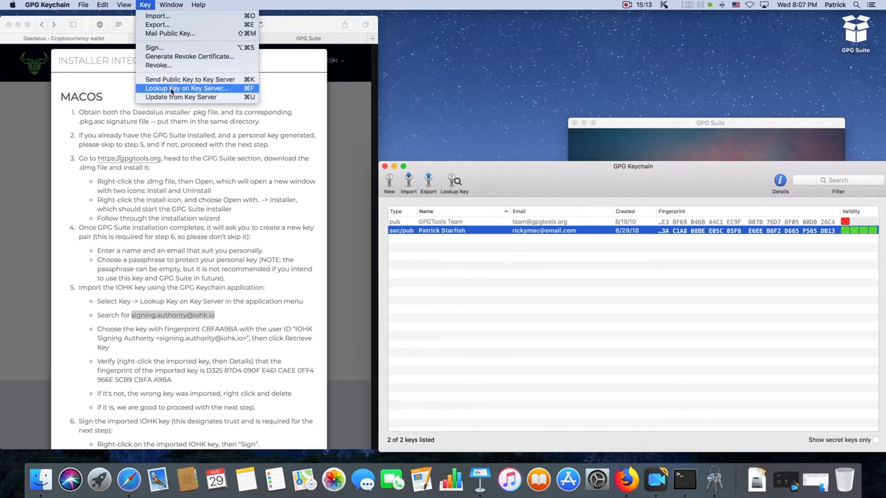
pyautogui.click(187, 89)
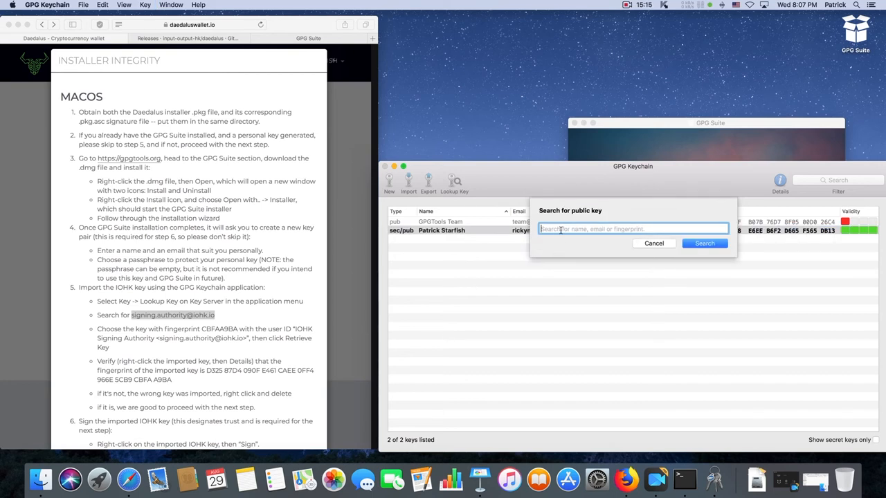
pyautogui.rightClick(588, 229)
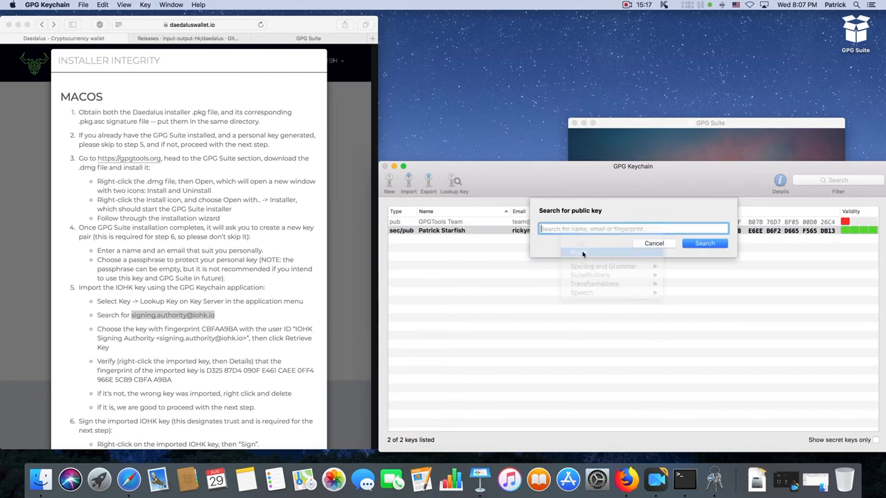
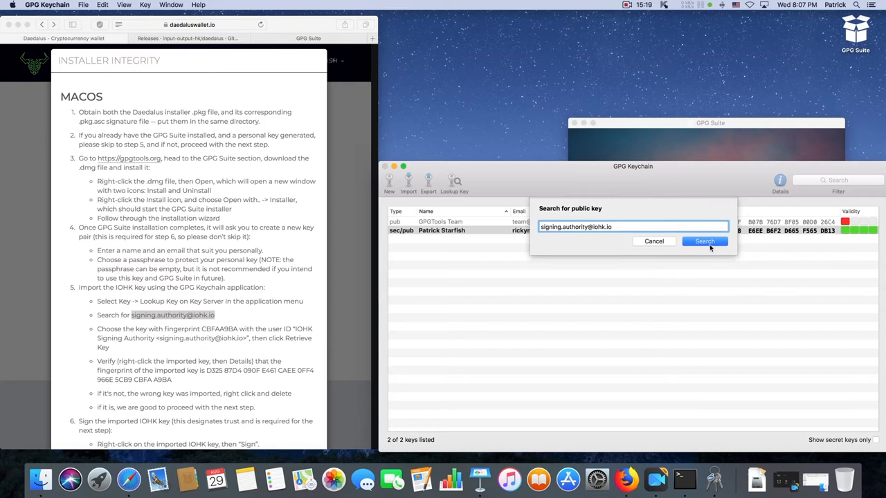
pyautogui.click(703, 240)
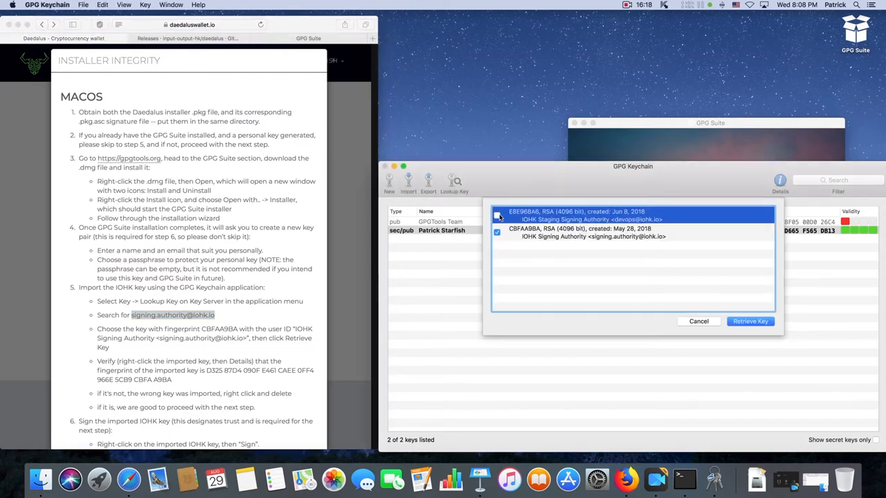
pyautogui.click(751, 321)
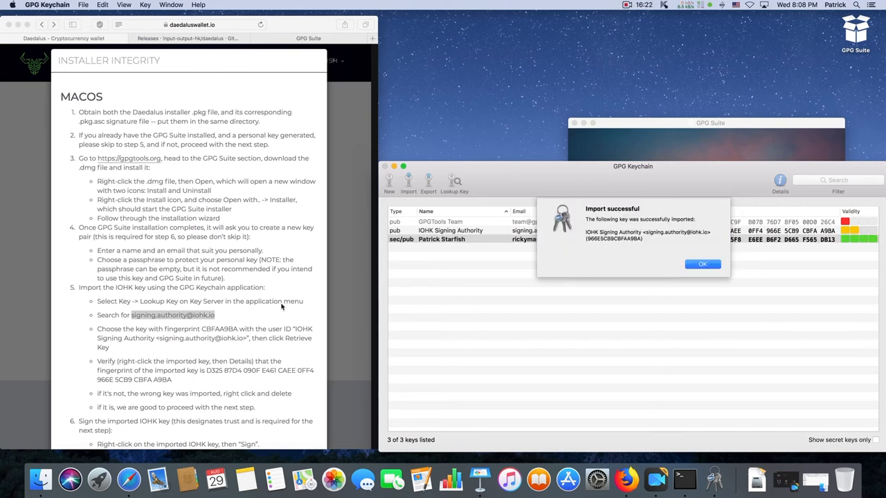
pyautogui.moveTo(194, 377)
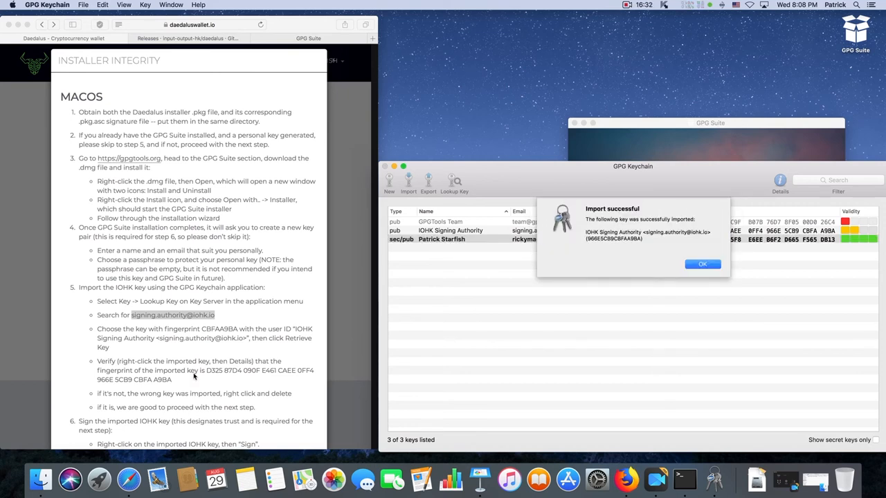
pyautogui.click(701, 263)
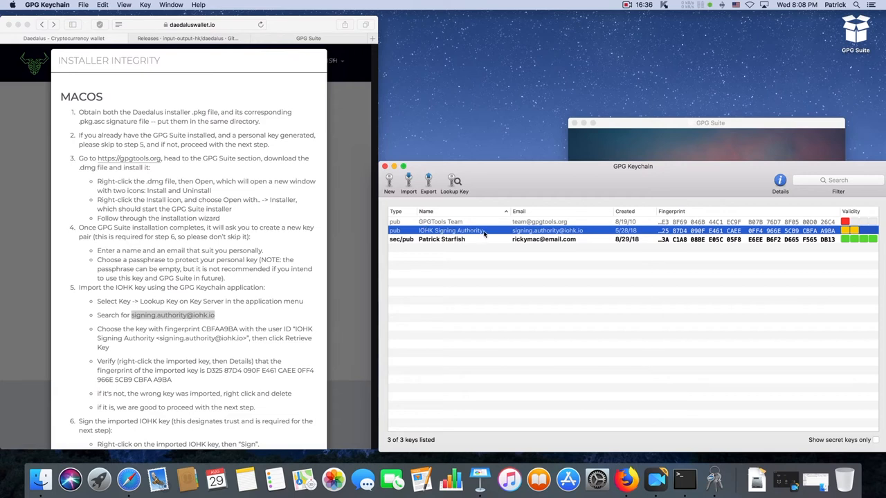
pyautogui.moveTo(108, 379)
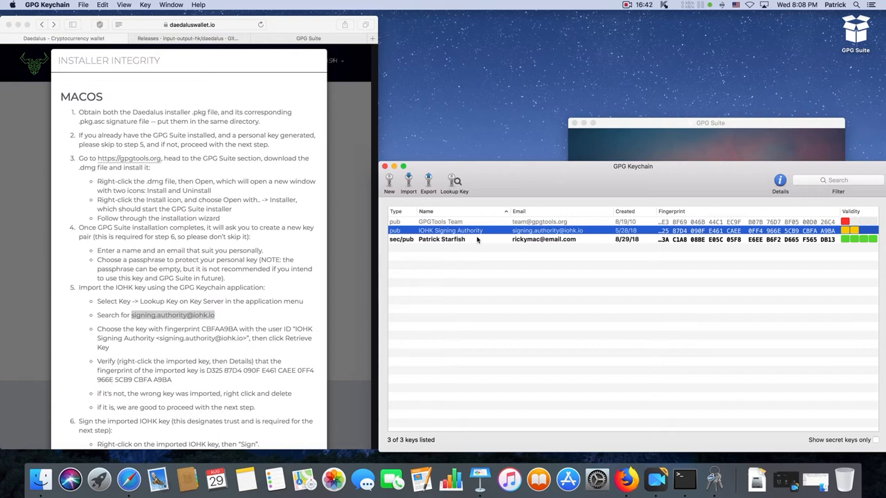
# Show the IOHK Signing Authority key's Details with its fingerprint ending 5CB9 CBFA A9BA.
pyautogui.rightClick(451, 229)
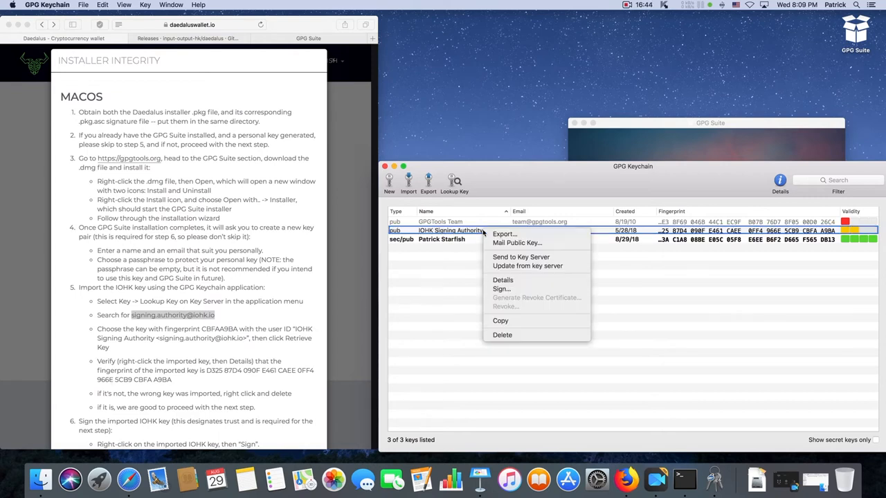
pyautogui.moveTo(504, 280)
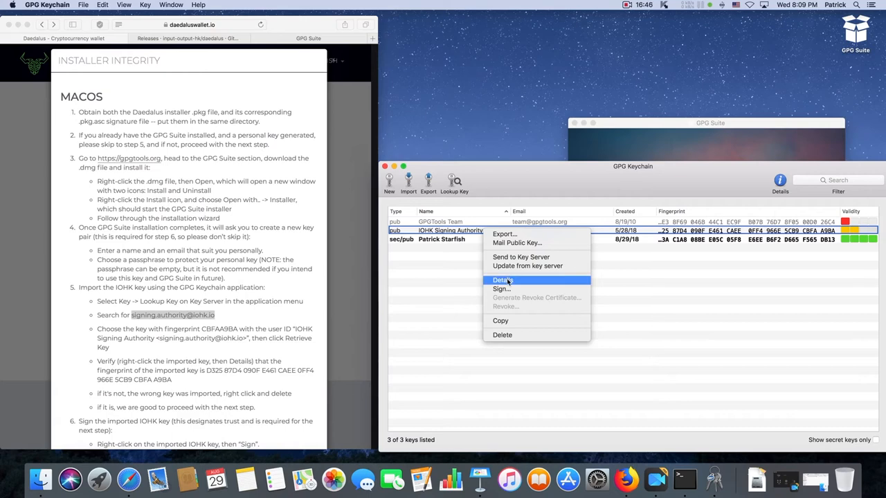
pyautogui.click(502, 279)
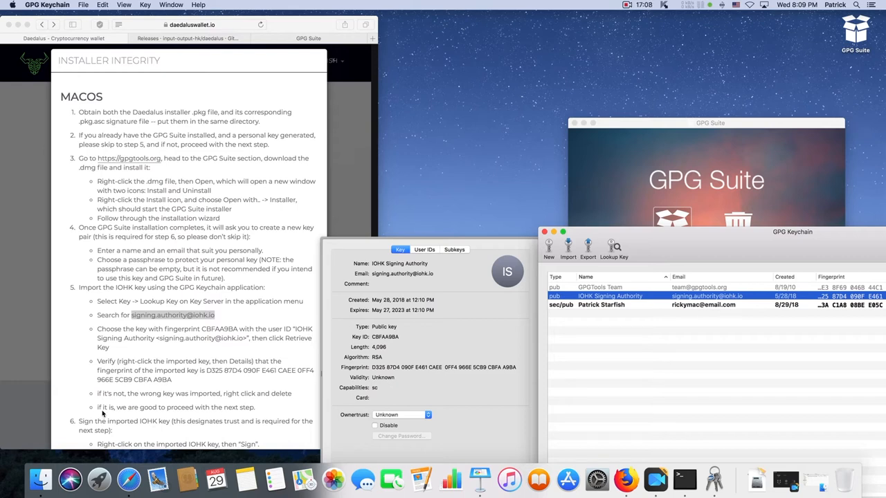
pyautogui.moveTo(601, 260)
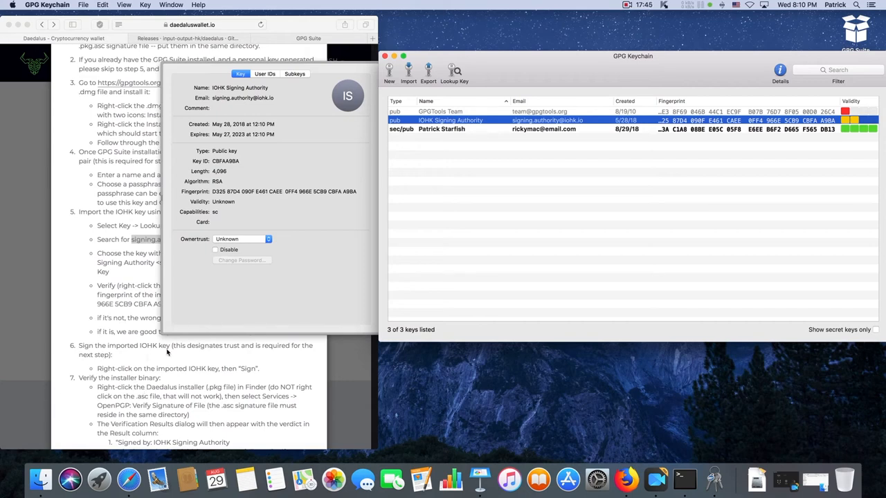
pyautogui.moveTo(325, 358)
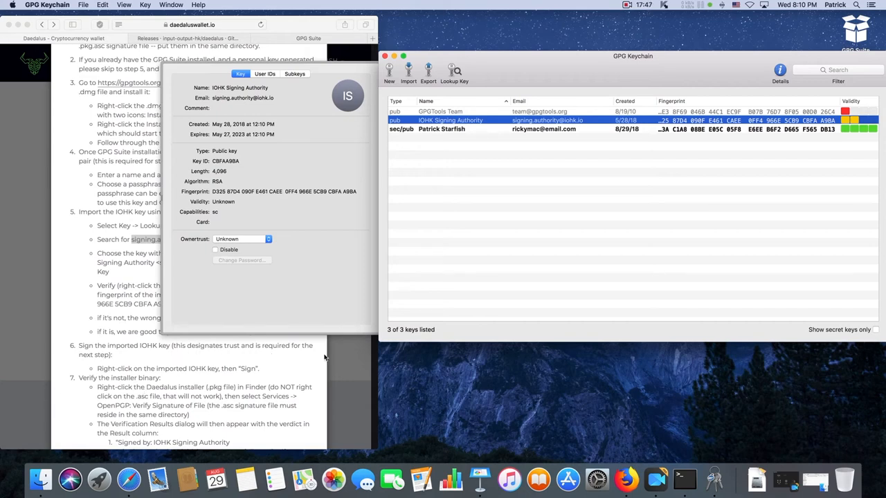
pyautogui.moveTo(197, 372)
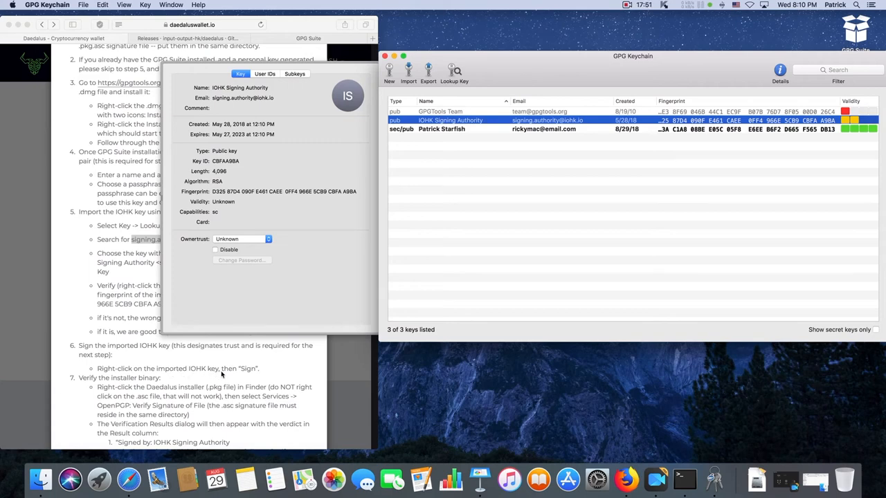
pyautogui.moveTo(448, 262)
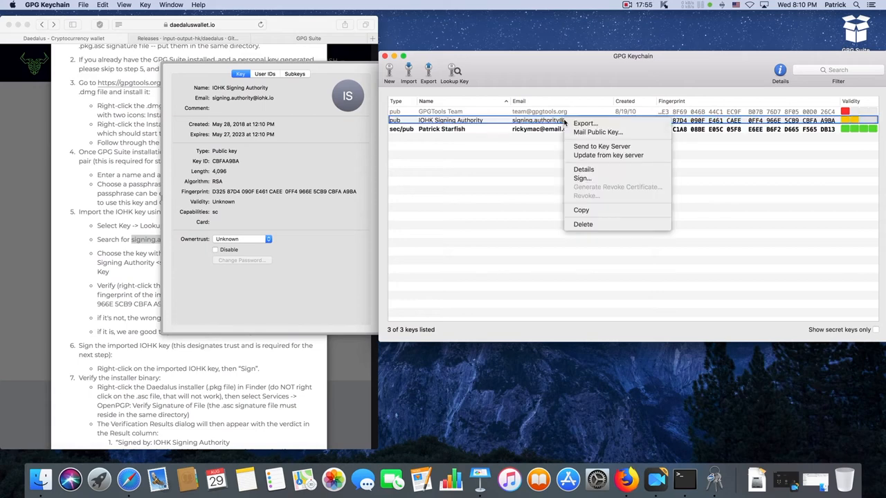
# Sign the IOHK Signing Authority key with the personal key, entering the passphrase, so its validity becomes Full.
pyautogui.click(581, 177)
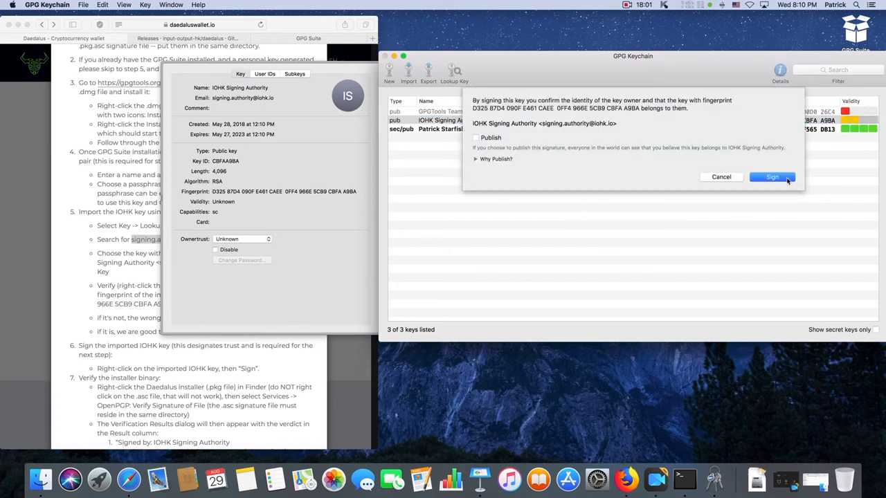
pyautogui.click(773, 177)
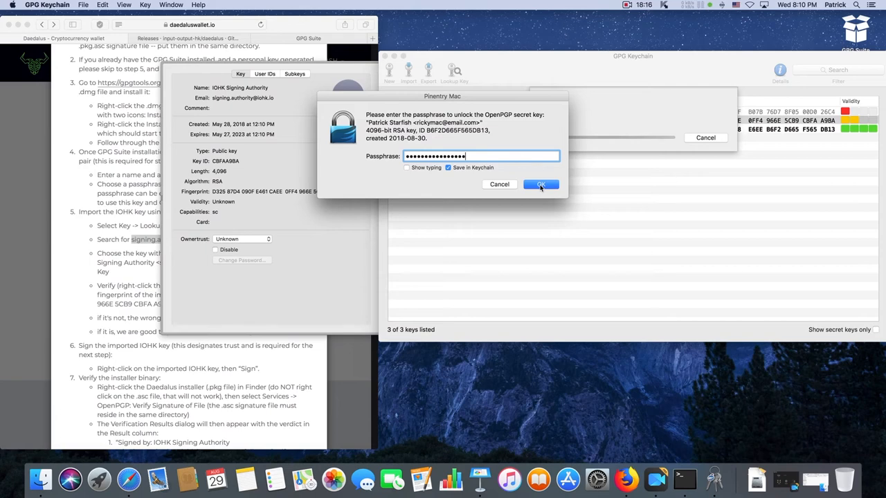
pyautogui.click(541, 185)
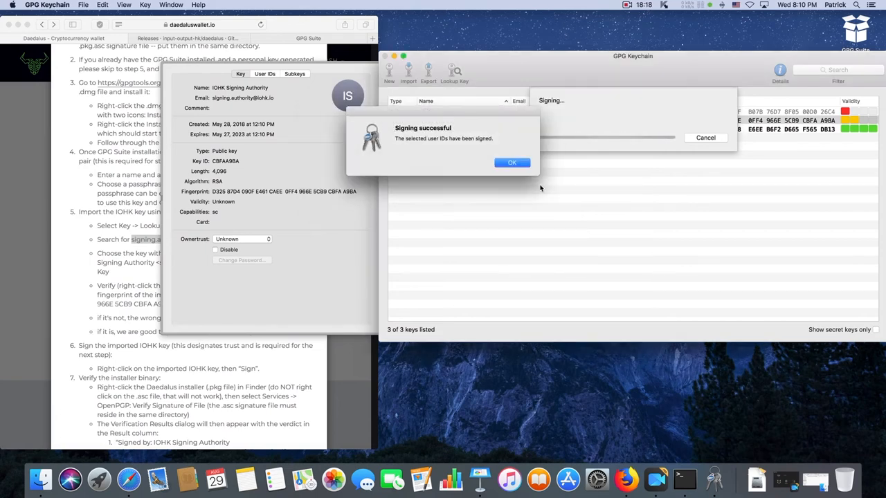
pyautogui.moveTo(429, 137)
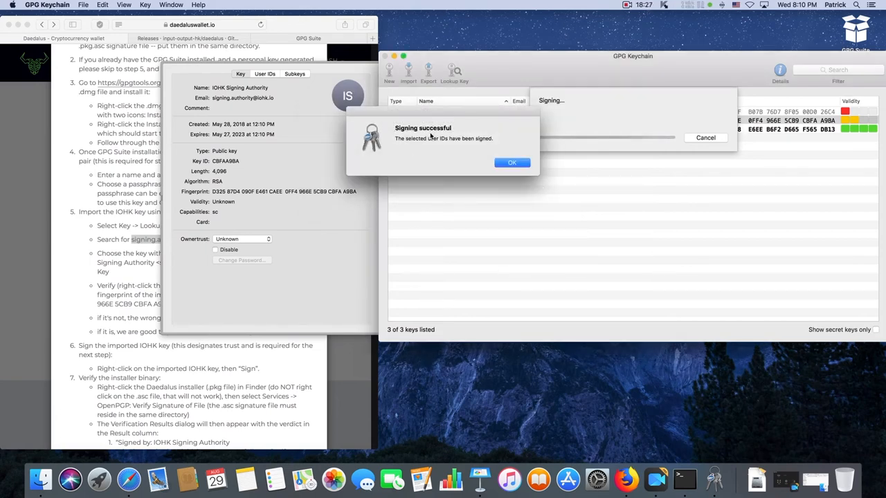
pyautogui.click(512, 163)
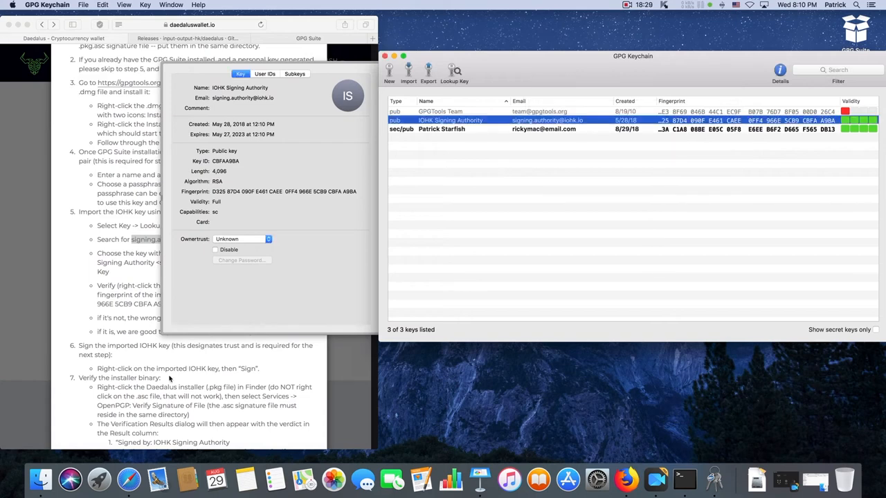
pyautogui.scroll(-3)
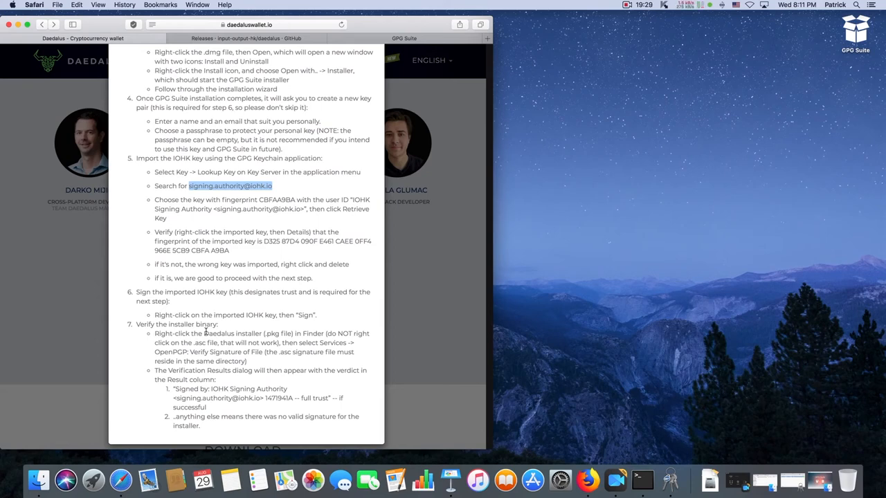
pyautogui.moveTo(38, 479)
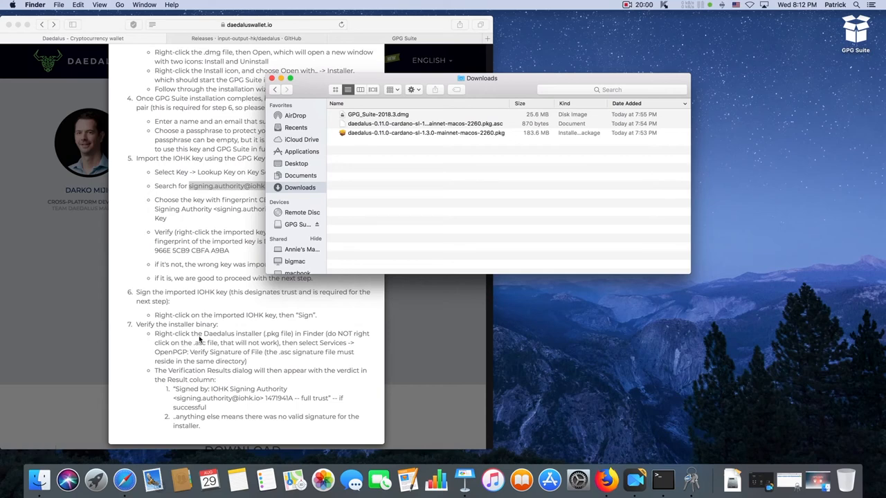
pyautogui.moveTo(276, 340)
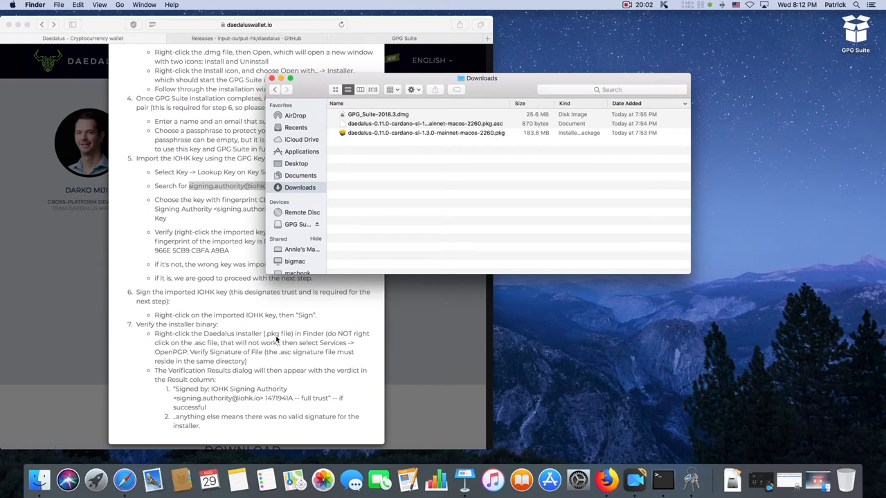
pyautogui.moveTo(371, 347)
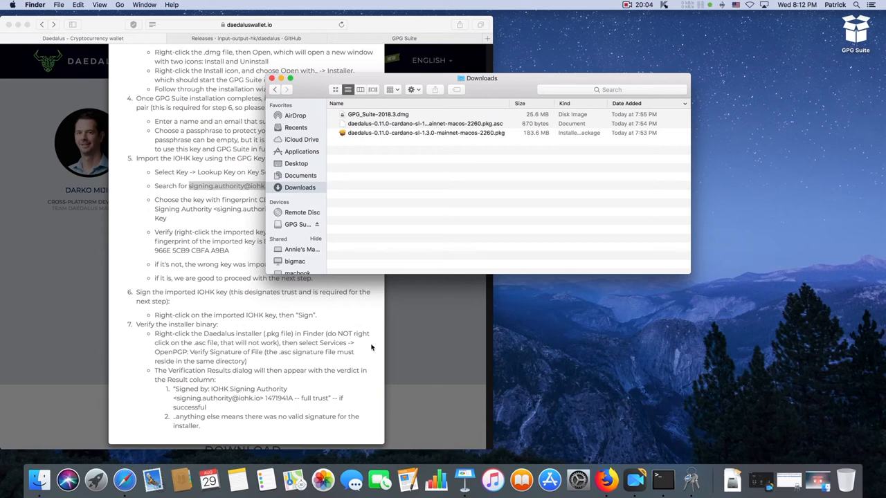
pyautogui.moveTo(246, 349)
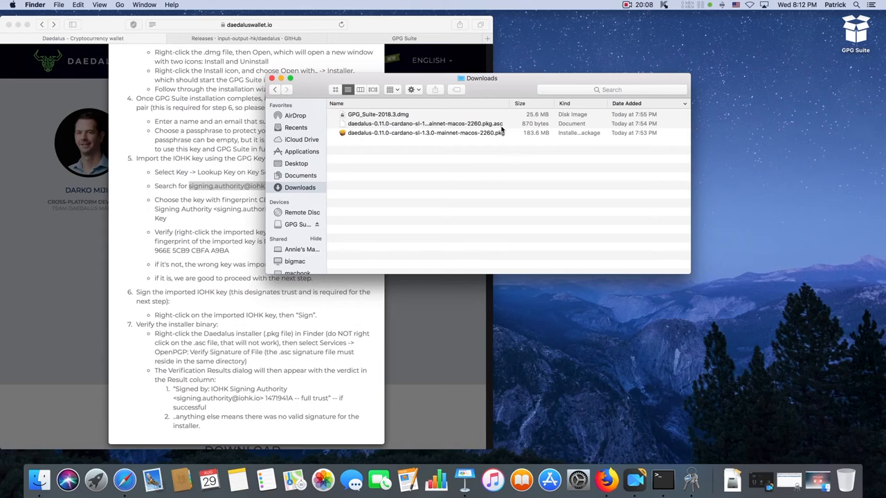
# Select the Daedalus installer package in the Downloads folder.
pyautogui.click(424, 123)
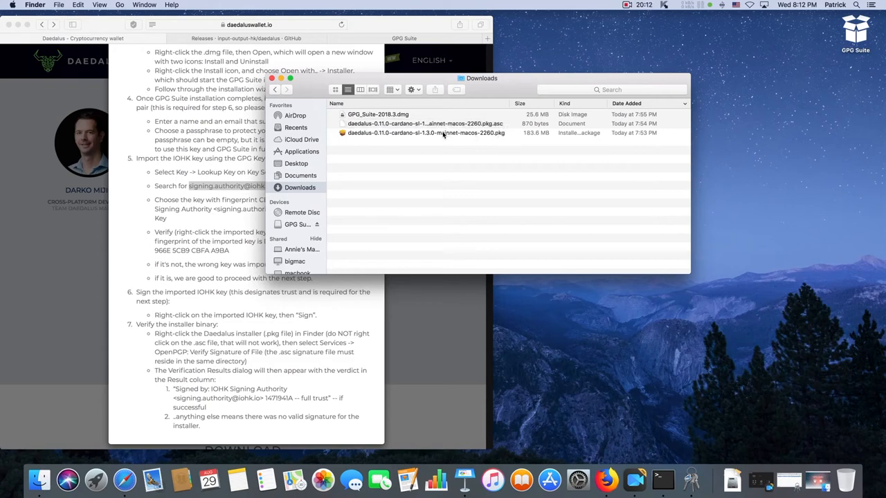
# Verify the Daedalus .pkg signature via OpenPGP service, confirming IOHK Signing Authority full trust, then dismiss results.
pyautogui.rightClick(425, 132)
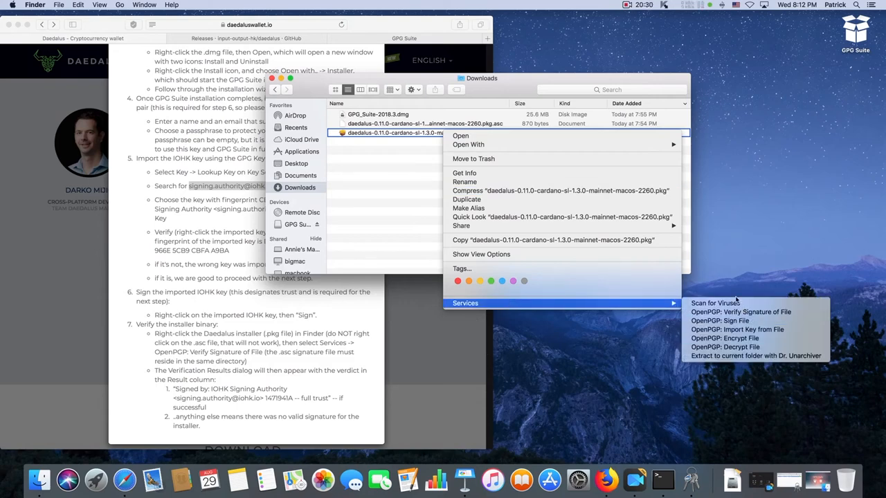
pyautogui.moveTo(740, 313)
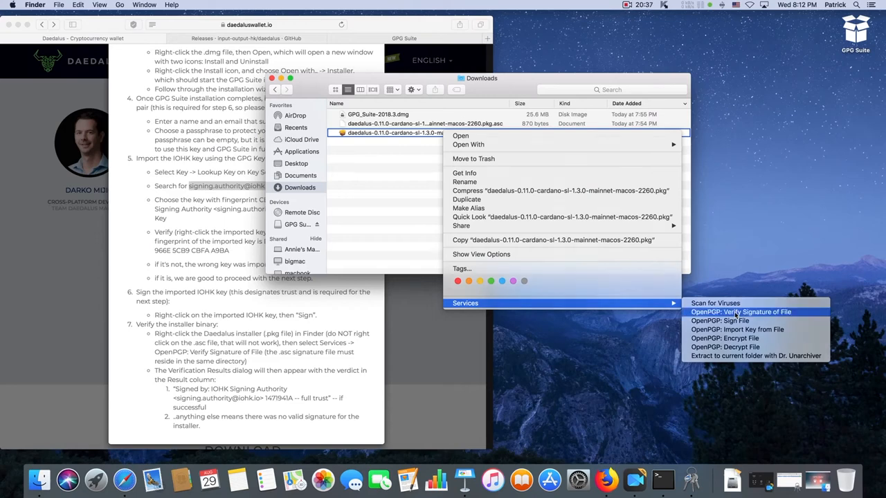
pyautogui.click(740, 312)
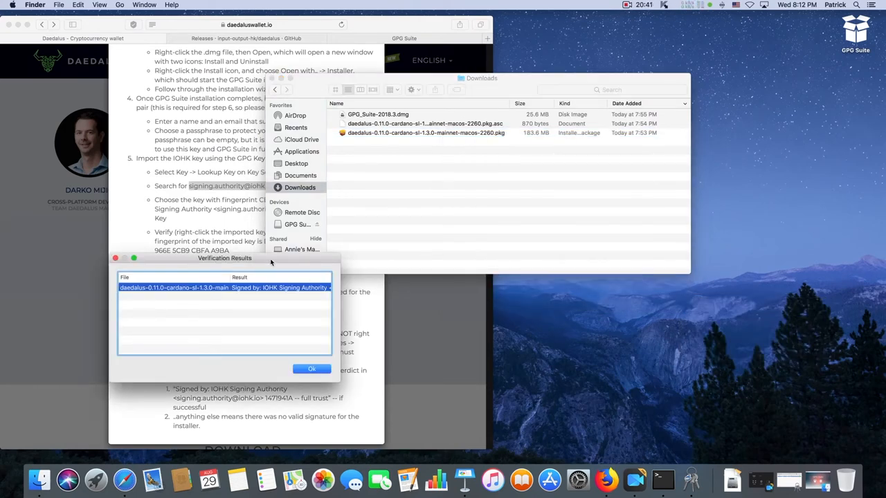
pyautogui.moveTo(224, 259); pyautogui.dragTo(343, 164)
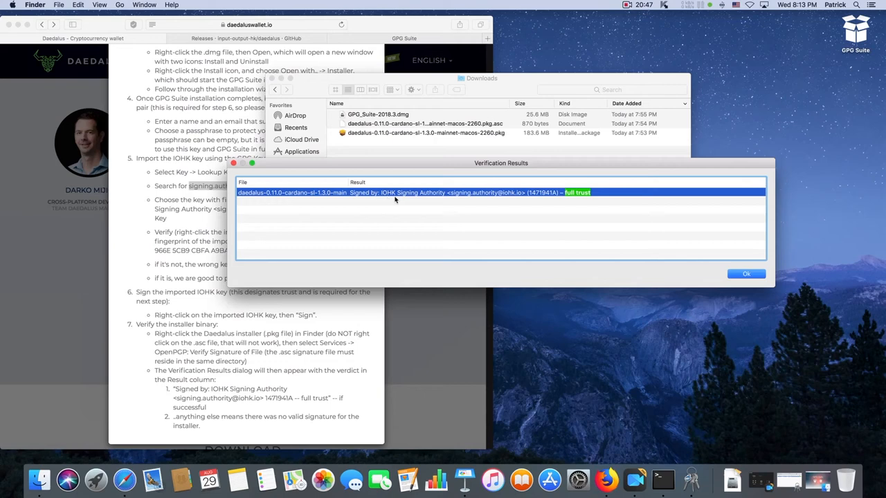
pyautogui.moveTo(479, 202)
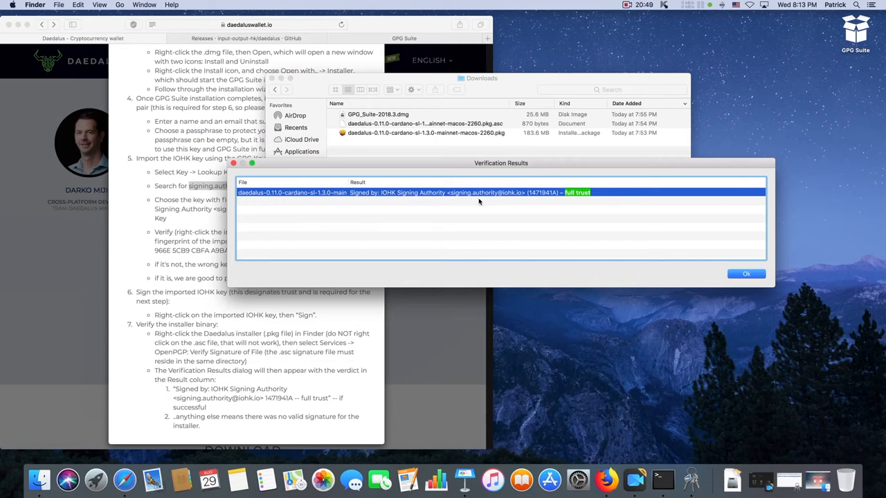
pyautogui.moveTo(584, 200)
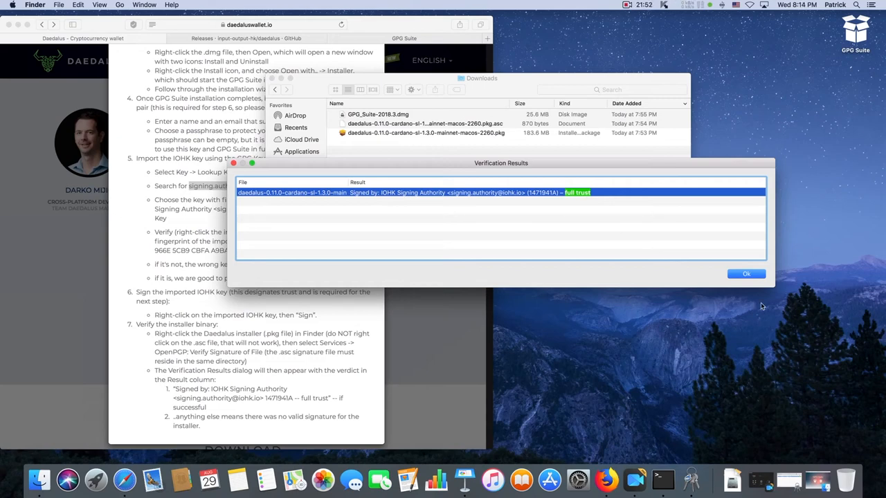
pyautogui.click(746, 274)
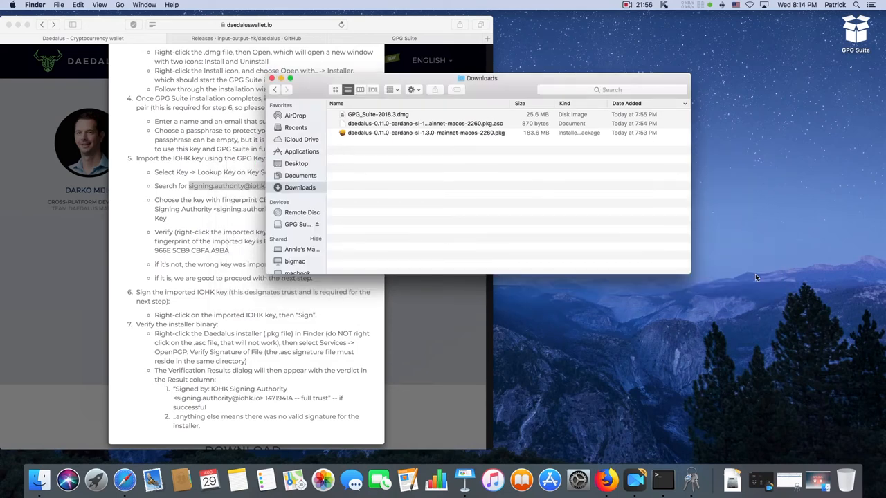
# Install Daedalus 0.11.0 onto Macintosh HD from the package, authorizing it, and close the finished installer.
pyautogui.click(426, 133)
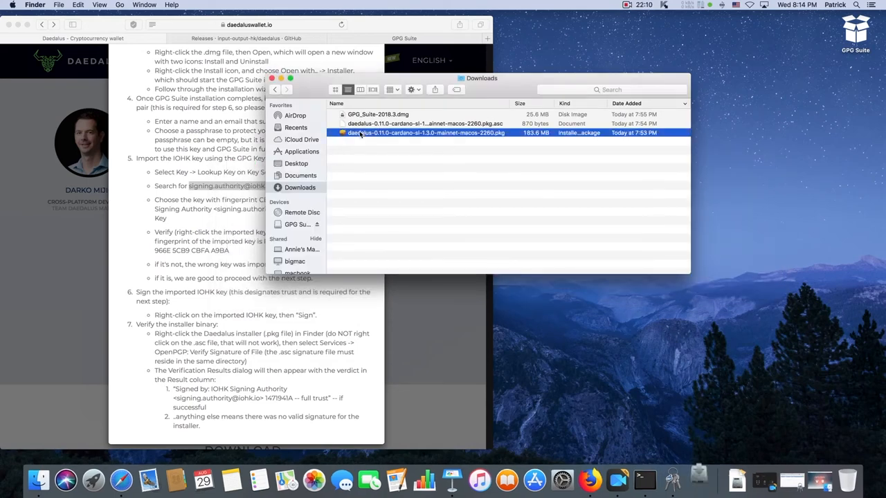
pyautogui.doubleClick(426, 133)
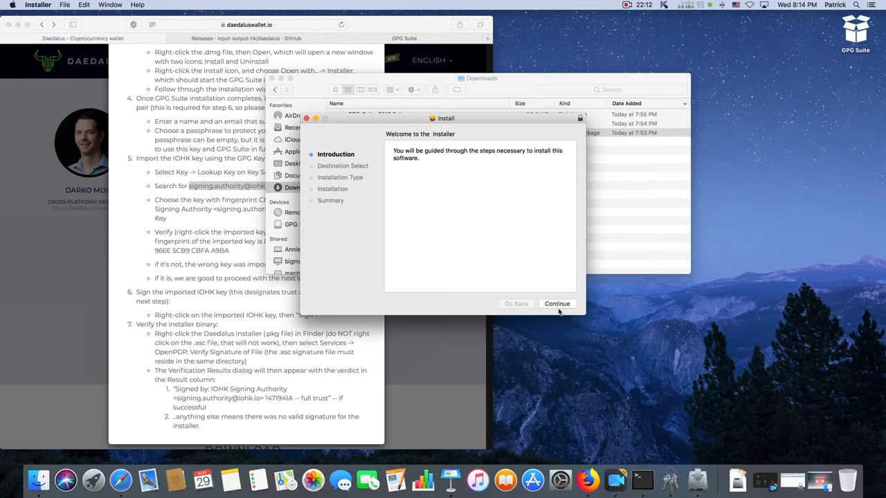
pyautogui.click(556, 305)
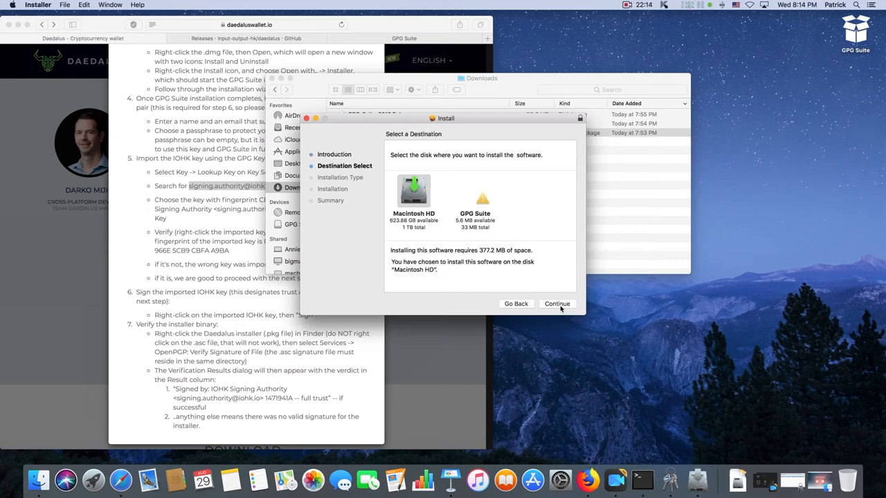
pyautogui.click(556, 303)
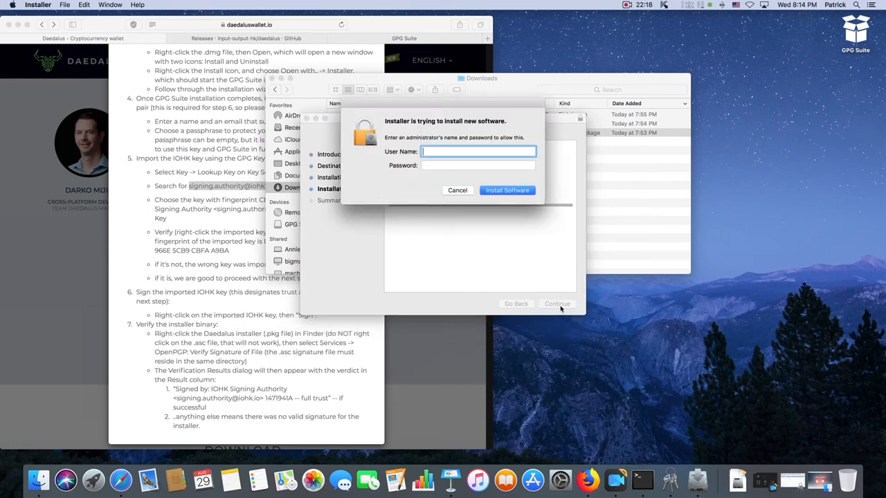
pyautogui.click(506, 191)
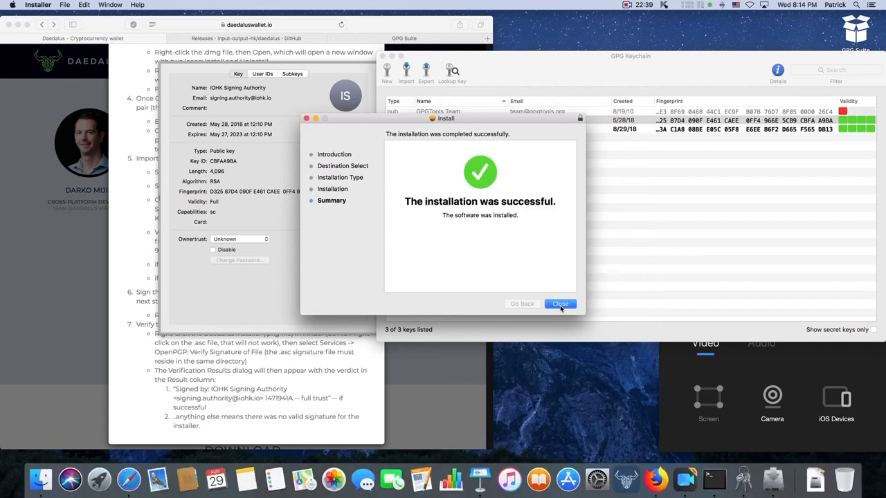
pyautogui.click(559, 304)
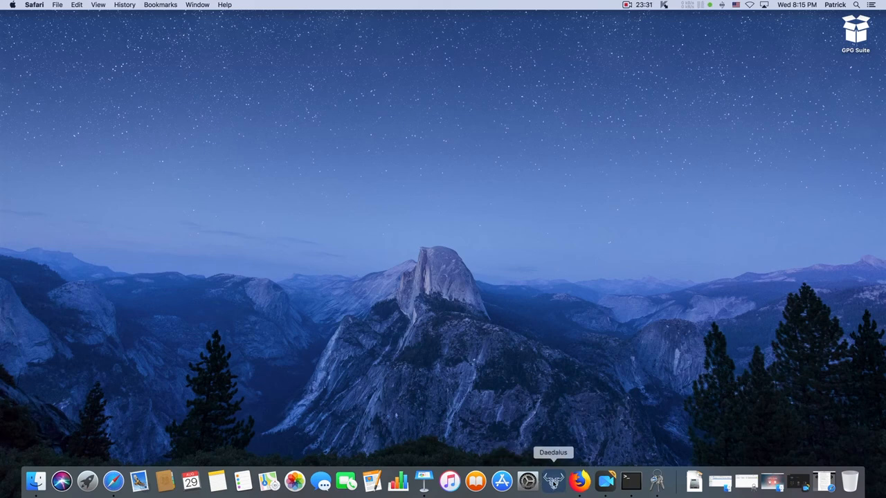
# Launch Daedalus, keep English as the language and accept the terms of use so block syncing begins.
pyautogui.click(554, 480)
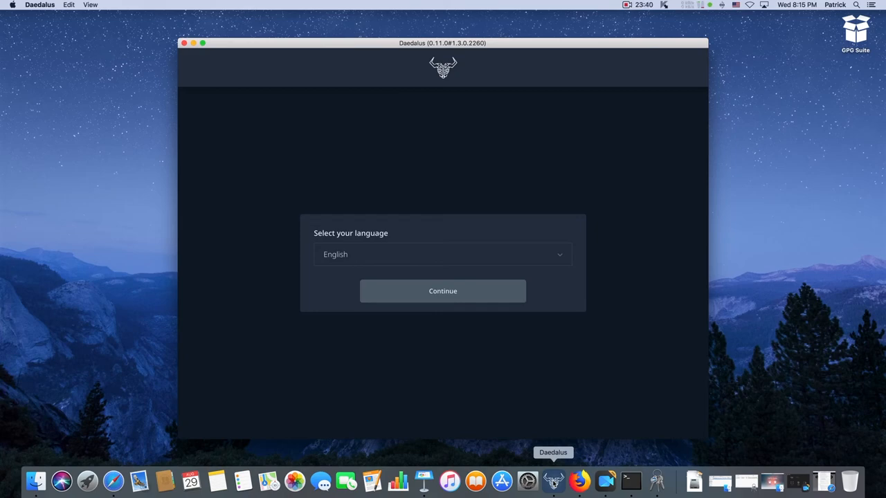
pyautogui.click(443, 290)
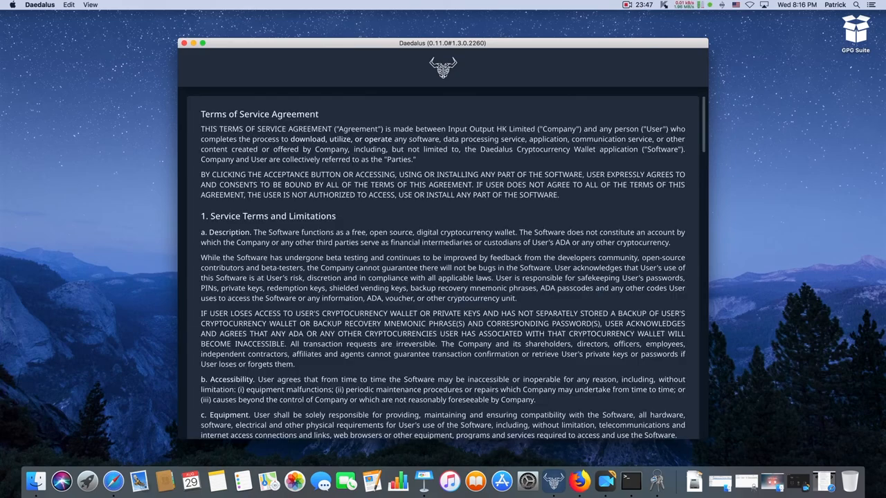
pyautogui.scroll(-3)
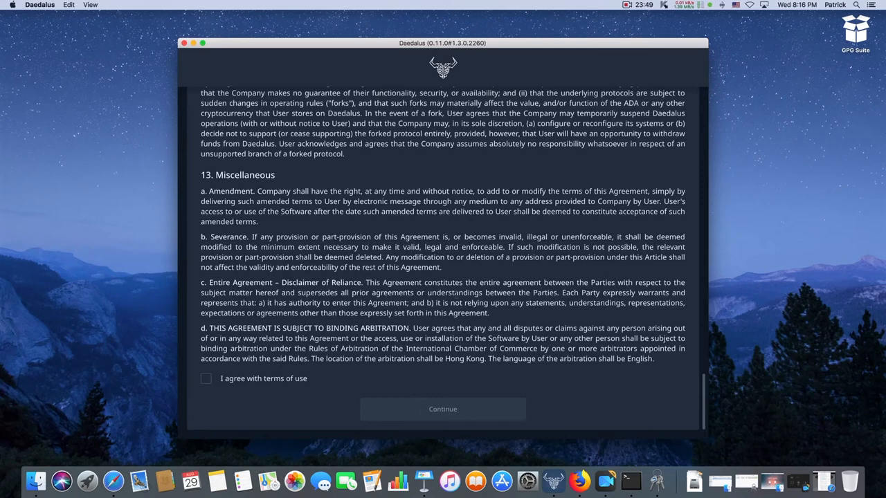
pyautogui.click(205, 379)
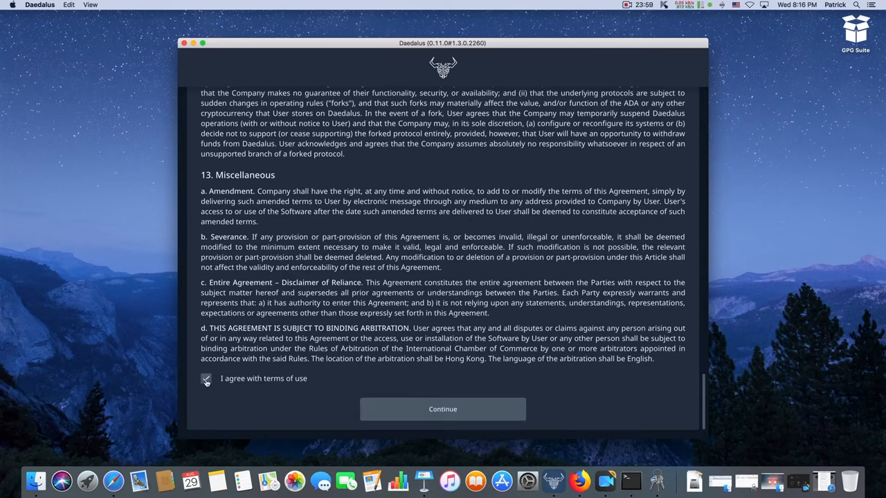
pyautogui.click(207, 379)
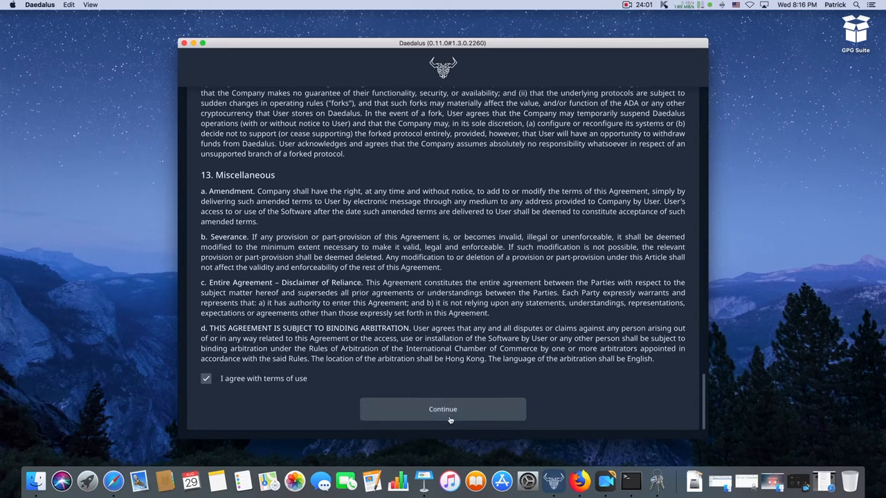
pyautogui.click(443, 410)
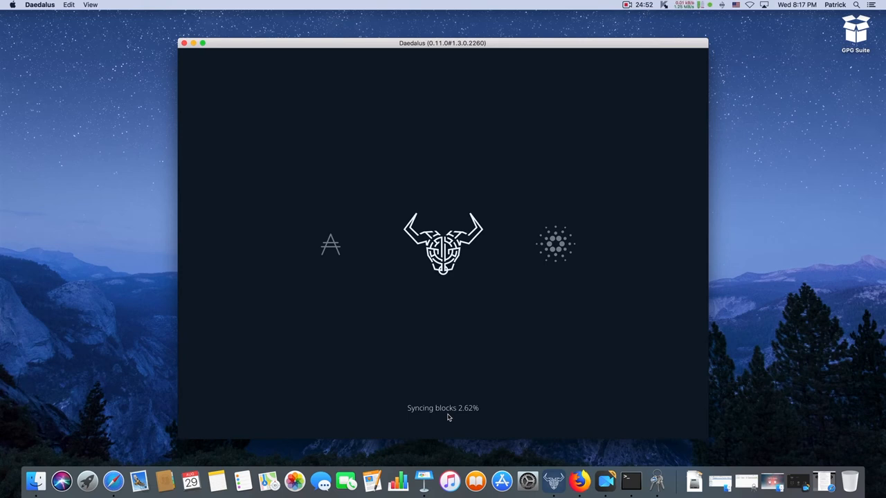
pyautogui.moveTo(814, 160)
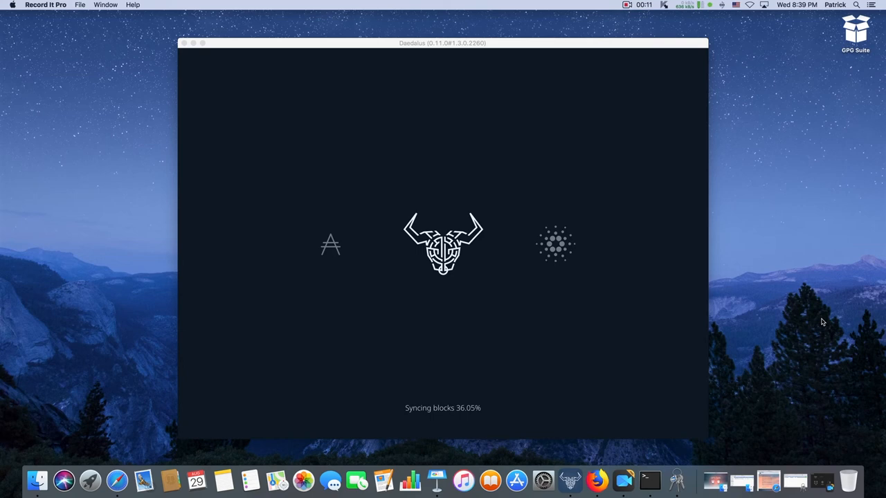
pyautogui.moveTo(794, 482)
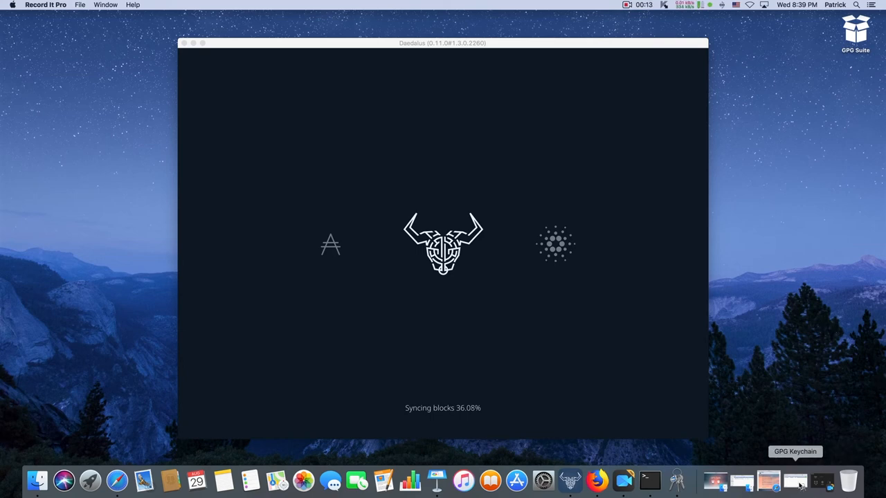
pyautogui.click(794, 479)
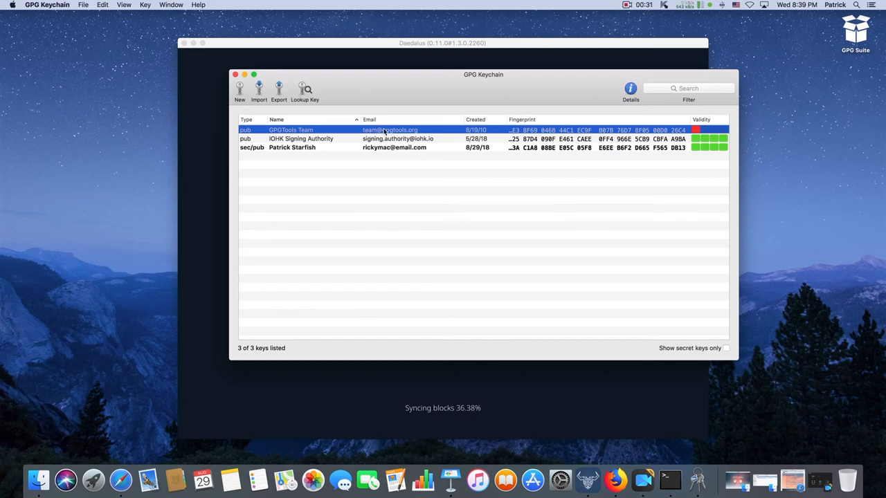
pyautogui.moveTo(323, 109)
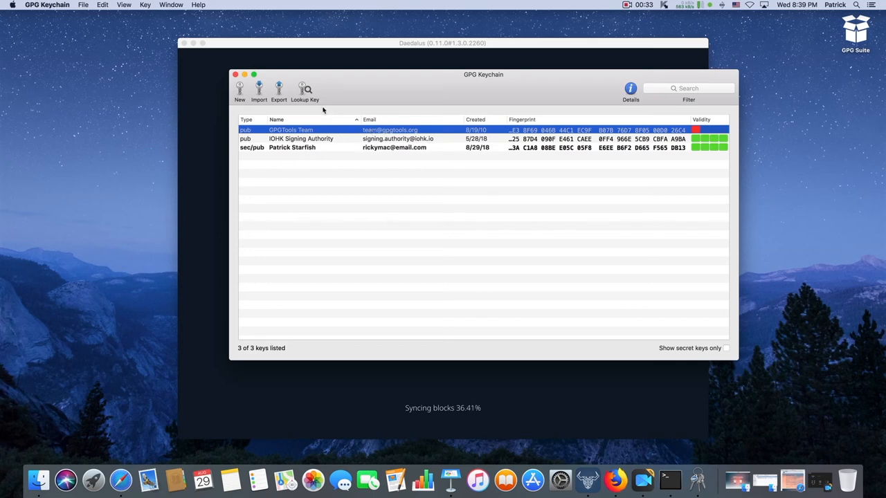
pyautogui.click(304, 88)
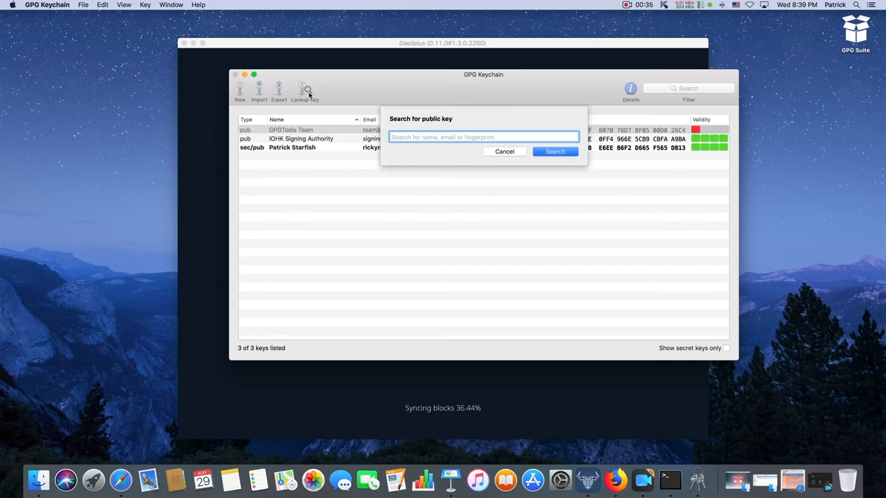
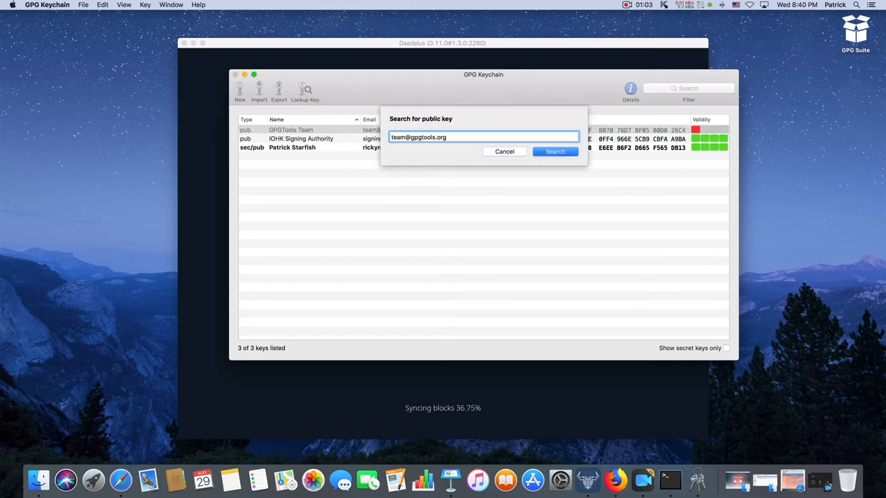
pyautogui.click(555, 151)
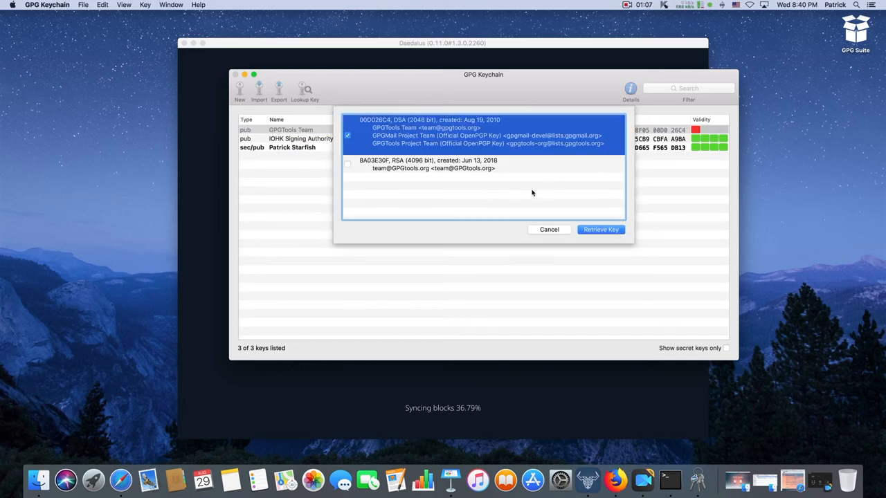
pyautogui.click(348, 164)
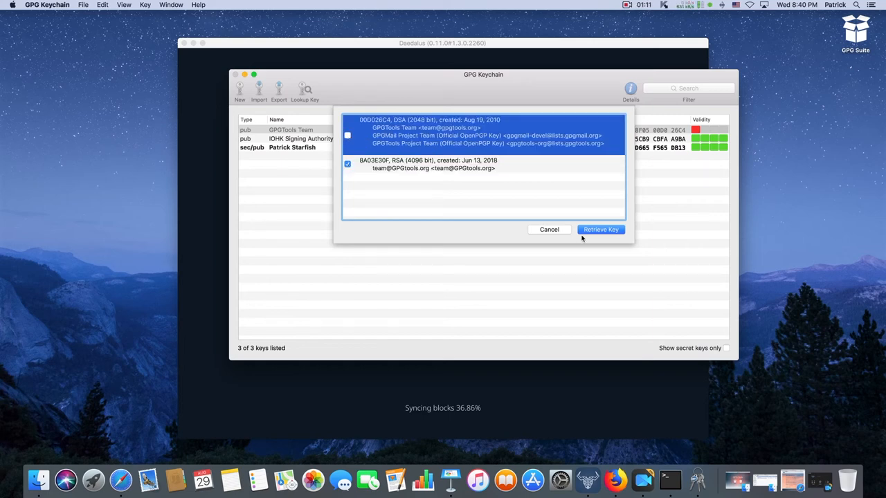
pyautogui.click(601, 230)
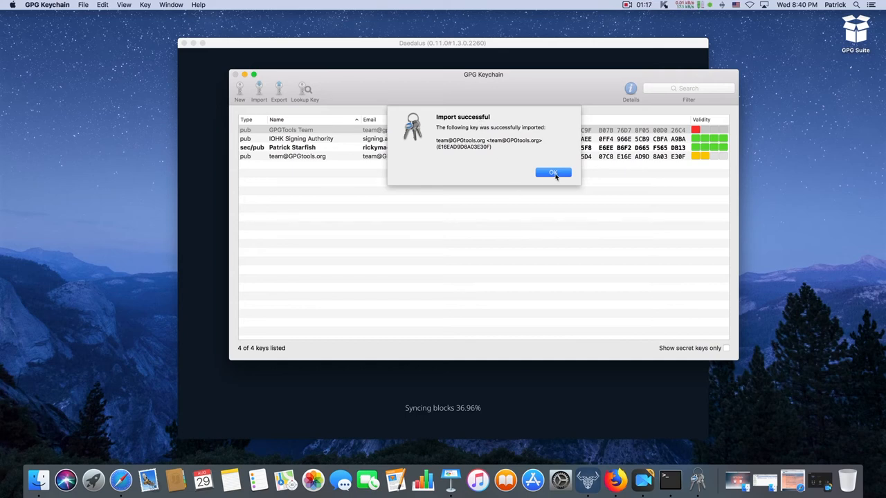
pyautogui.click(554, 171)
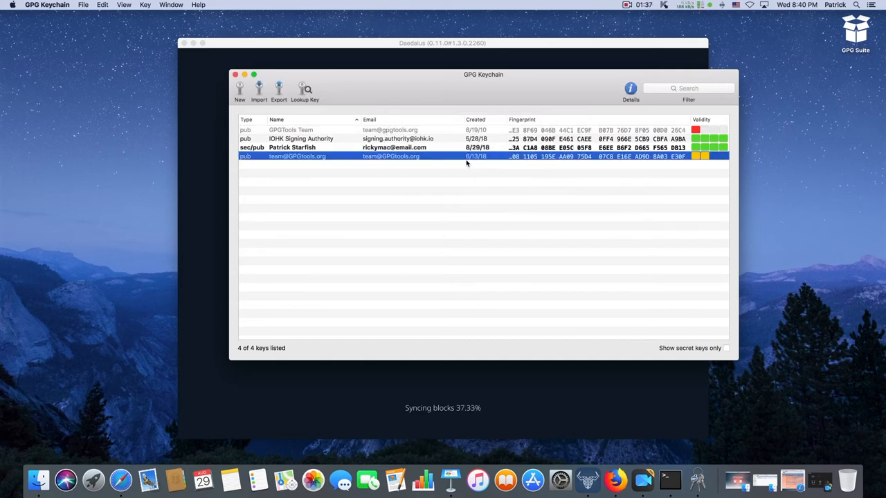
pyautogui.moveTo(485, 163)
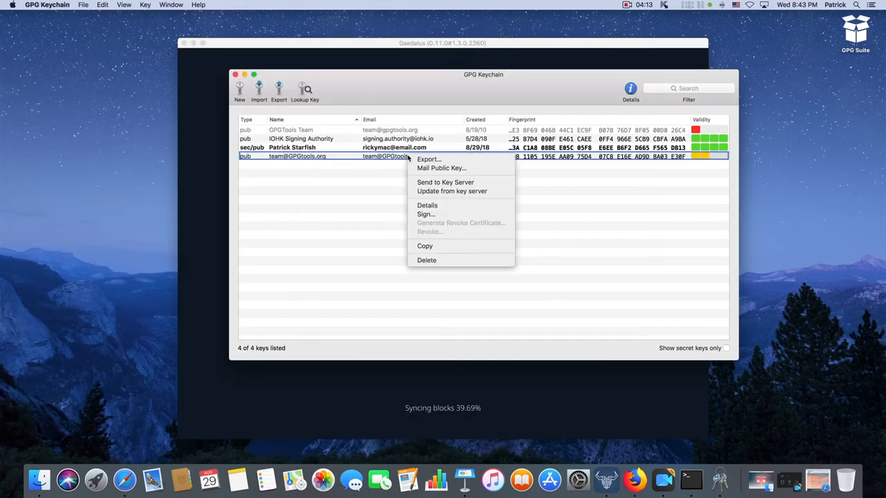
pyautogui.moveTo(427, 213)
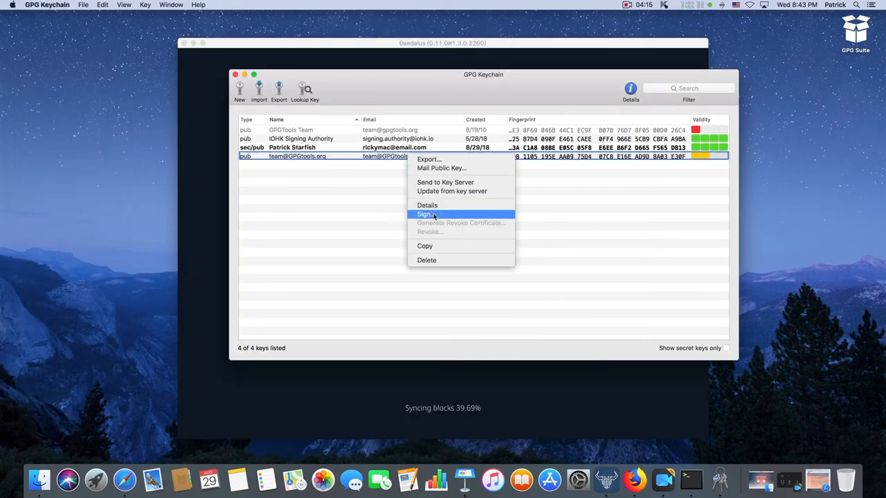
pyautogui.click(423, 213)
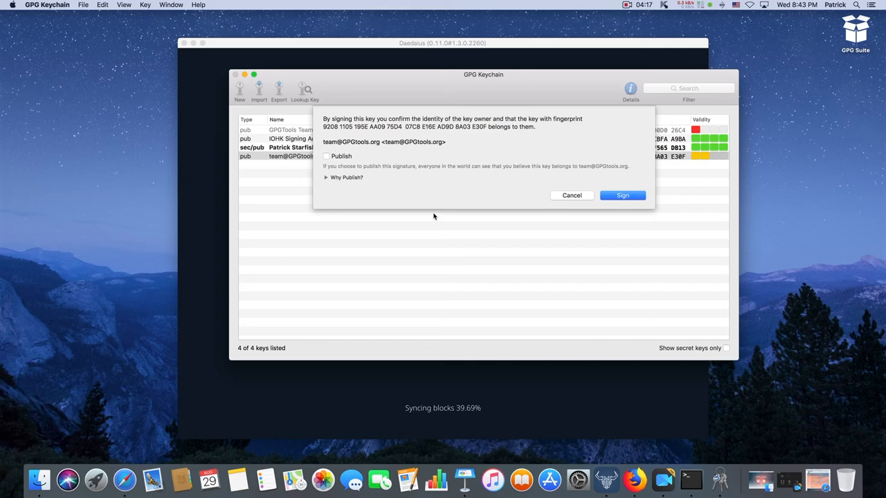
pyautogui.click(621, 195)
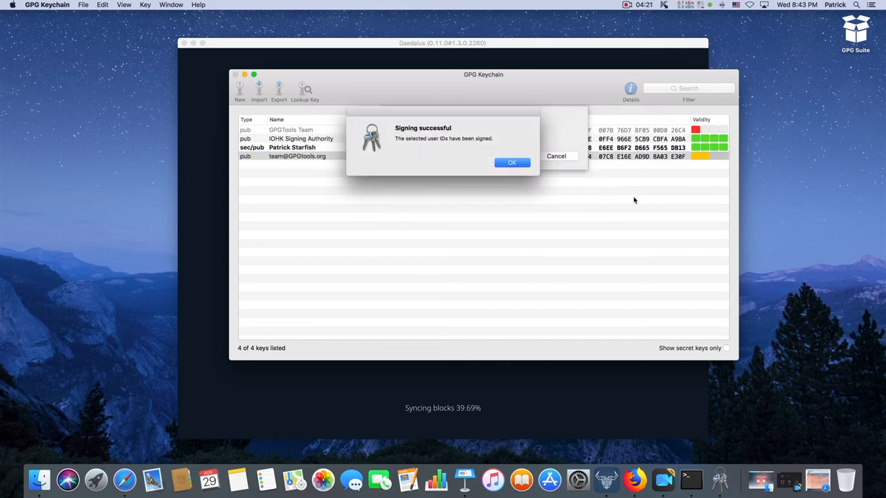
pyautogui.click(512, 163)
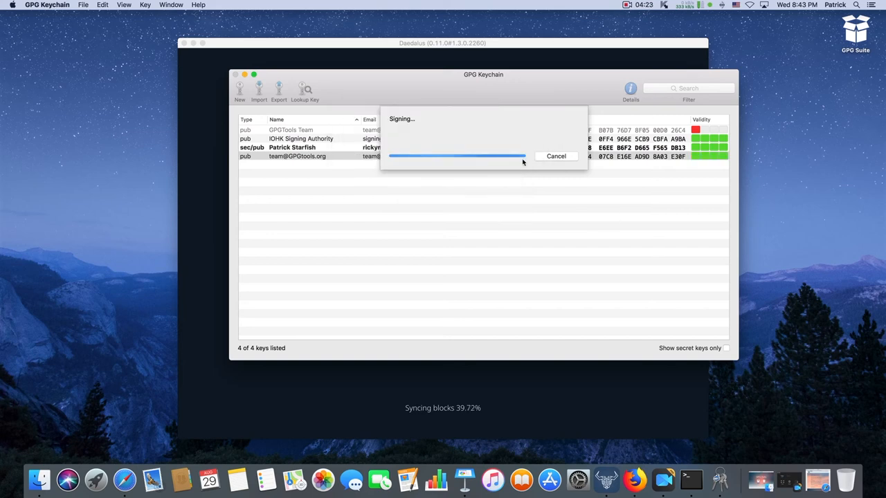
pyautogui.click(296, 155)
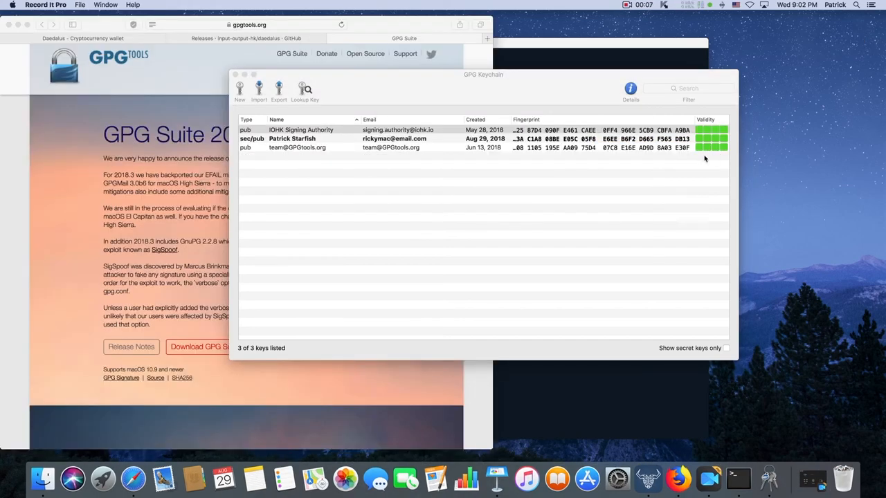
pyautogui.moveTo(303, 159)
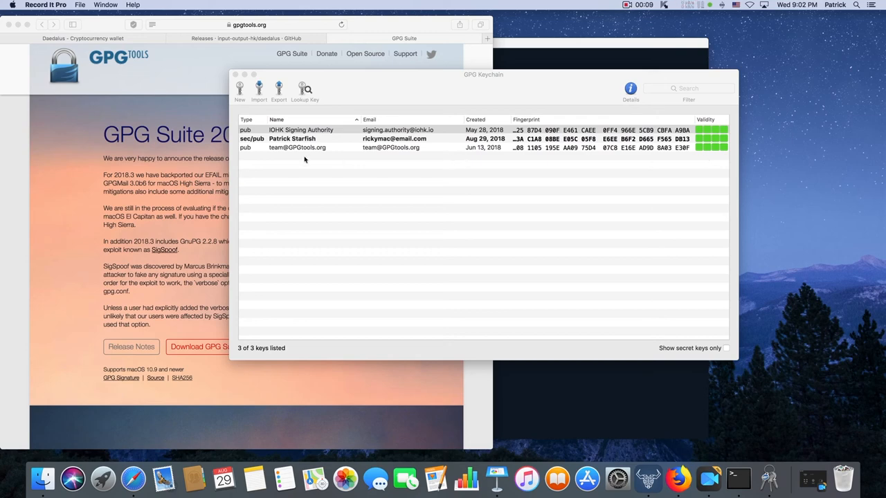
pyautogui.click(300, 130)
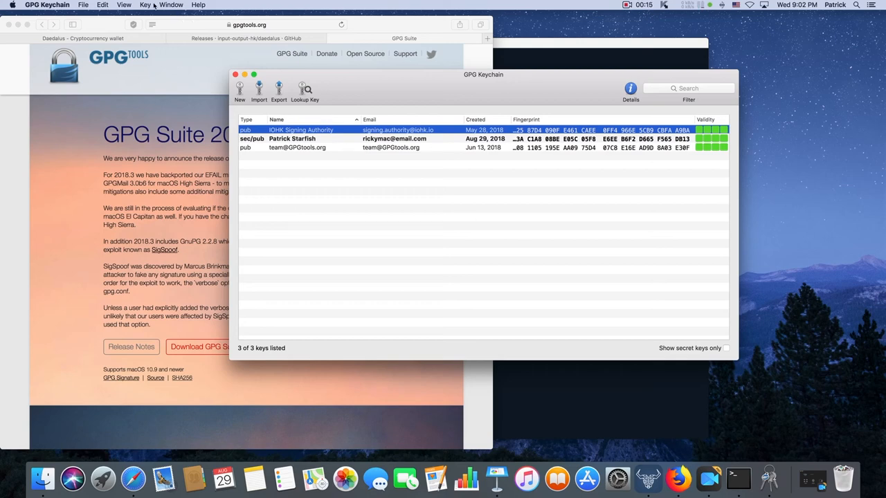
pyautogui.click(145, 5)
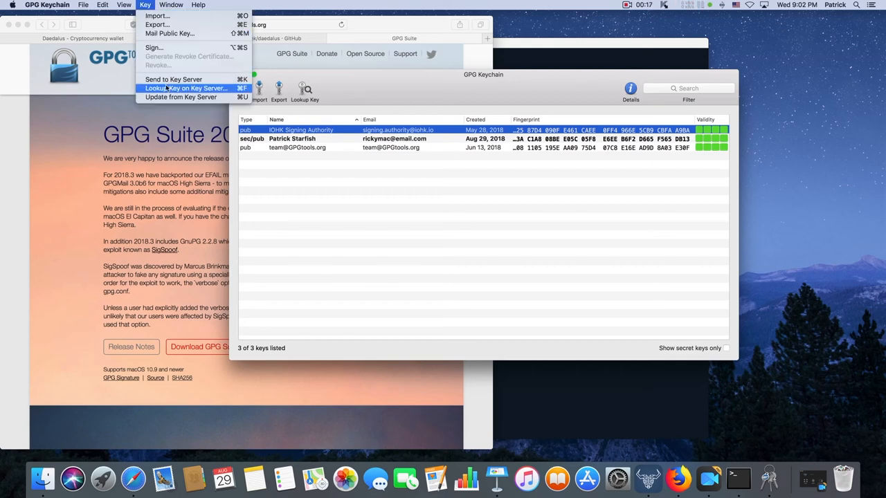
pyautogui.moveTo(302, 94)
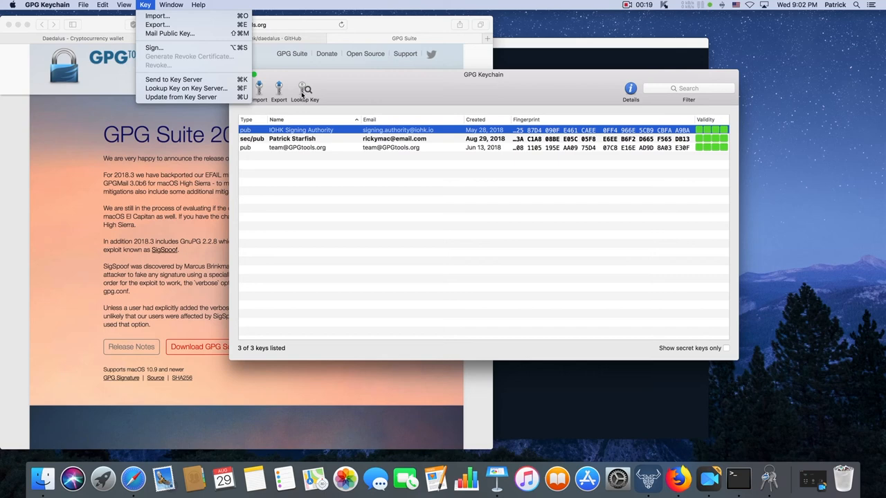
pyautogui.click(185, 89)
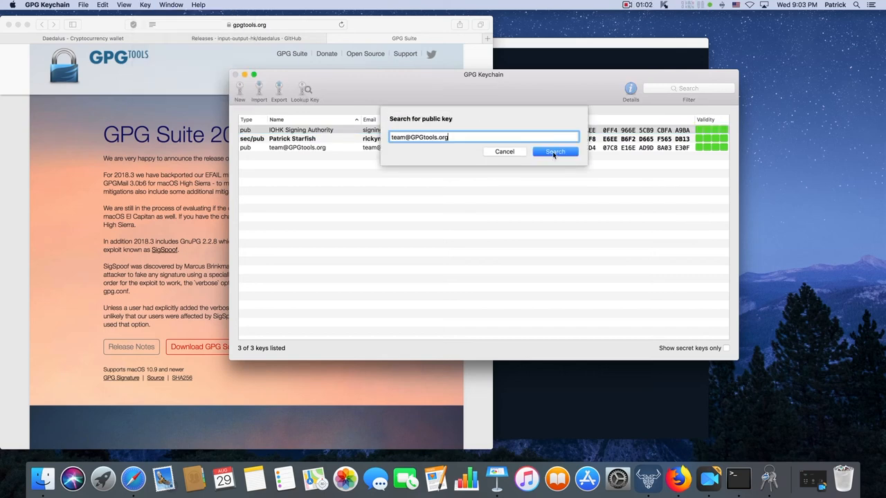
pyautogui.click(554, 151)
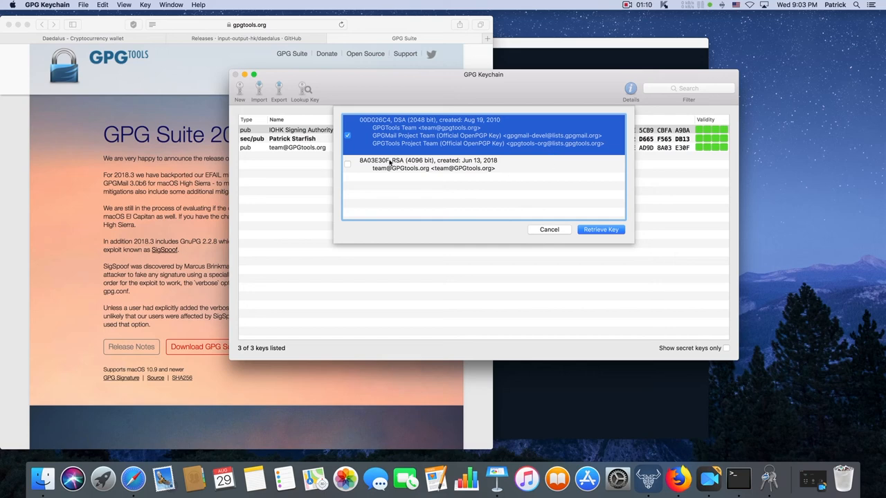
pyautogui.click(347, 136)
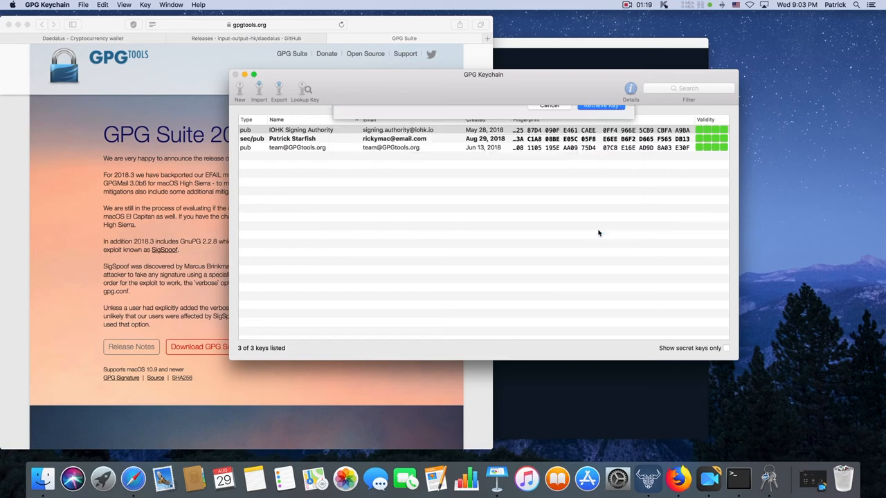
pyautogui.click(600, 105)
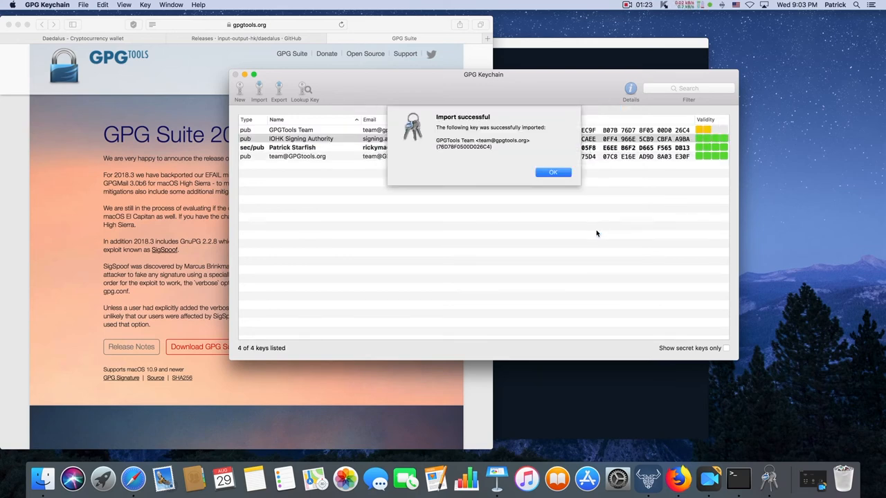
pyautogui.click(554, 172)
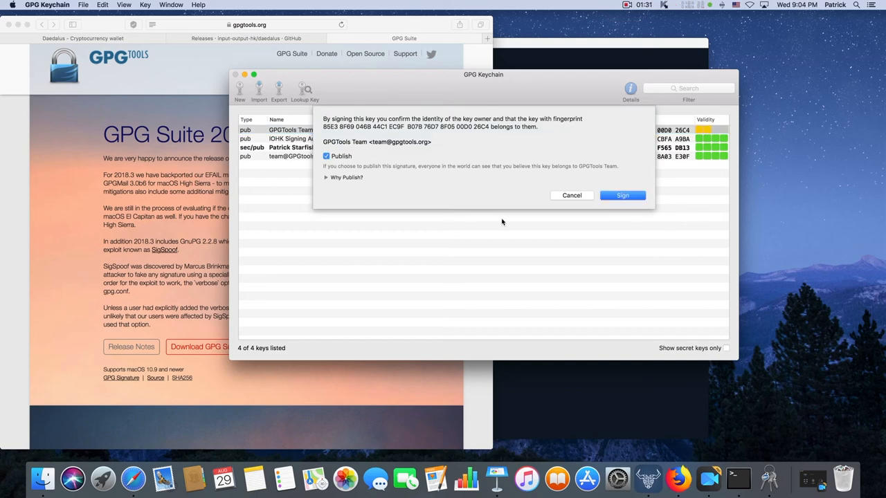
# Sign the 2010 GPGTools Team key and upload the signed public key to the key servers.
pyautogui.click(621, 195)
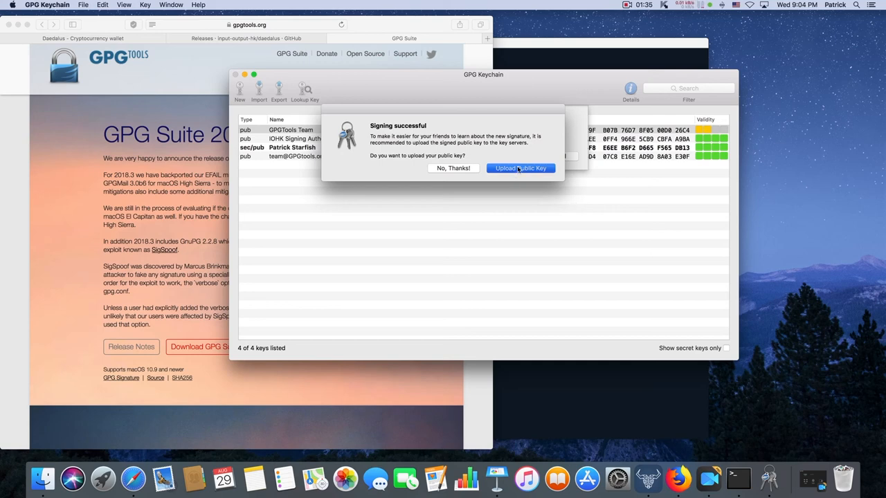
pyautogui.click(520, 169)
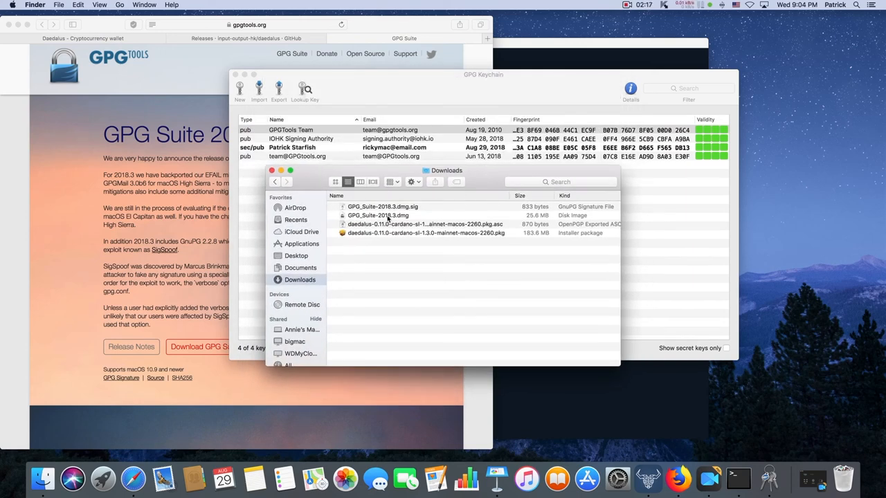
# Verify GPG_Suite-2018.3.dmg via the OpenPGP service, confirming GPGTools Team full trust, then dismiss results.
pyautogui.click(378, 216)
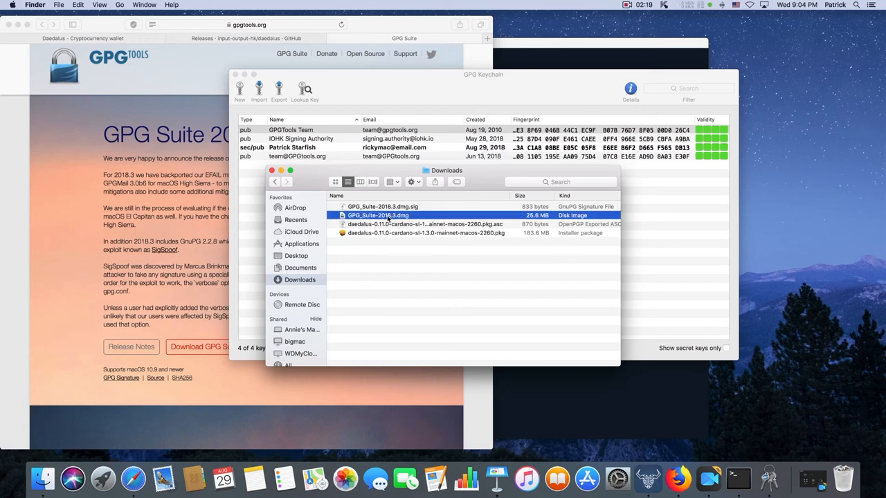
pyautogui.rightClick(379, 216)
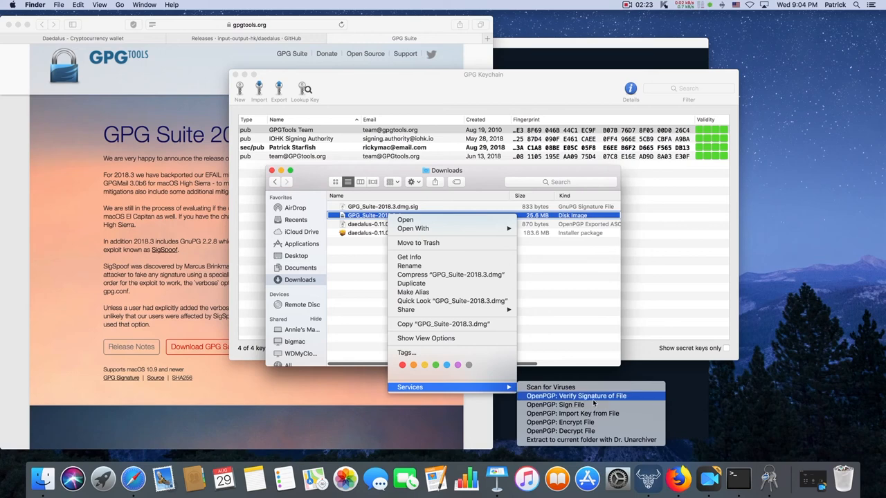
pyautogui.click(576, 395)
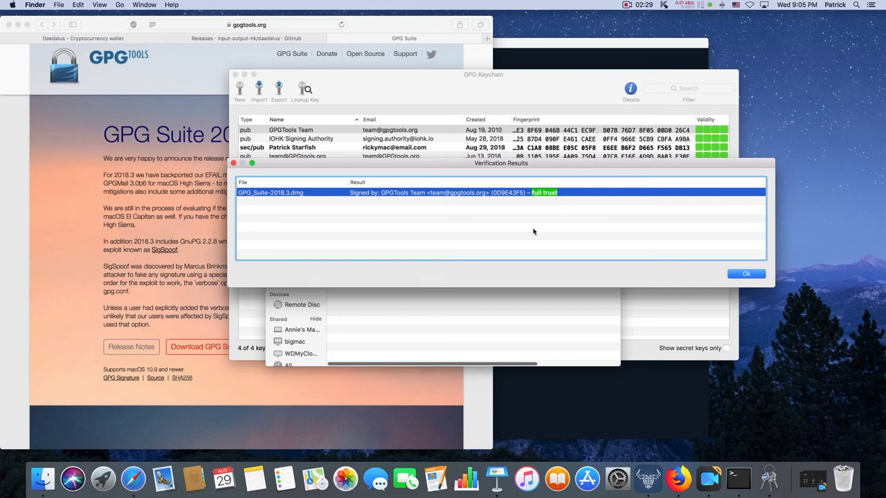
pyautogui.moveTo(506, 206)
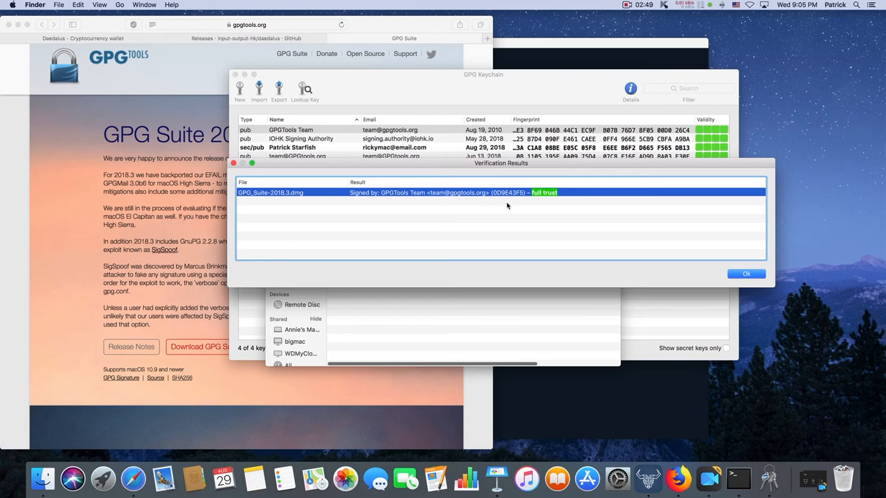
pyautogui.click(746, 274)
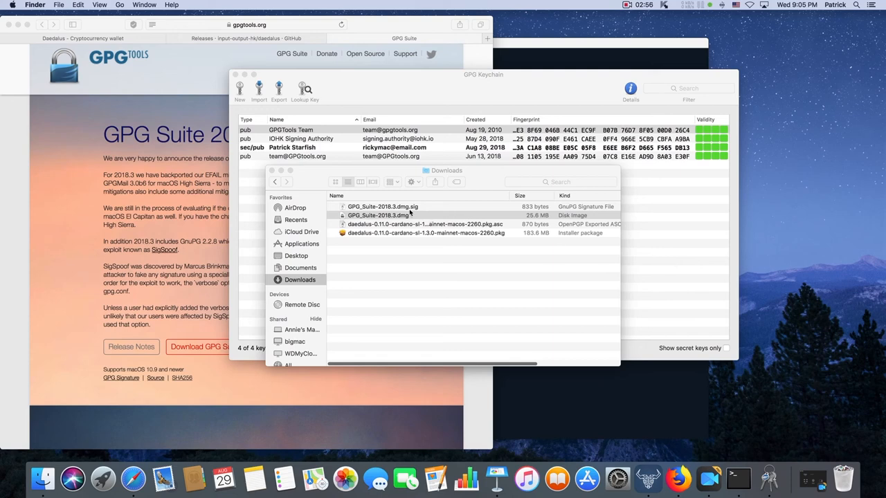
pyautogui.moveTo(267, 169)
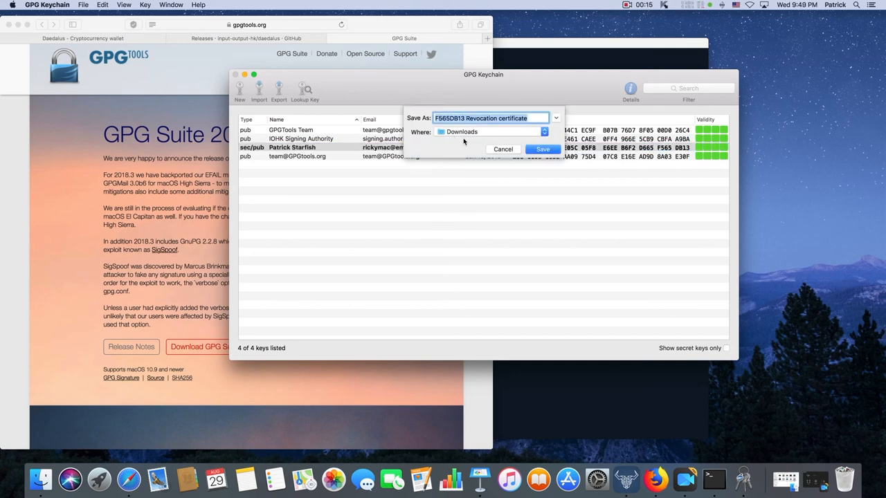
# Save the test key's revocation certificate to Downloads, then delete both its secret and public keys.
pyautogui.click(542, 149)
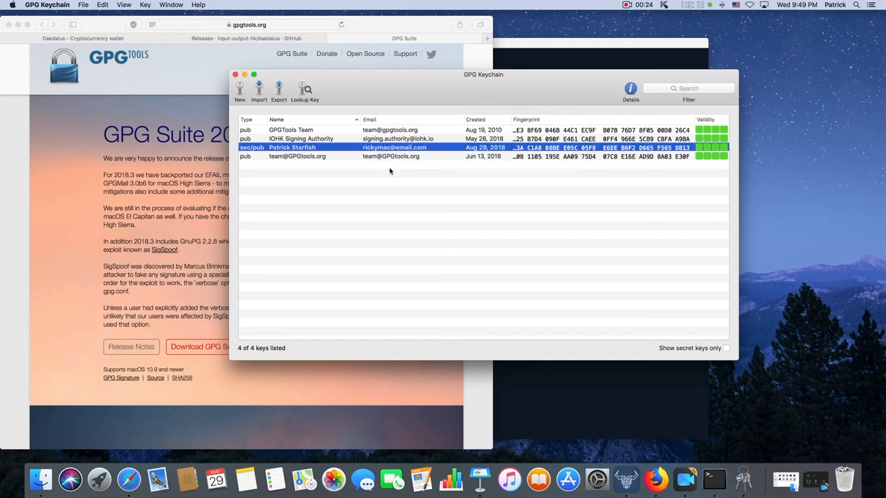
pyautogui.moveTo(415, 191)
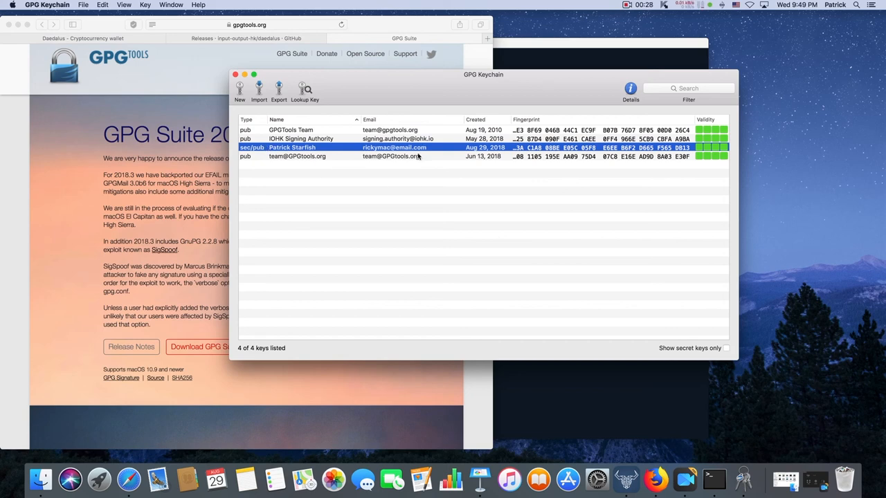
pyautogui.moveTo(454, 188)
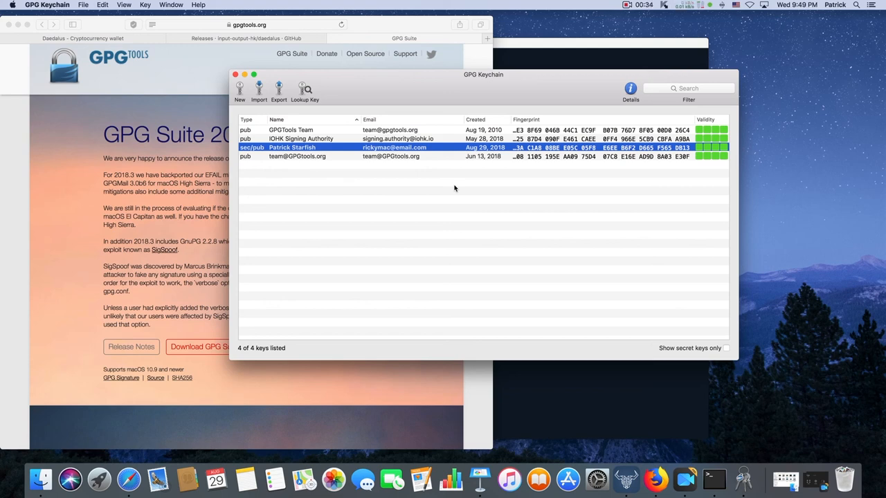
pyautogui.rightClick(290, 147)
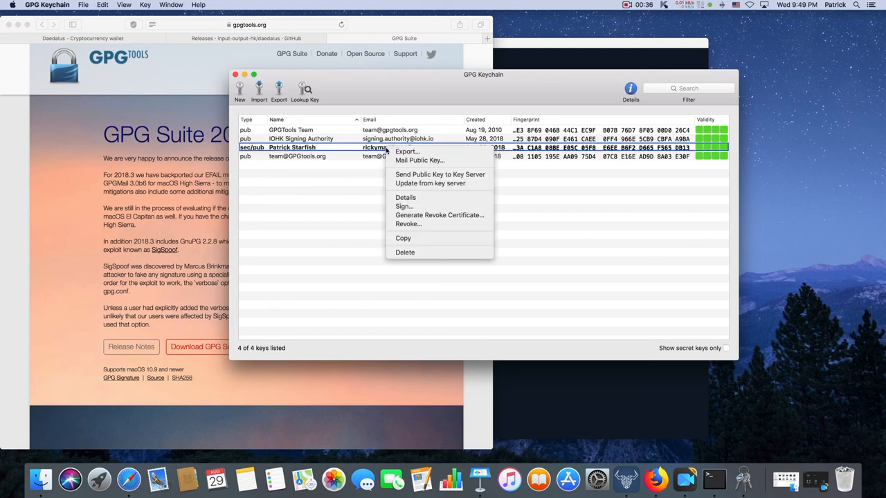
pyautogui.moveTo(418, 252)
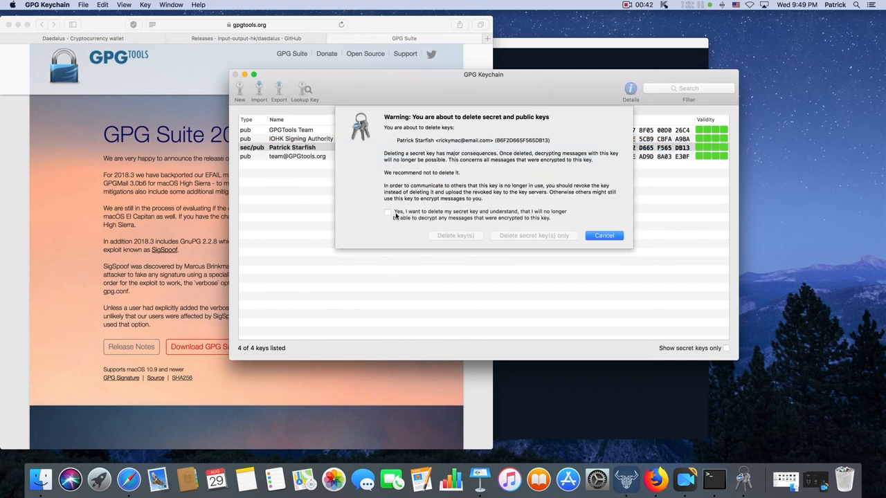
pyautogui.click(388, 211)
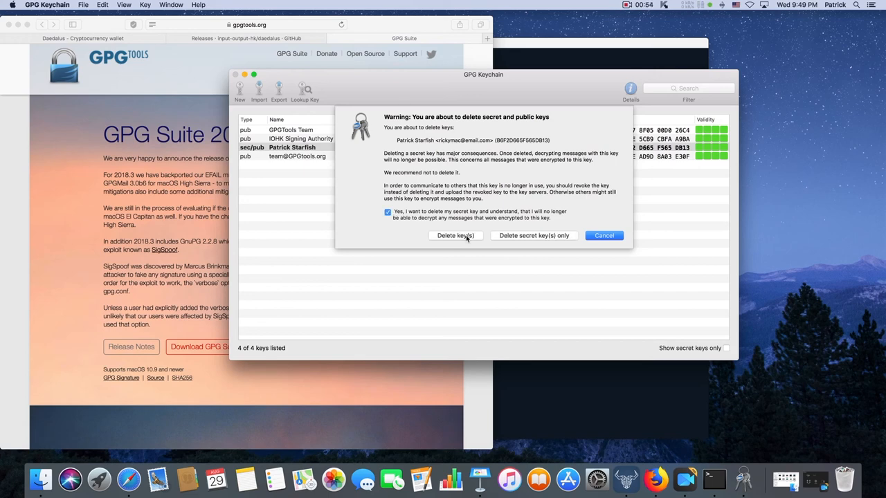
pyautogui.click(456, 235)
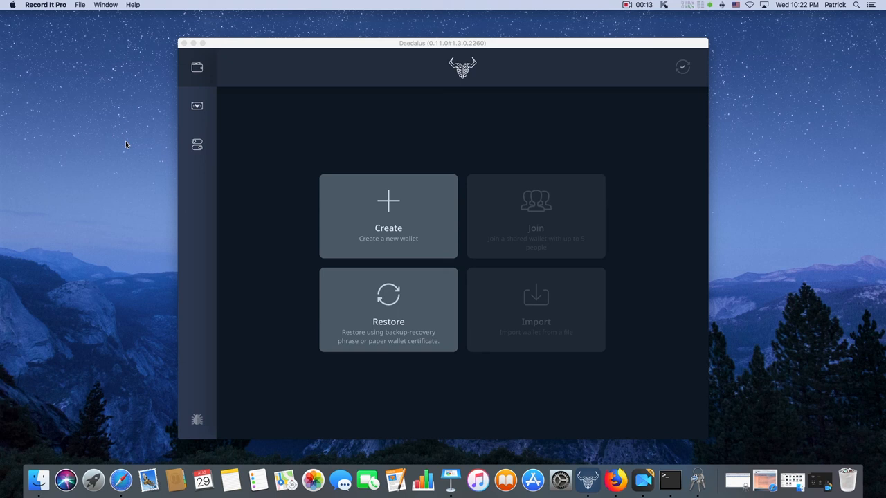
pyautogui.moveTo(290, 237)
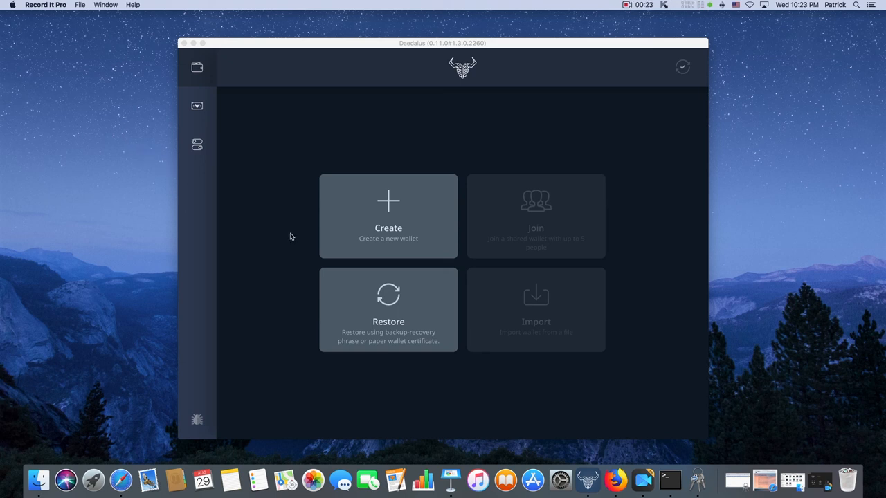
pyautogui.moveTo(390, 208)
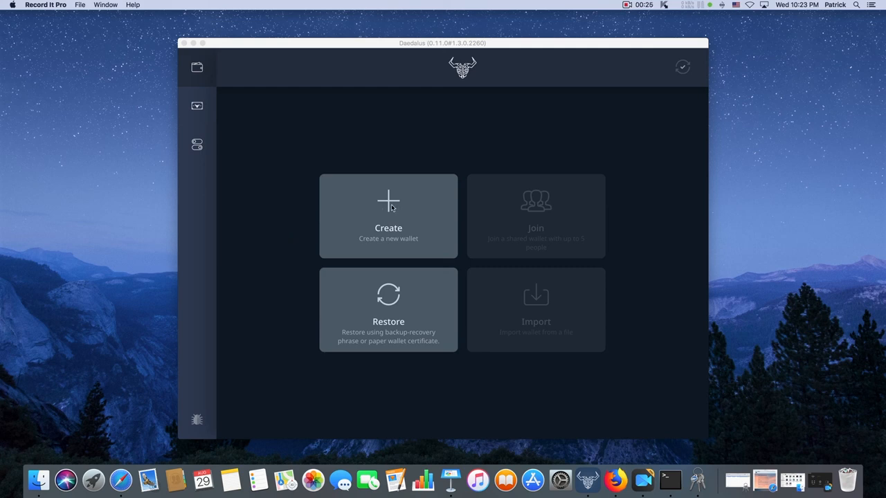
# Submit a new personal wallet named 'Sponge Bob' protected by a spending password.
pyautogui.click(387, 214)
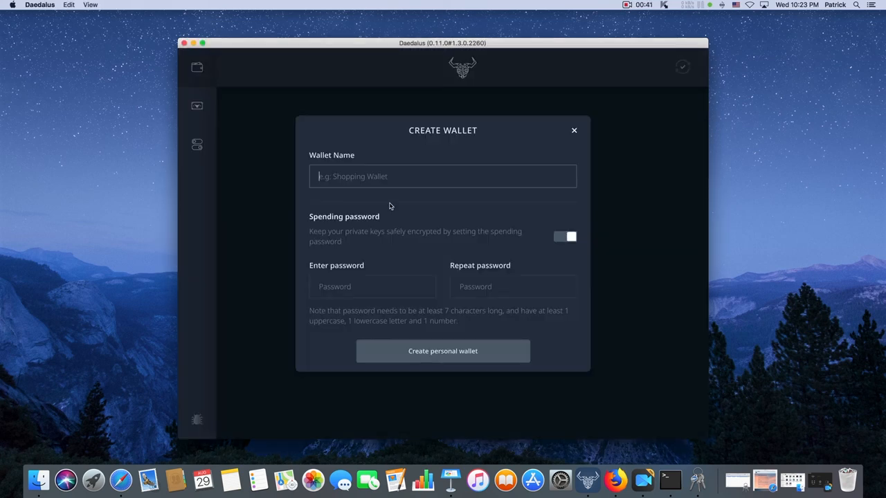
pyautogui.write('Spone')
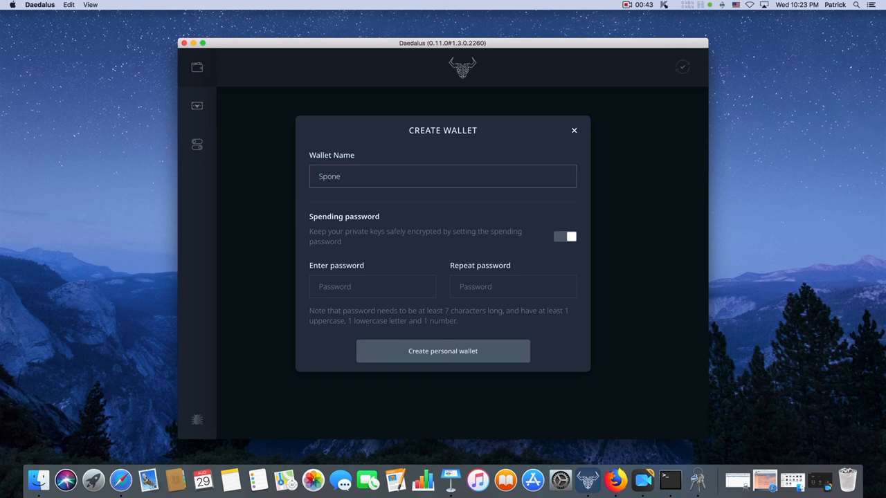
pyautogui.write('Sponge Bob')
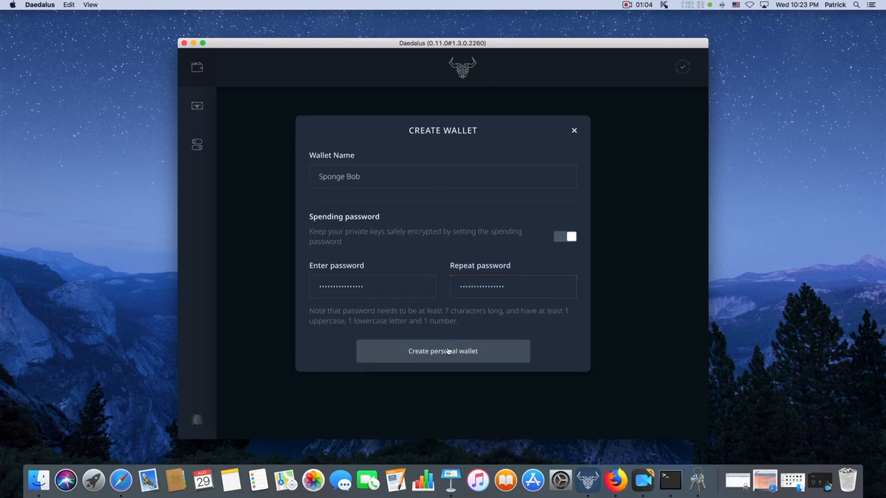
pyautogui.click(443, 352)
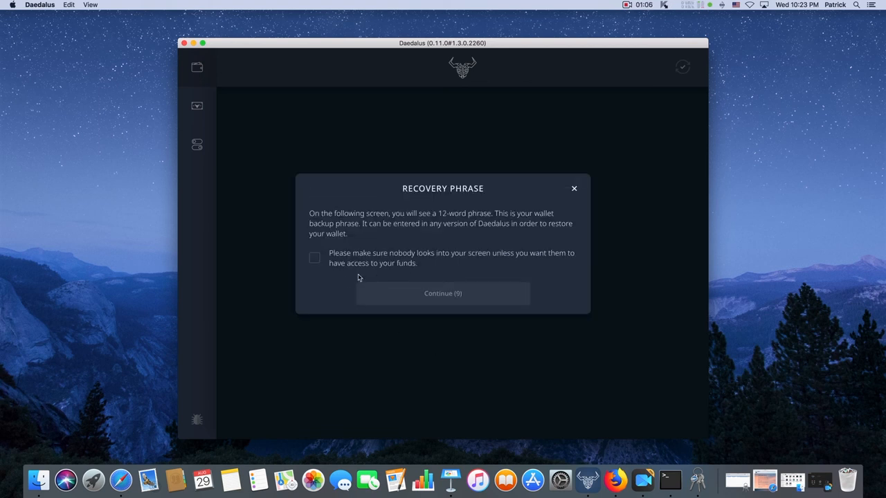
pyautogui.moveTo(487, 234)
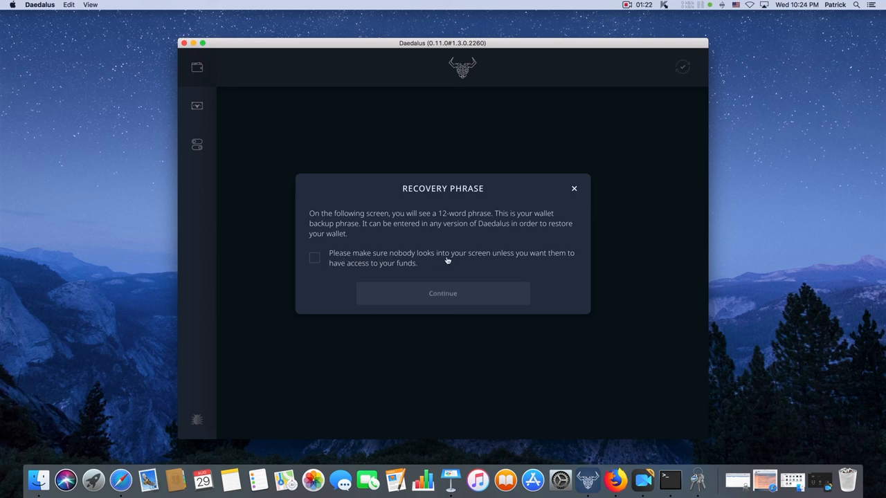
pyautogui.moveTo(359, 266)
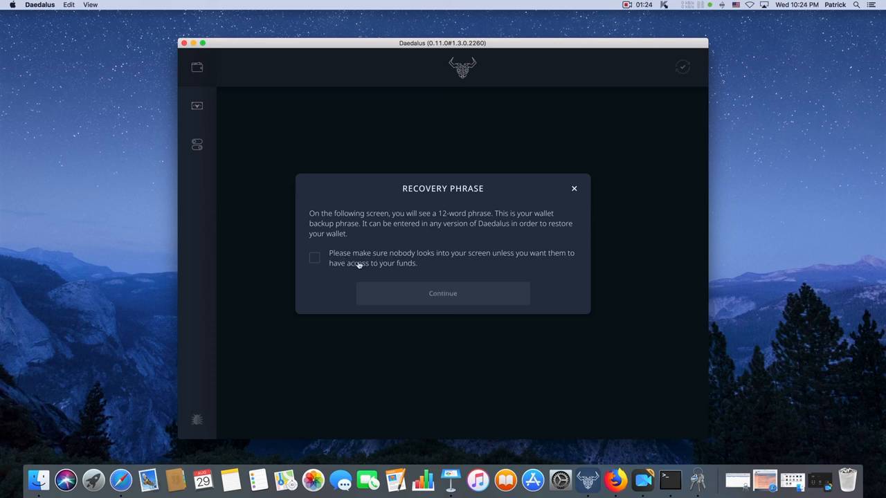
pyautogui.moveTo(412, 272)
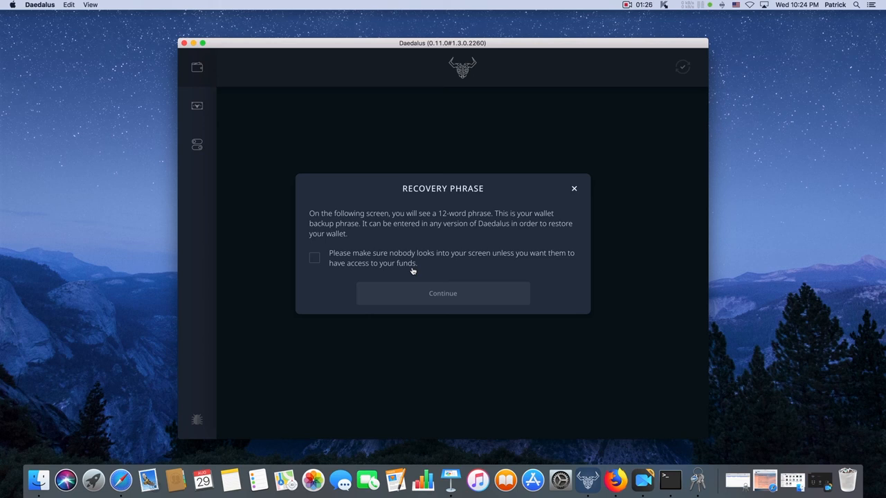
# Acknowledge nobody is watching the screen and continue to the 12-word recovery phrase.
pyautogui.click(316, 258)
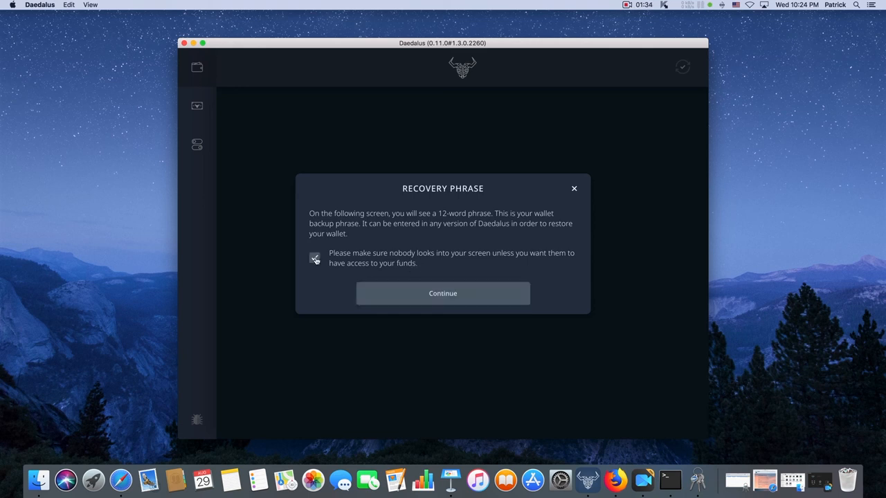
pyautogui.click(314, 258)
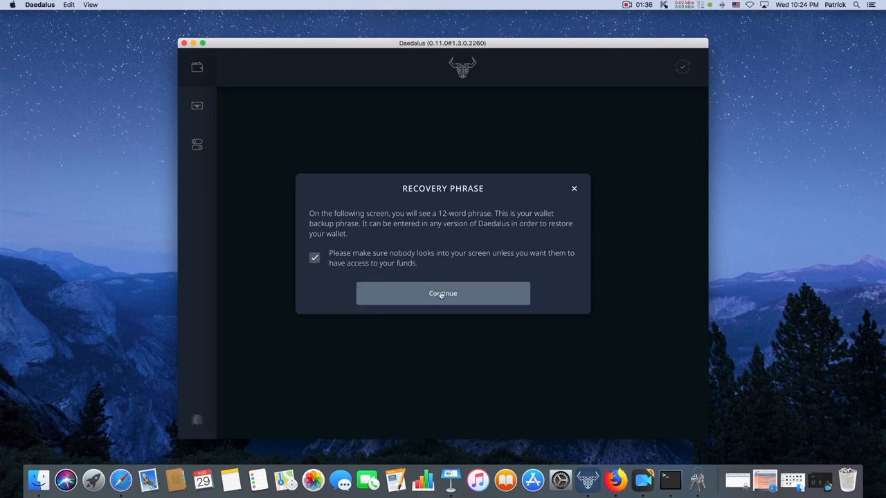
pyautogui.click(443, 293)
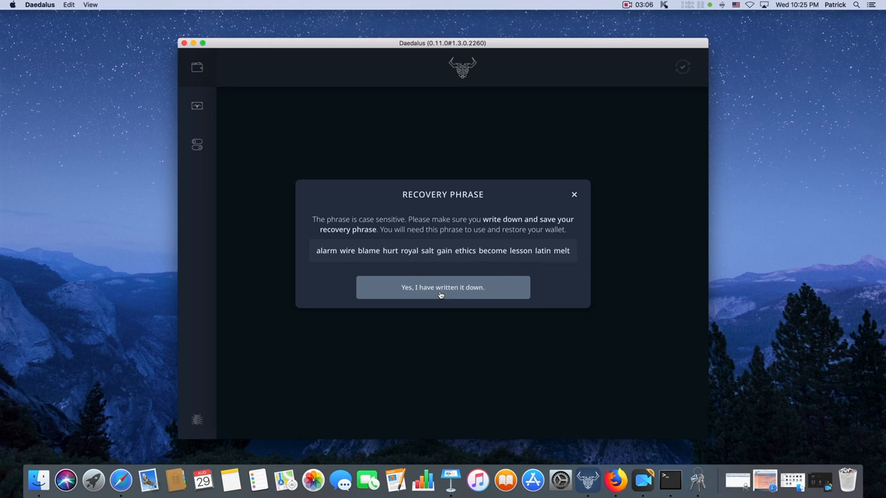
pyautogui.moveTo(329, 263)
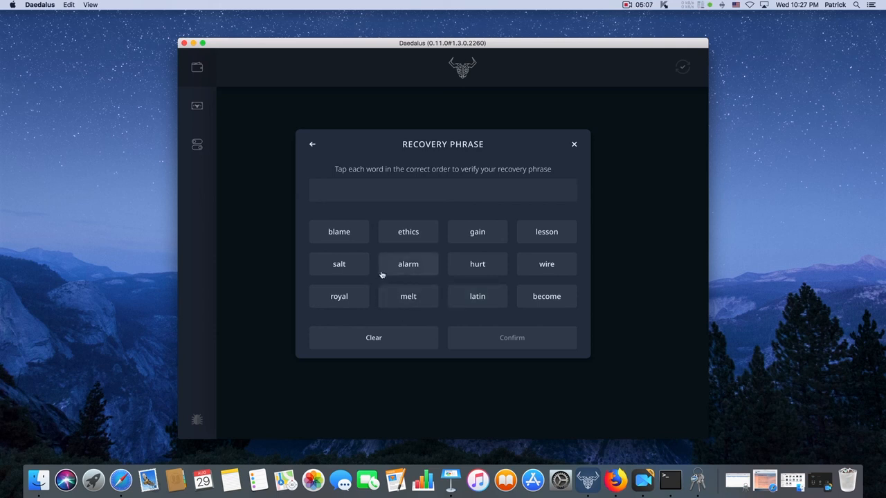
pyautogui.moveTo(394, 270)
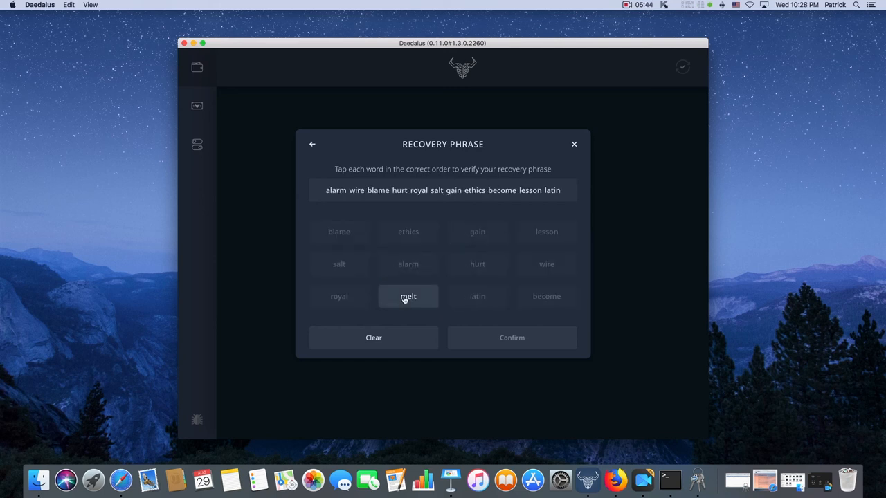
# Finish the phrase with 'melt', tick both device/backup acknowledgements and confirm the wallet.
pyautogui.click(408, 297)
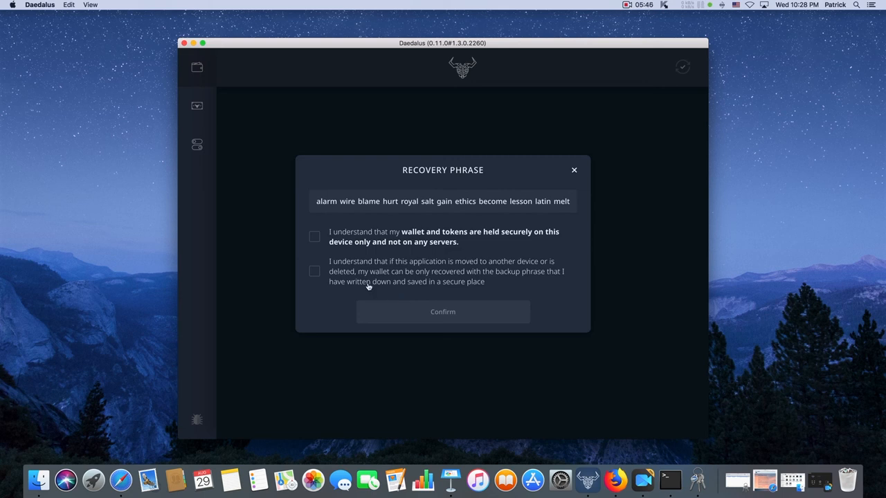
pyautogui.moveTo(434, 189)
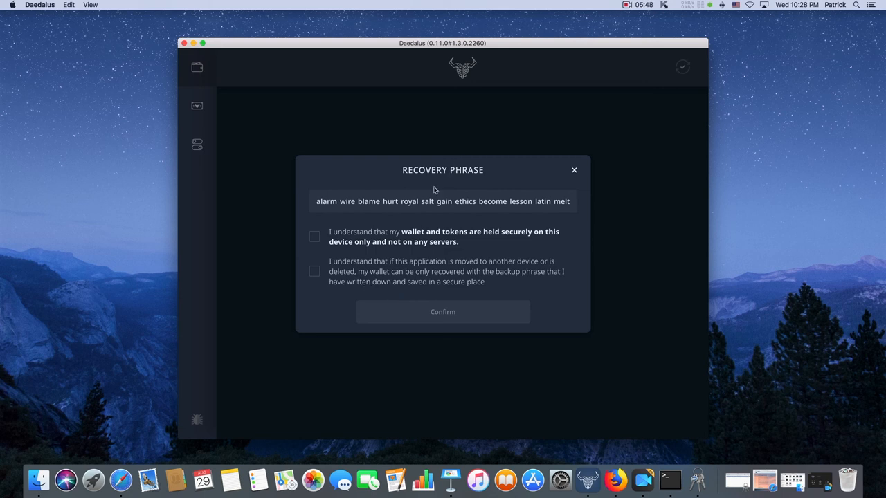
pyautogui.moveTo(475, 251)
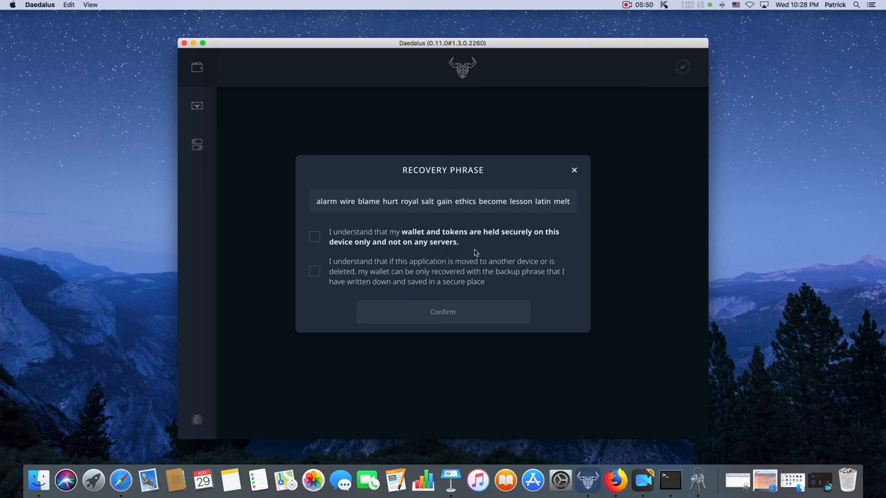
pyautogui.moveTo(424, 252)
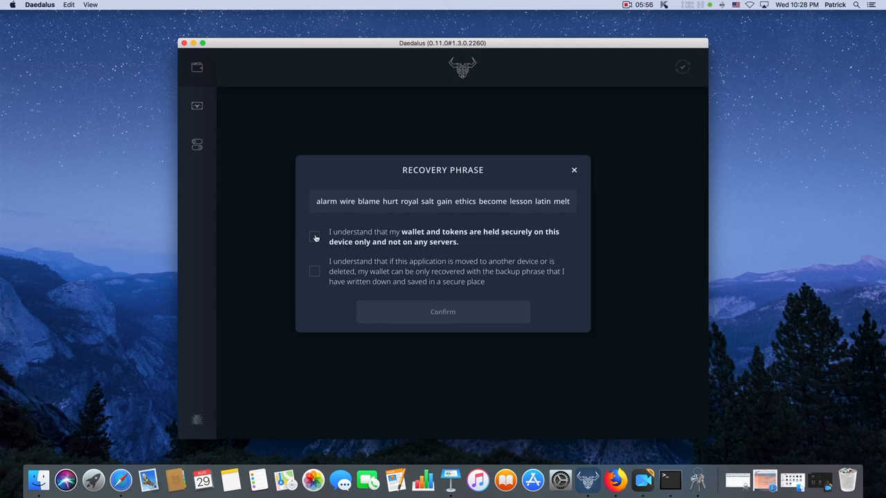
pyautogui.click(314, 235)
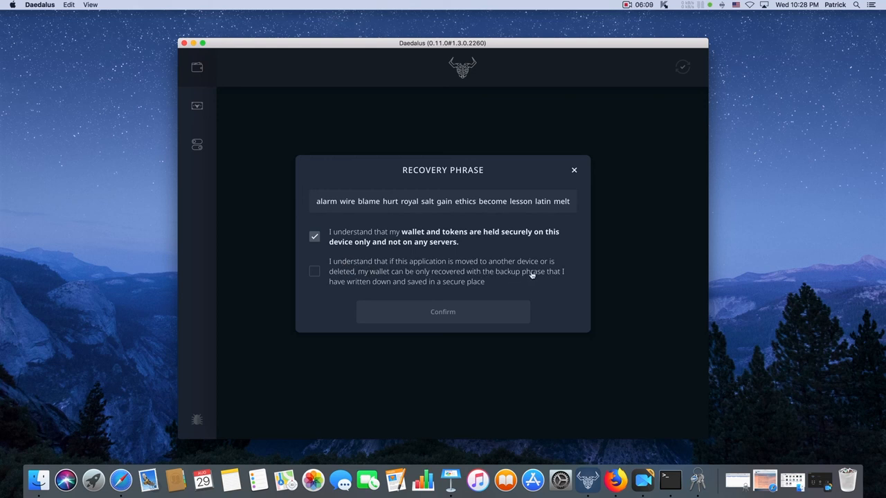
pyautogui.click(315, 269)
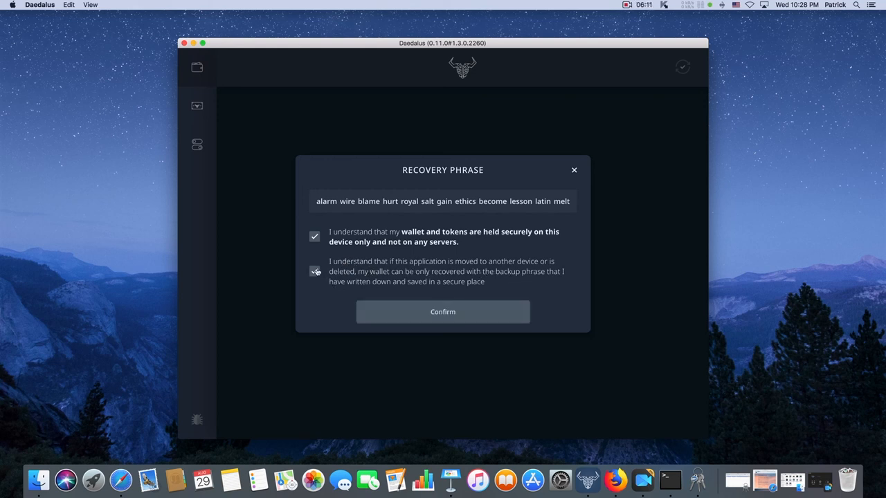
pyautogui.click(315, 270)
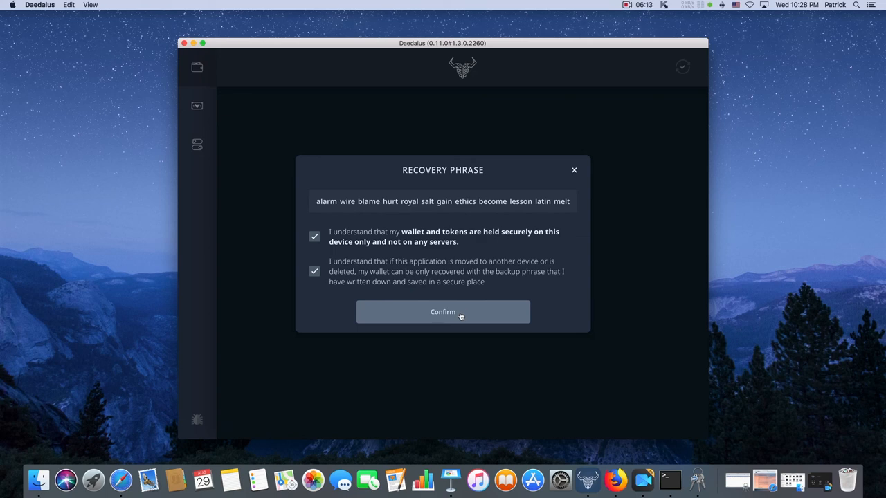
pyautogui.click(443, 312)
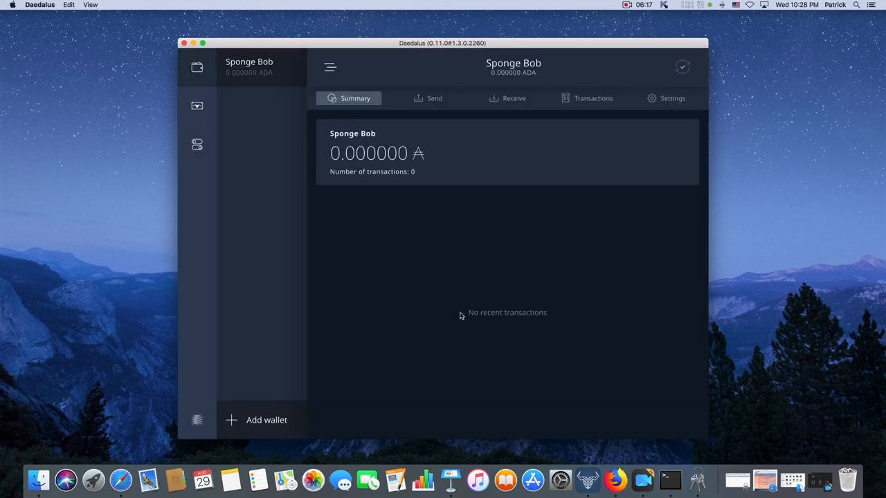